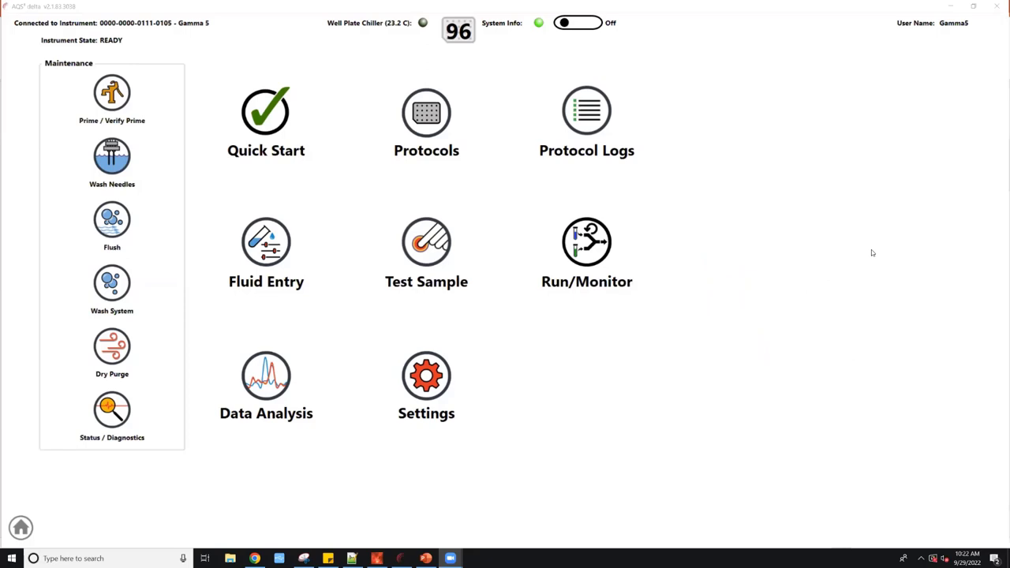
pyautogui.moveTo(32, 70)
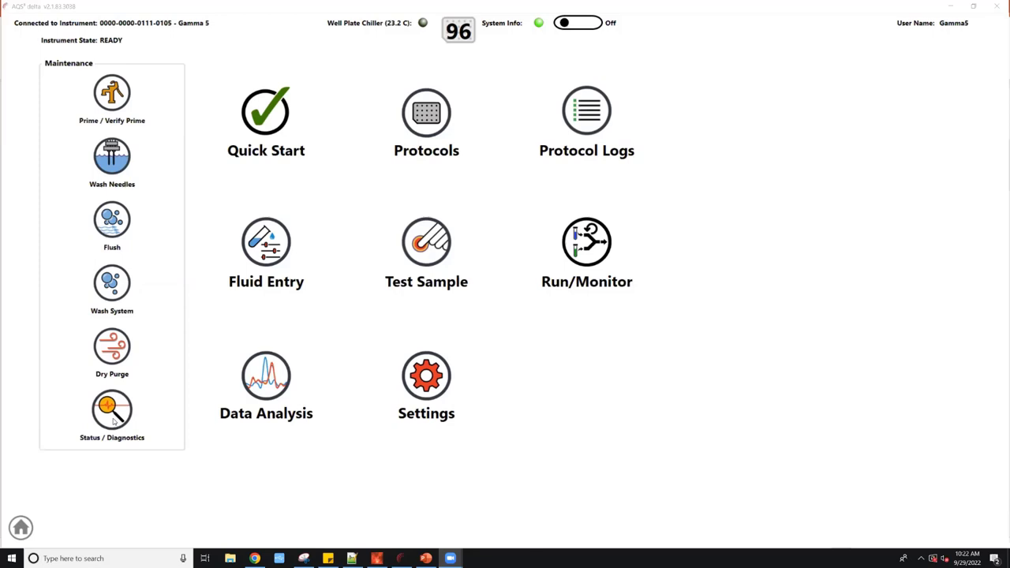
# Step: Check the instrument status page, return home, and start a Quick Start protocol
pyautogui.click(112, 411)
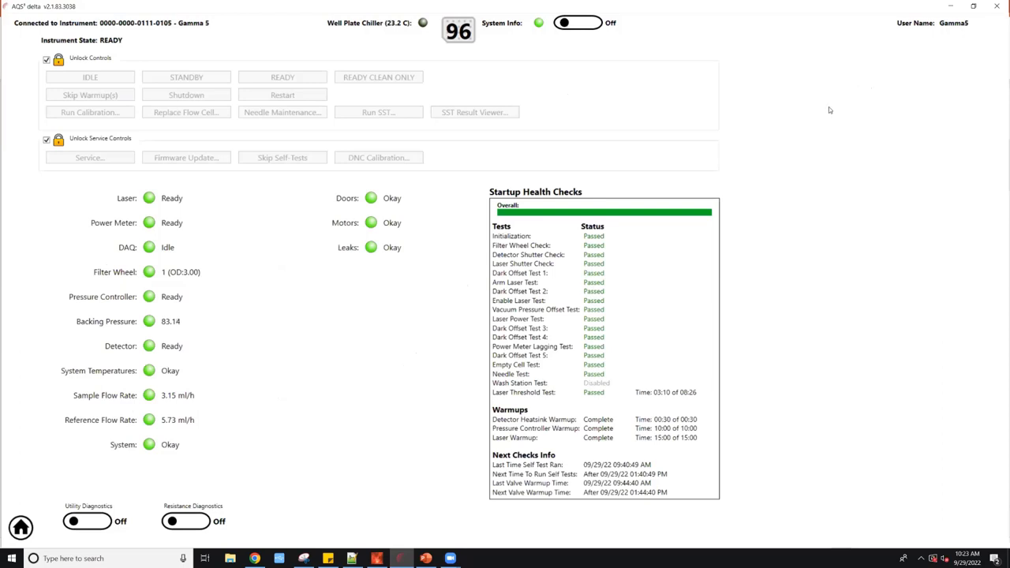
pyautogui.moveTo(46, 458)
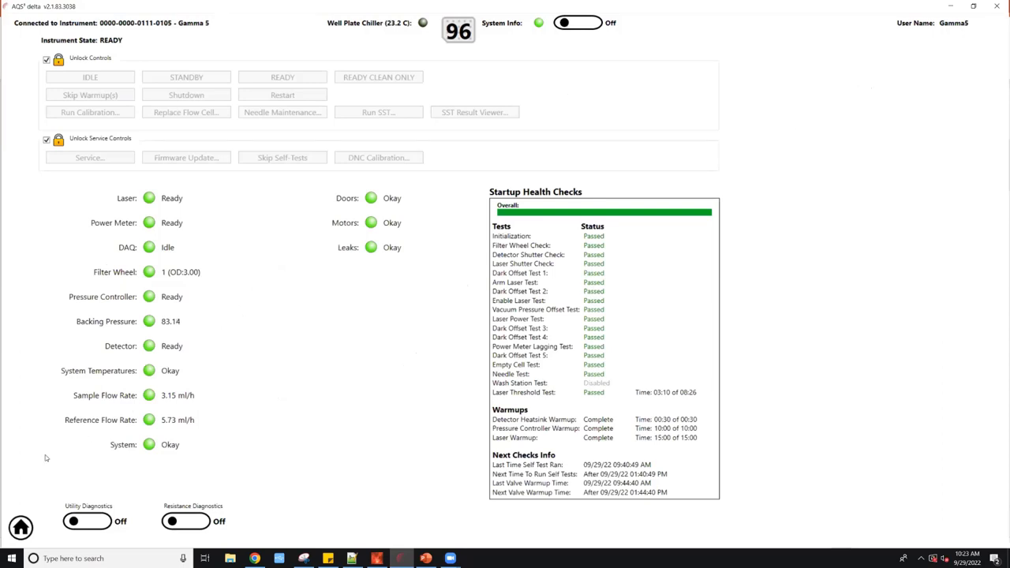
pyautogui.click(21, 527)
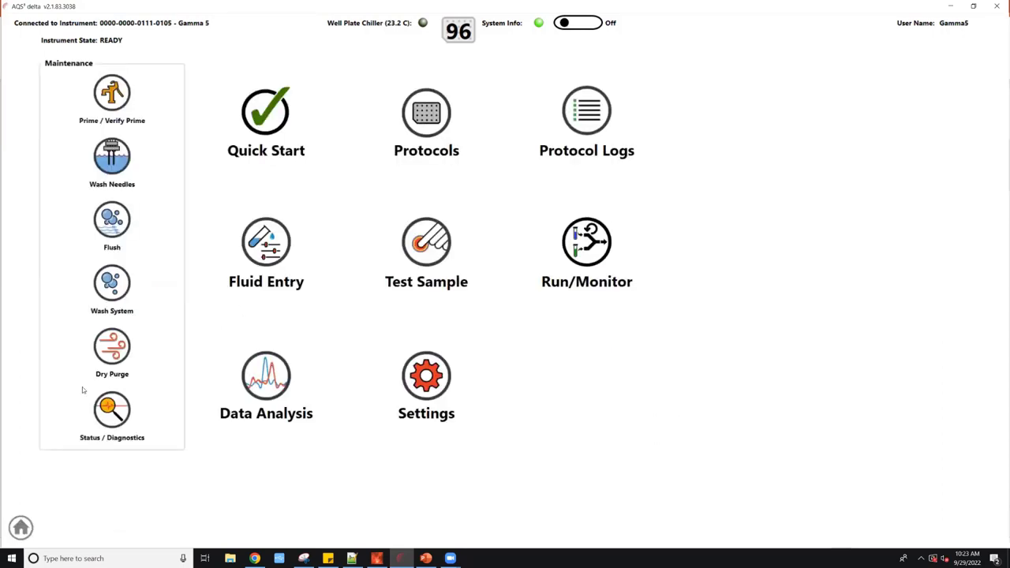
pyautogui.moveTo(203, 217)
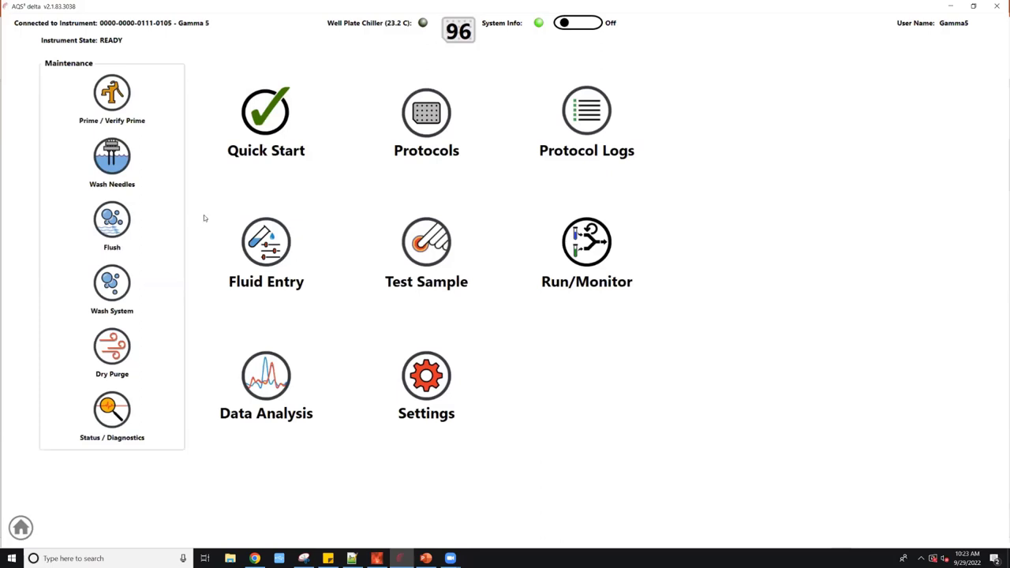
pyautogui.moveTo(627, 213)
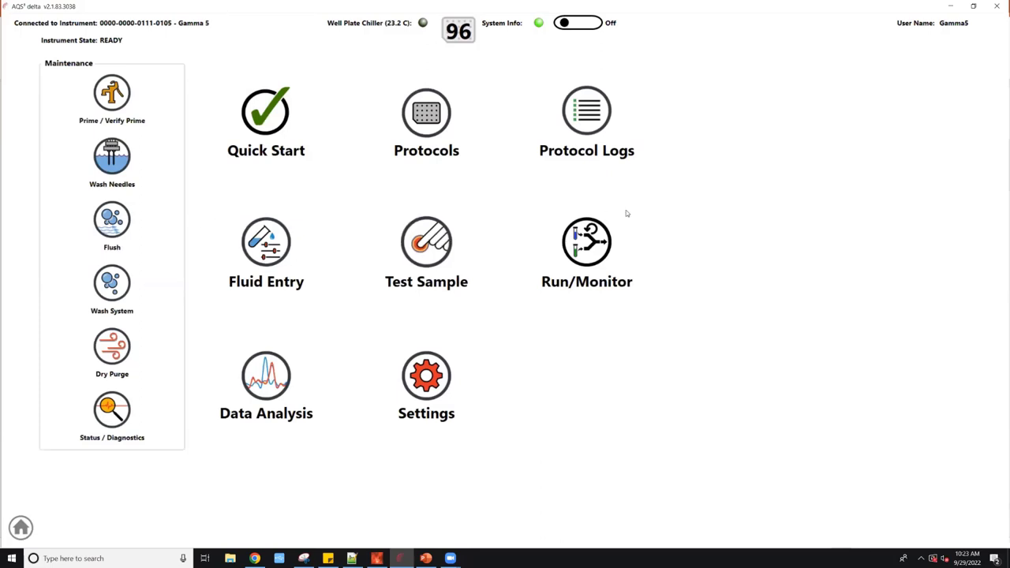
pyautogui.moveTo(634, 244)
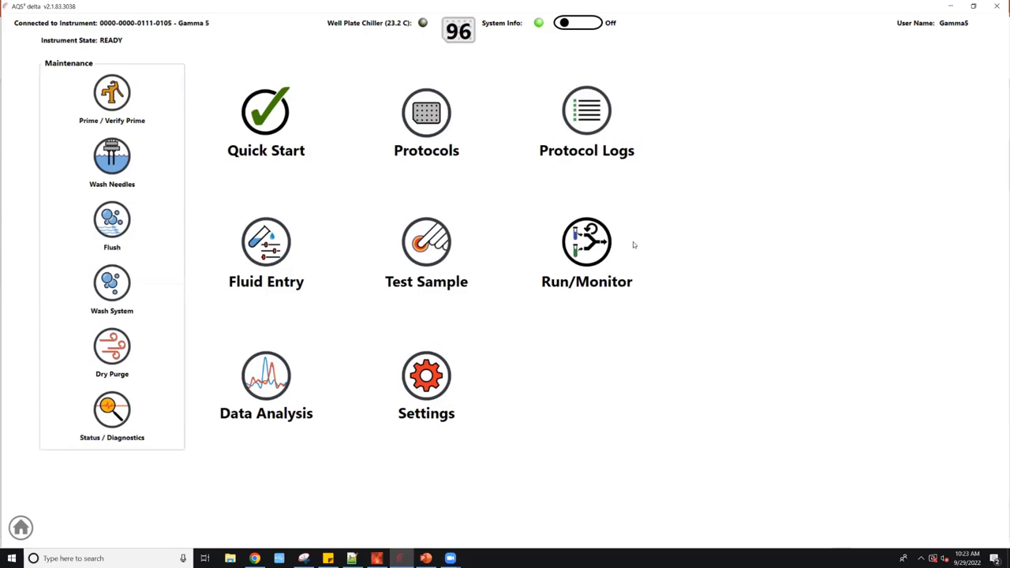
pyautogui.moveTo(234, 255)
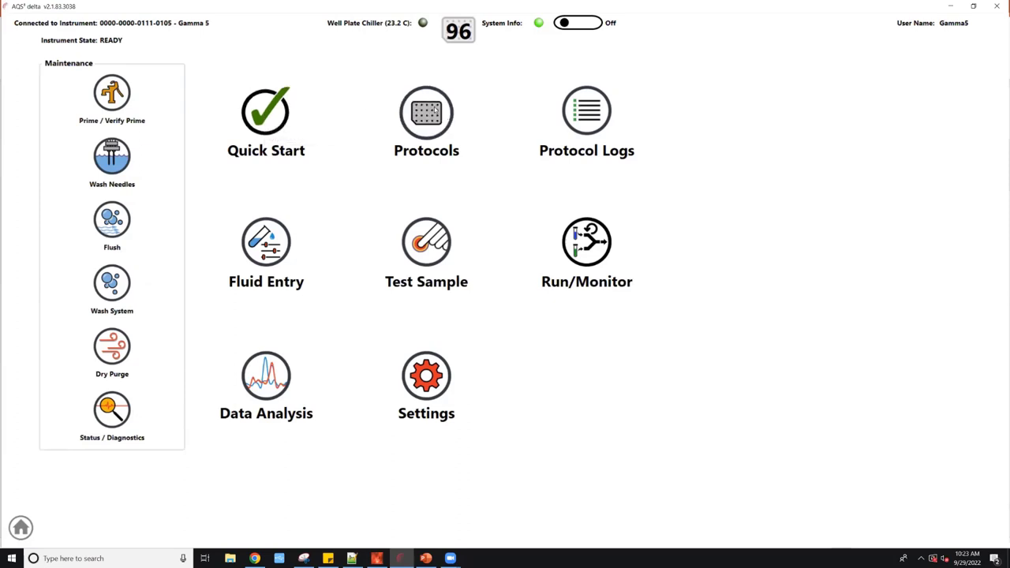
pyautogui.moveTo(426, 110)
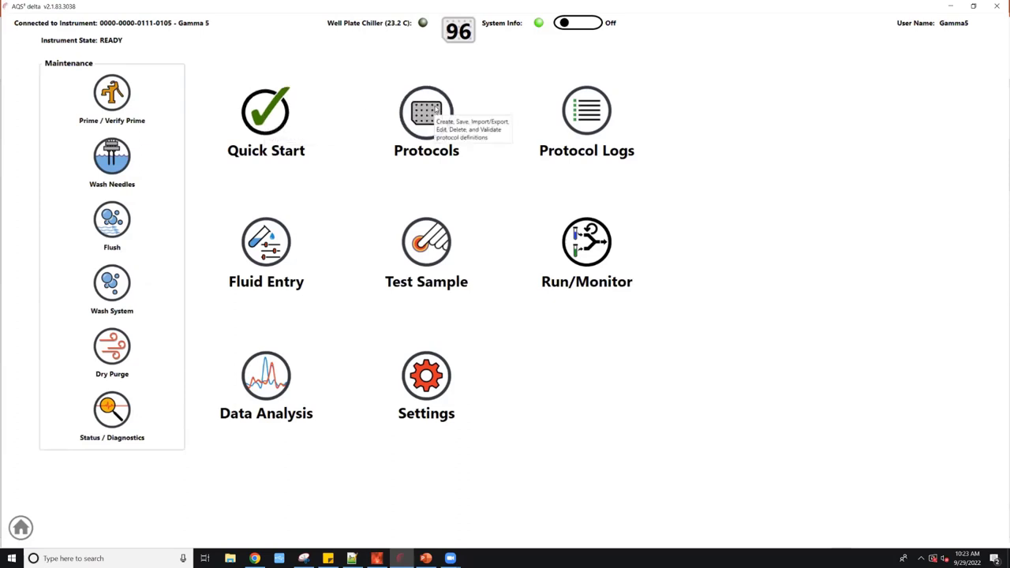
pyautogui.moveTo(401, 84)
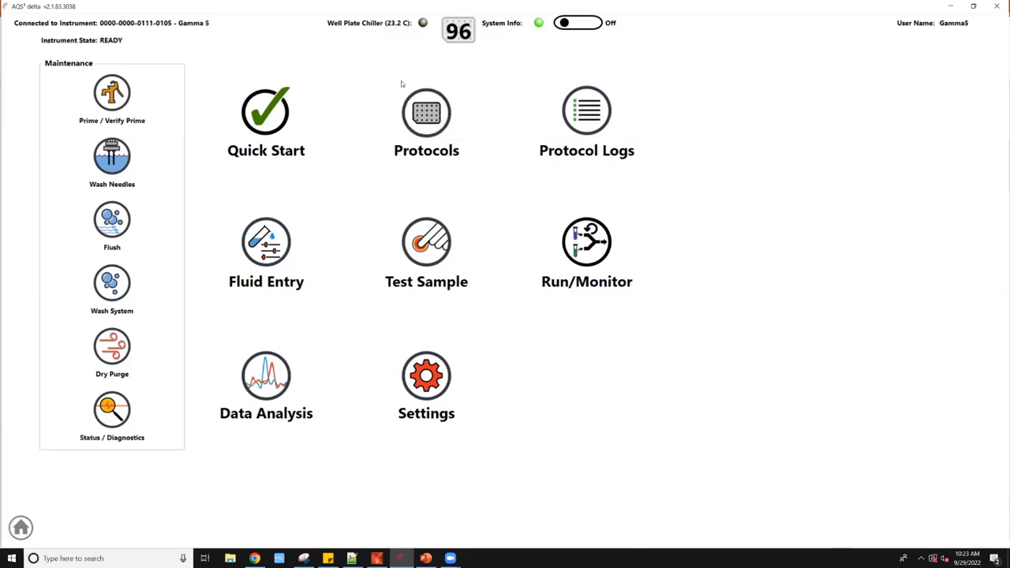
pyautogui.moveTo(587, 115)
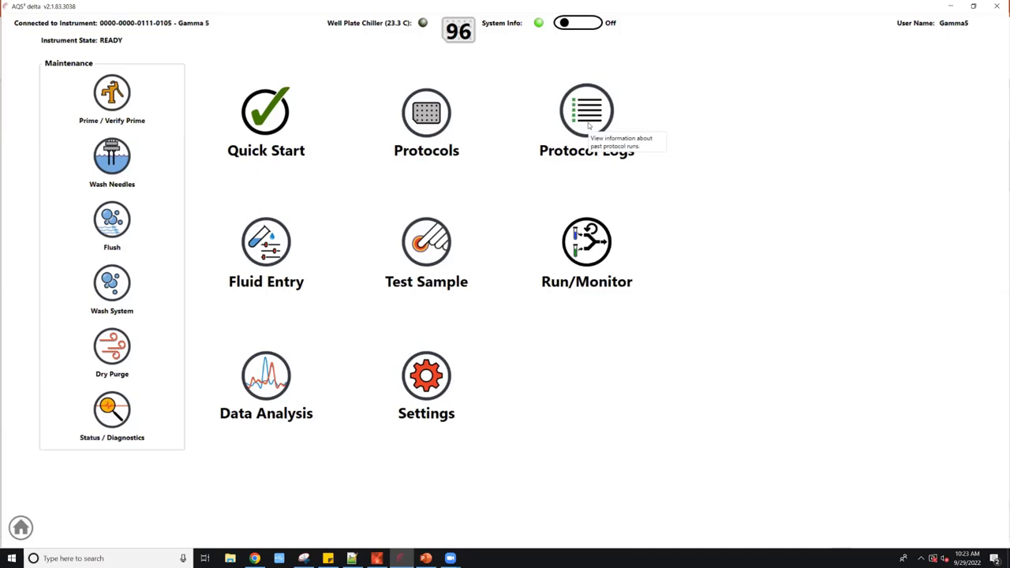
pyautogui.moveTo(282, 348)
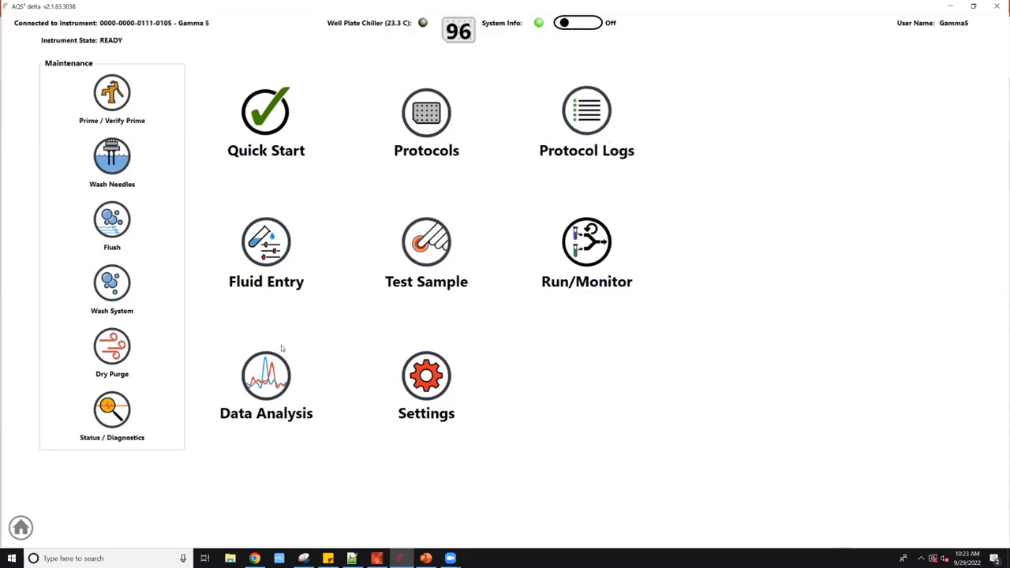
pyautogui.moveTo(283, 354)
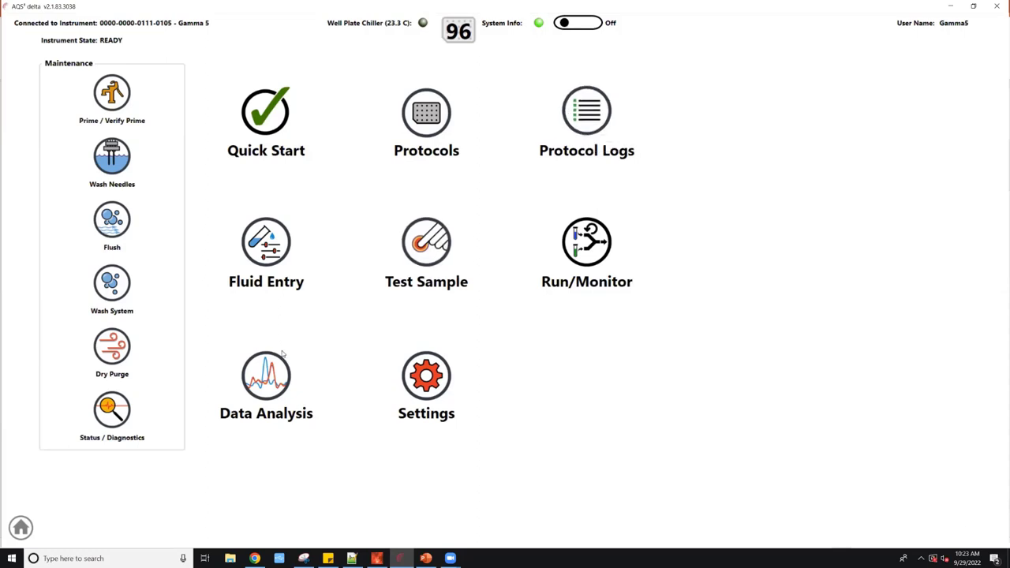
pyautogui.moveTo(282, 357)
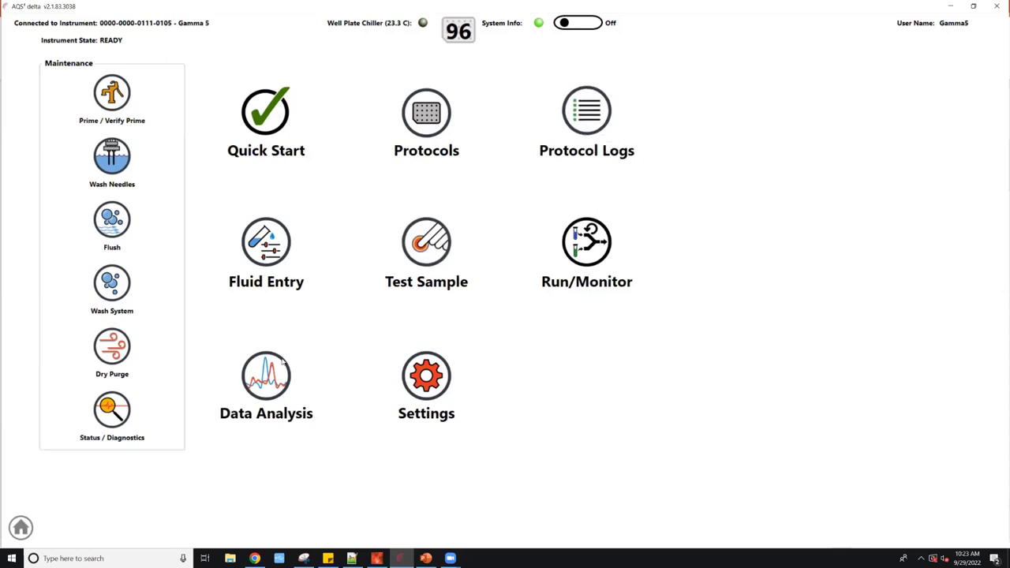
pyautogui.moveTo(266, 375)
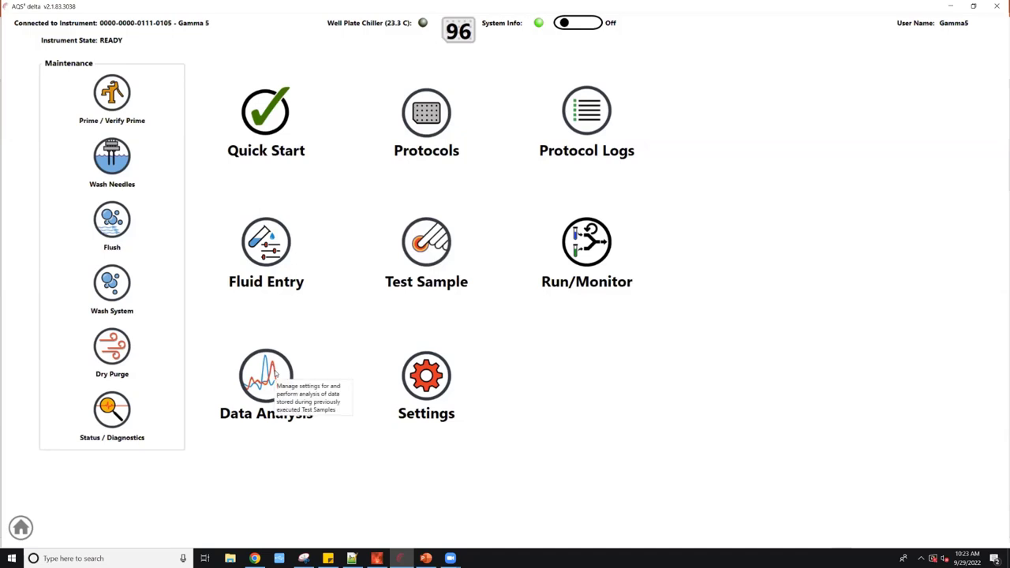
pyautogui.moveTo(204, 196)
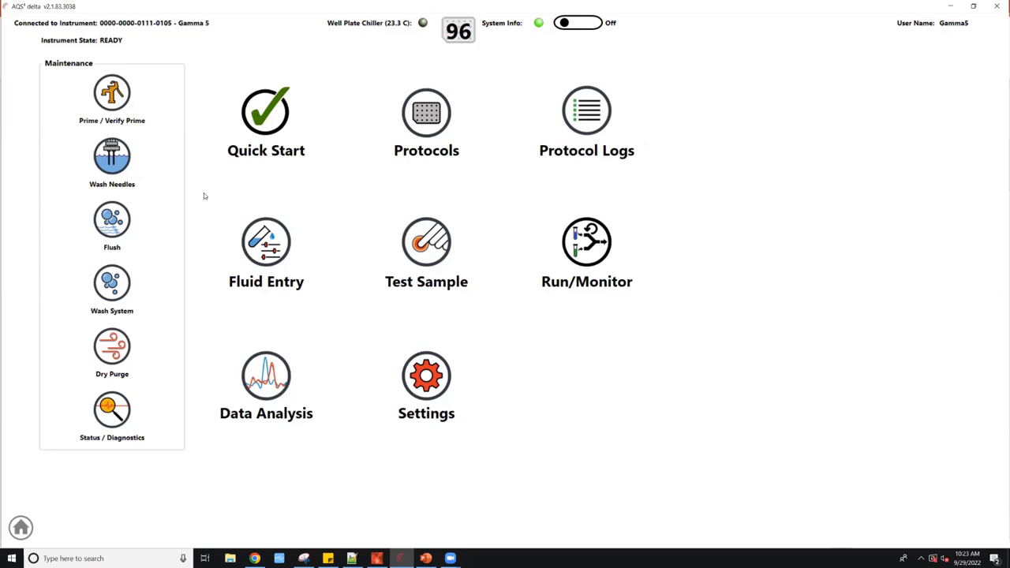
pyautogui.moveTo(387, 364)
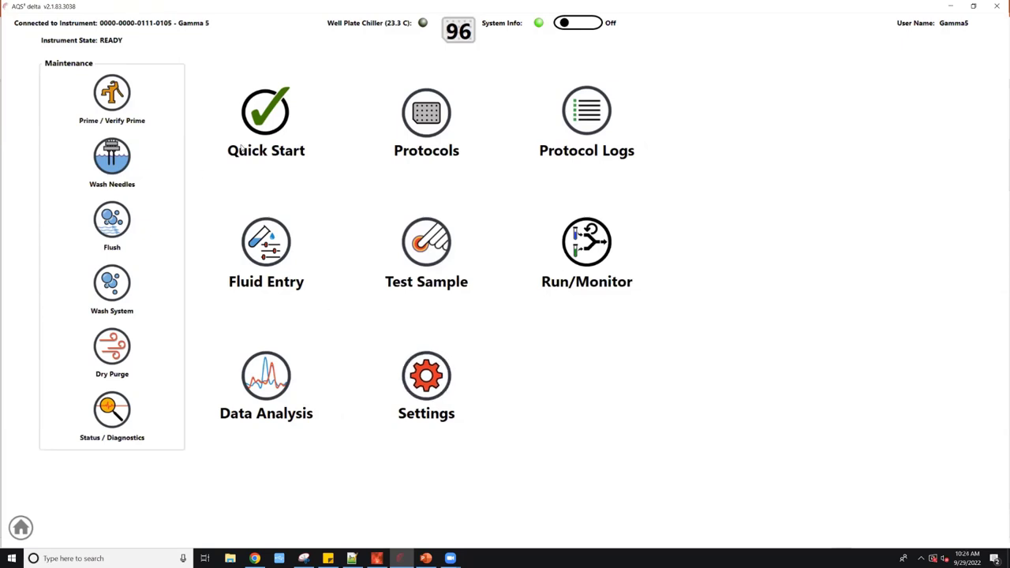
pyautogui.moveTo(266, 118)
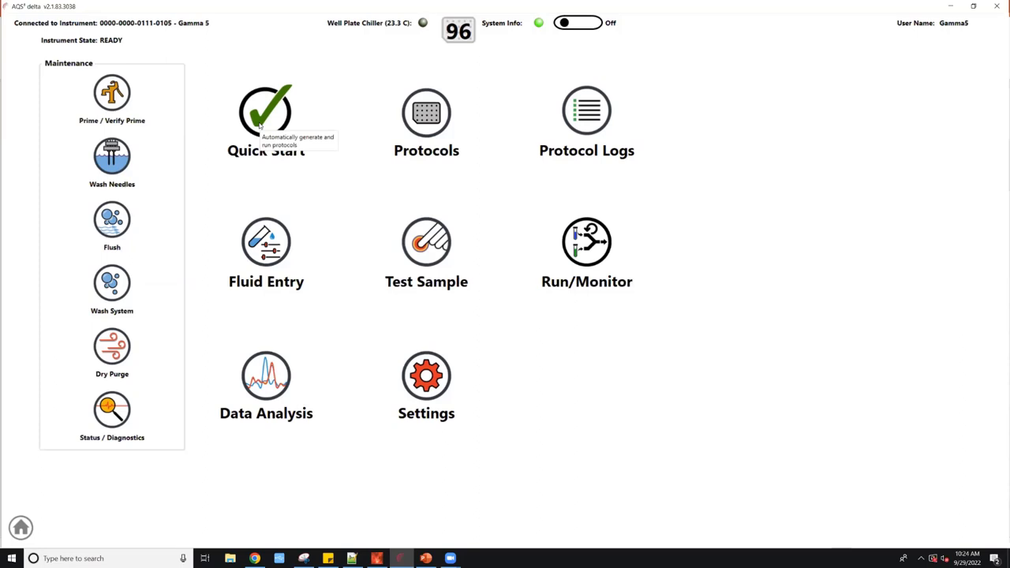
pyautogui.click(266, 111)
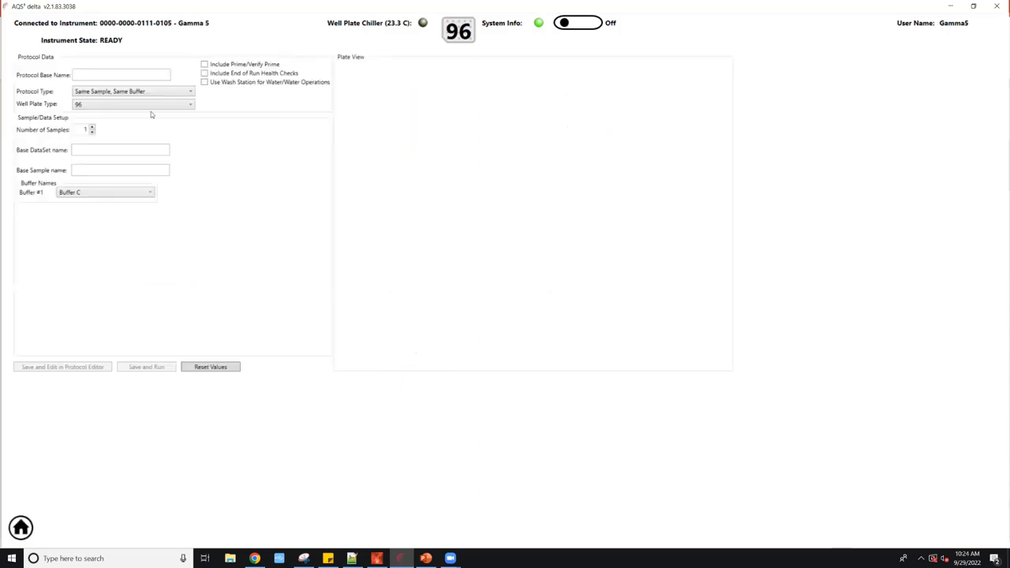
# Step: Name the protocol 'aaaaaa' and enable prime/verify prime and end-of-run health checks
pyautogui.click(120, 74)
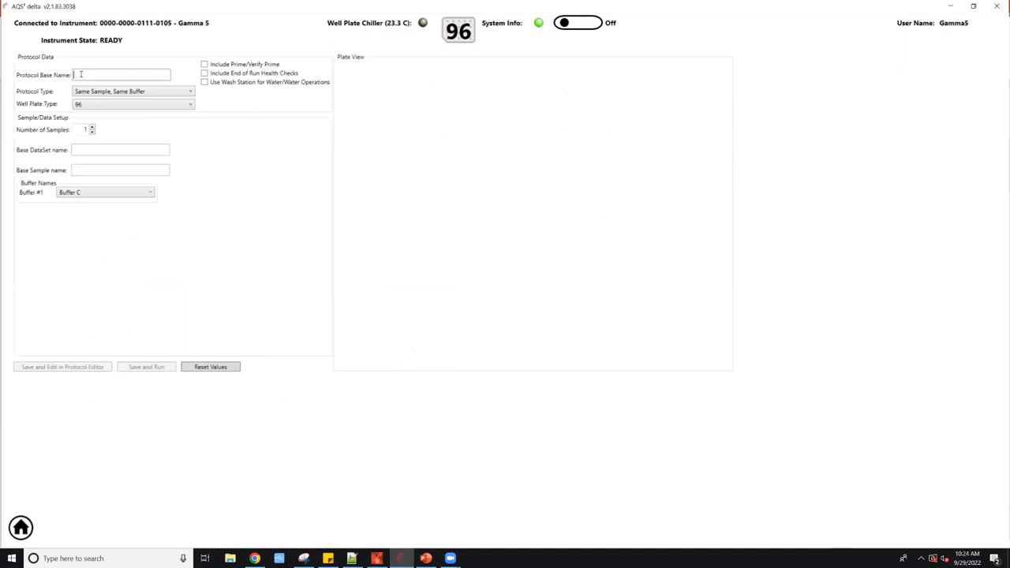
pyautogui.write('aaaaaa')
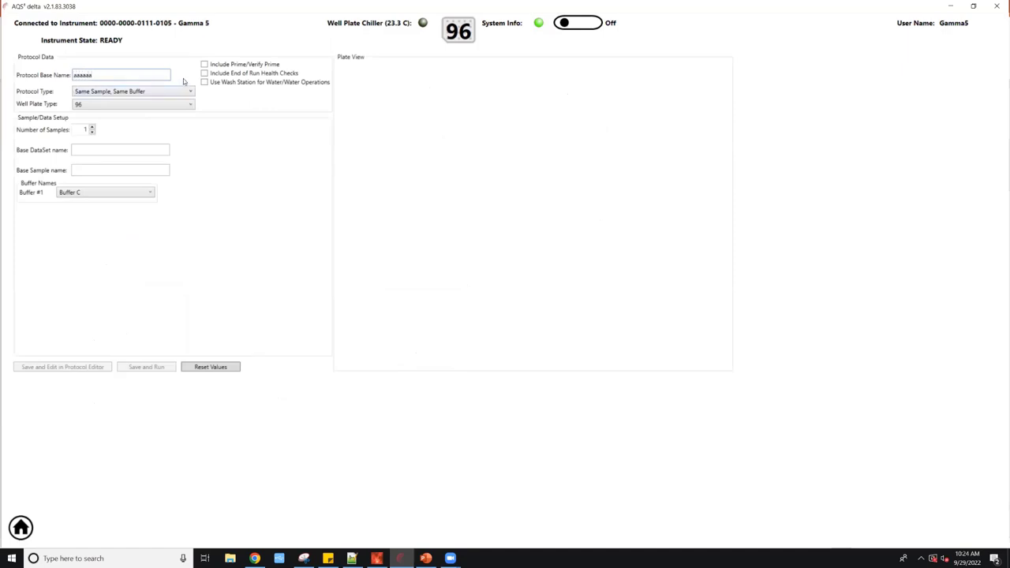
pyautogui.click(205, 64)
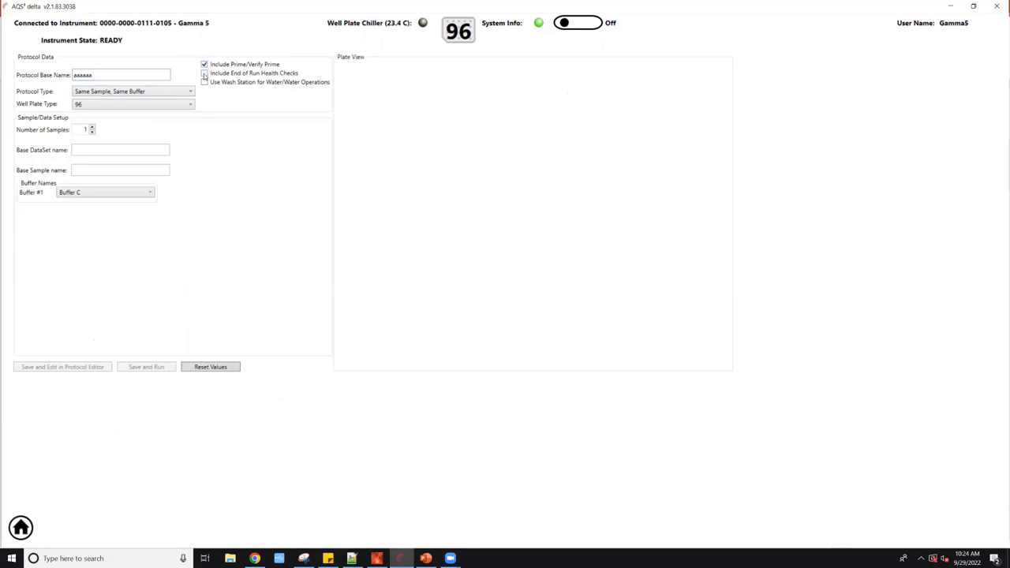
pyautogui.click(204, 72)
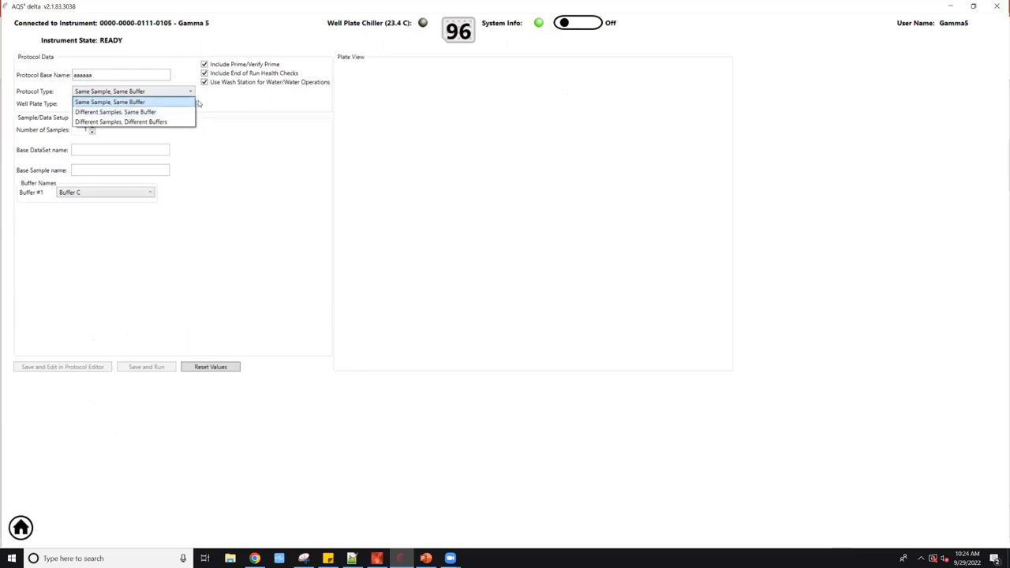
pyautogui.click(109, 102)
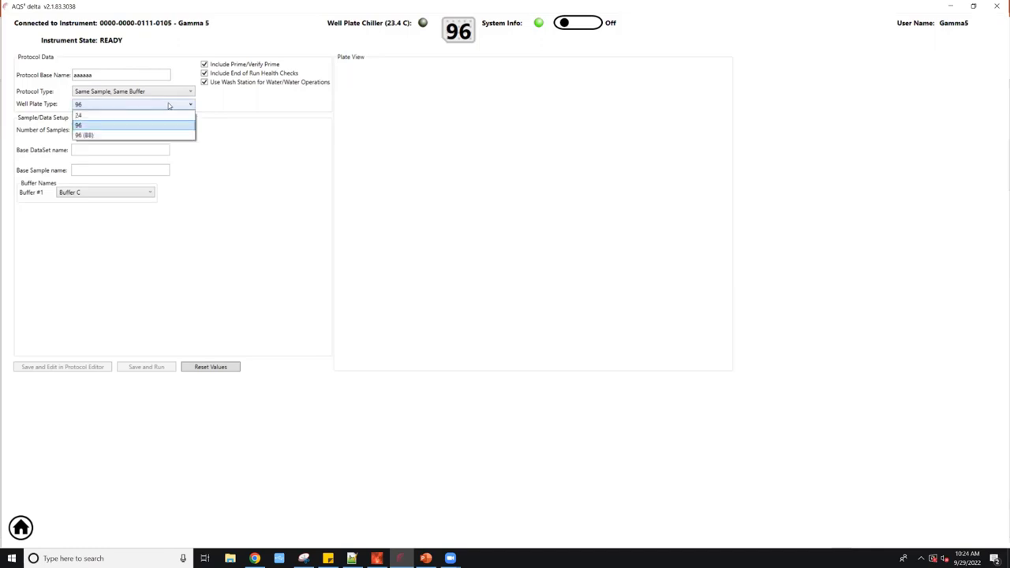
pyautogui.moveTo(95, 135)
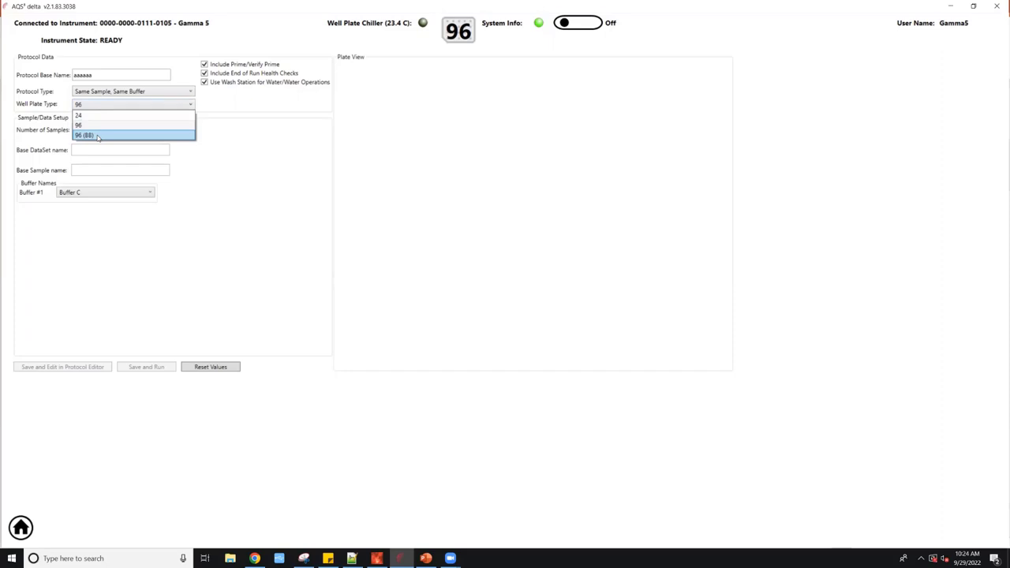
# Step: Choose the 96 (88) well plate and enter the names 'aaaaaa' and 'aaaaa'
pyautogui.click(86, 135)
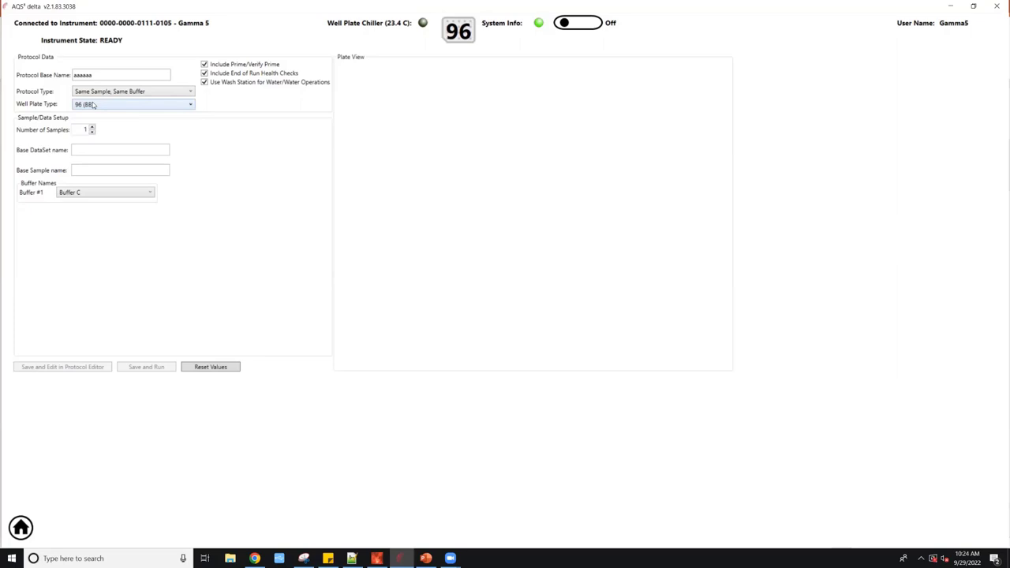
pyautogui.moveTo(91, 104)
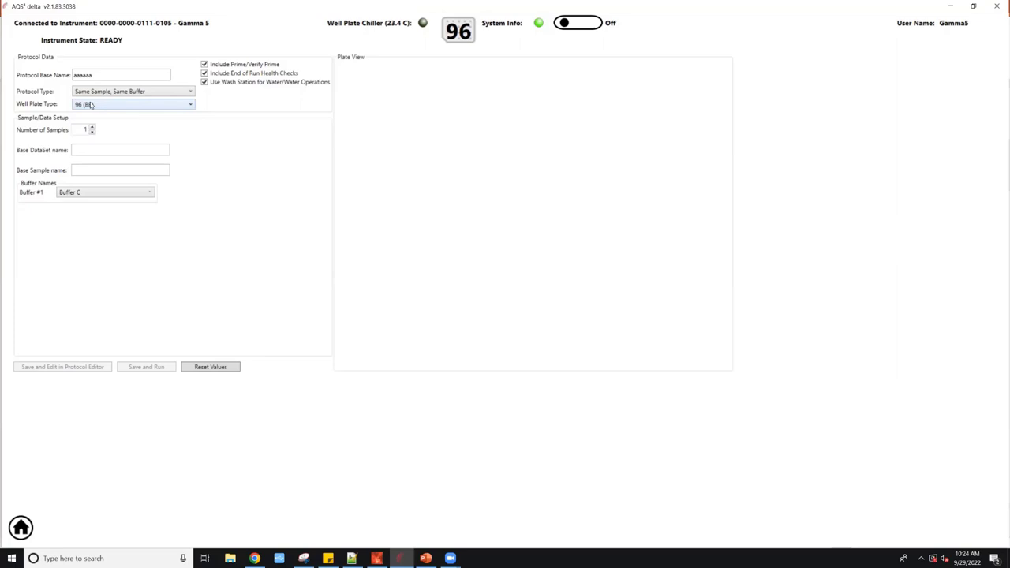
pyautogui.moveTo(92, 105)
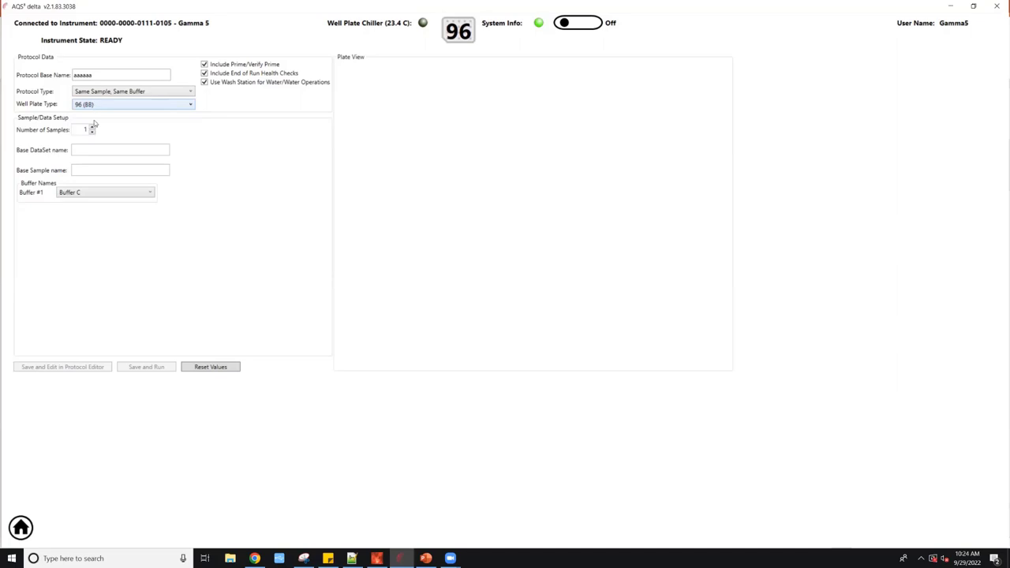
pyautogui.click(91, 127)
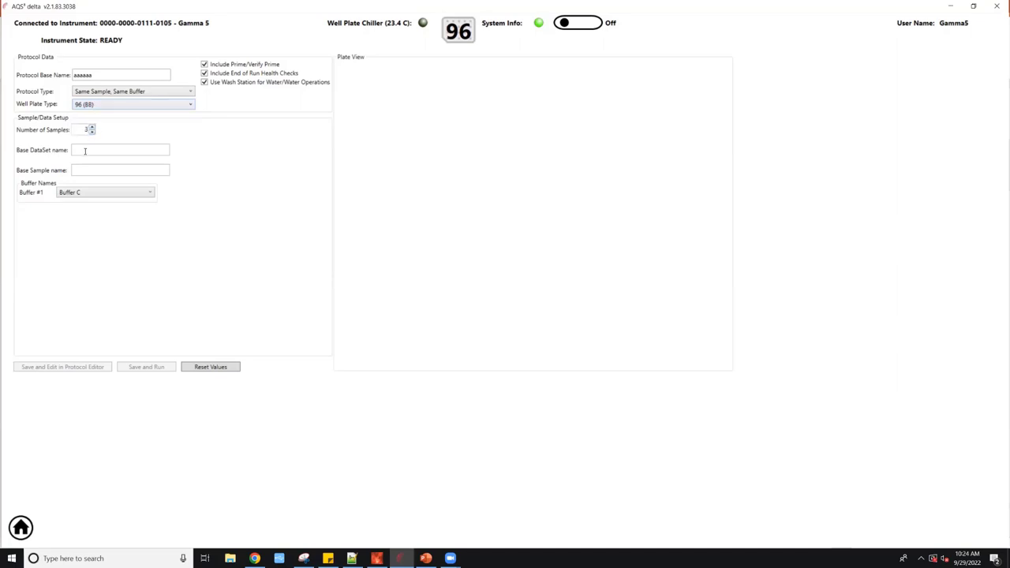
pyautogui.write('aaaaaa')
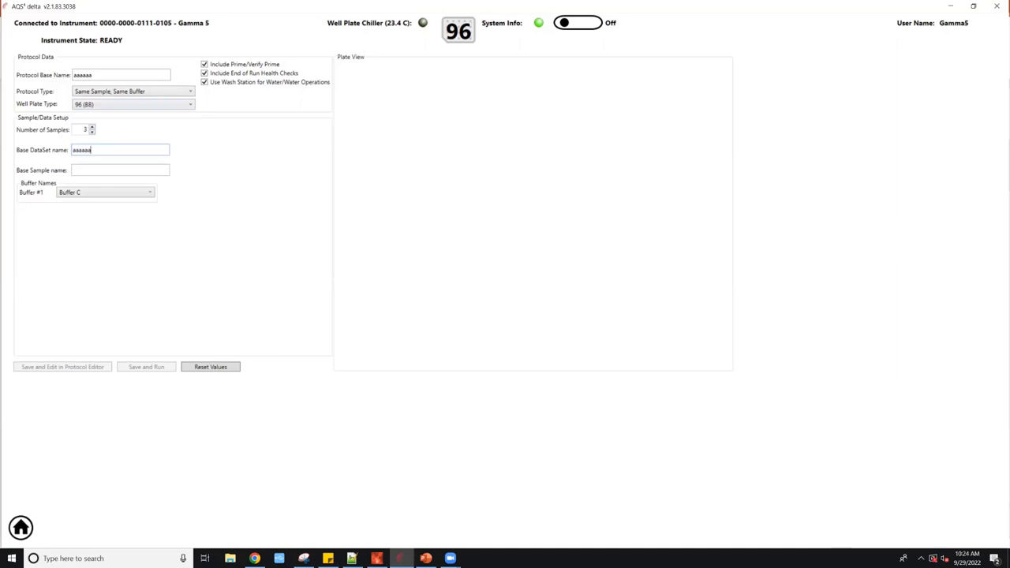
pyautogui.write('aaaaa')
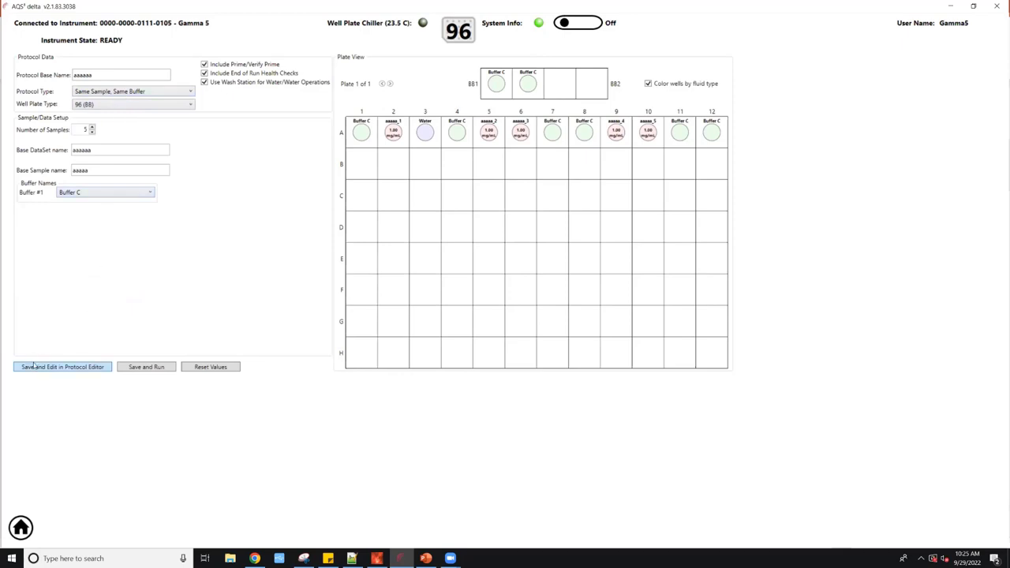
pyautogui.moveTo(142, 336)
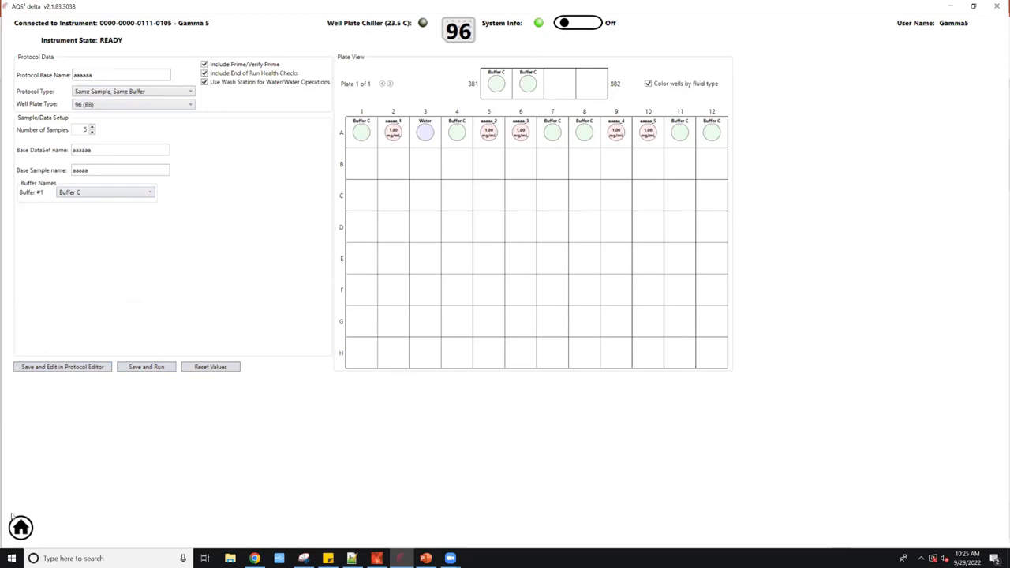
# Step: Go back to the home screen and open the saved Protocols list
pyautogui.click(20, 527)
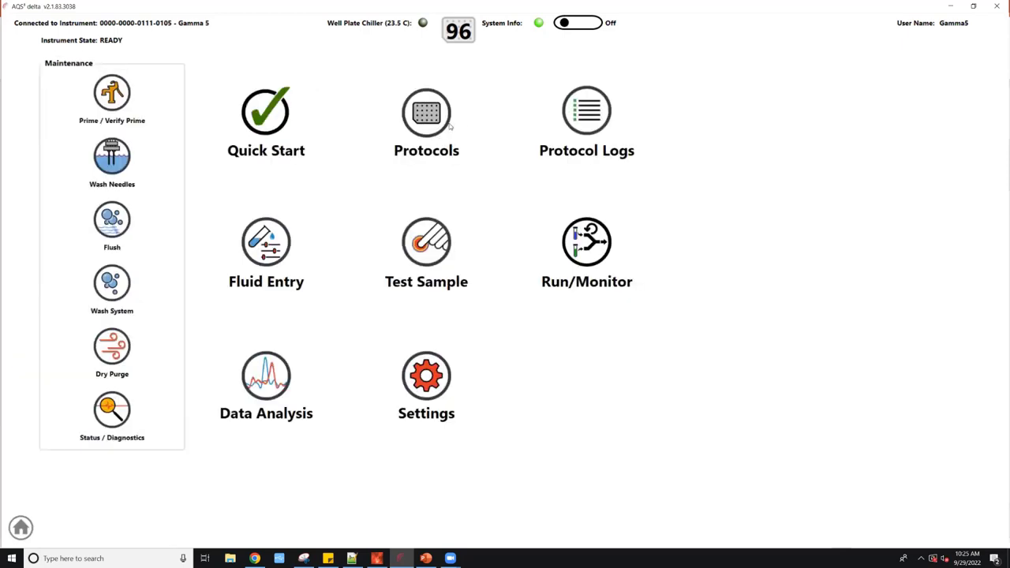
pyautogui.moveTo(427, 111)
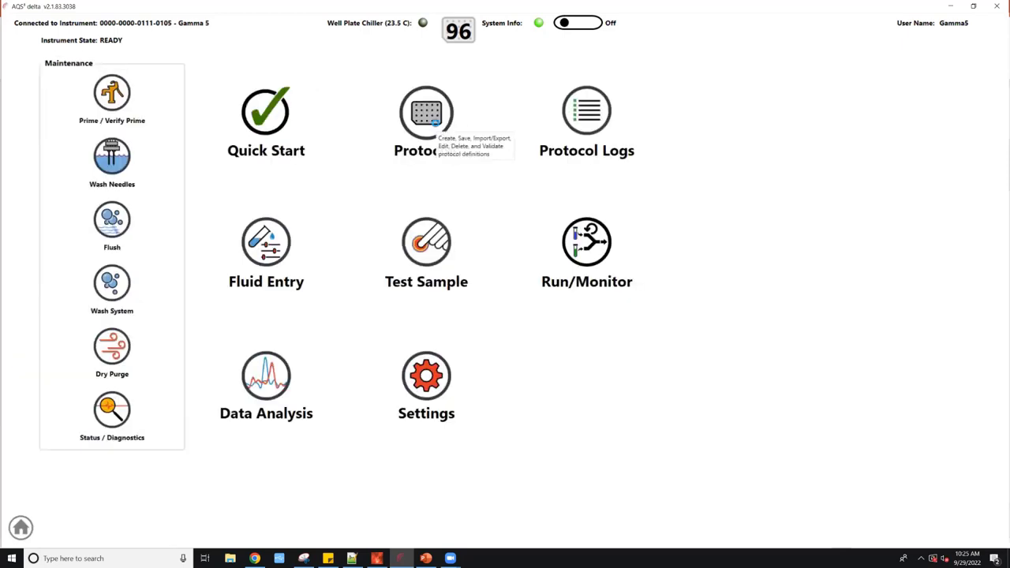
pyautogui.click(426, 110)
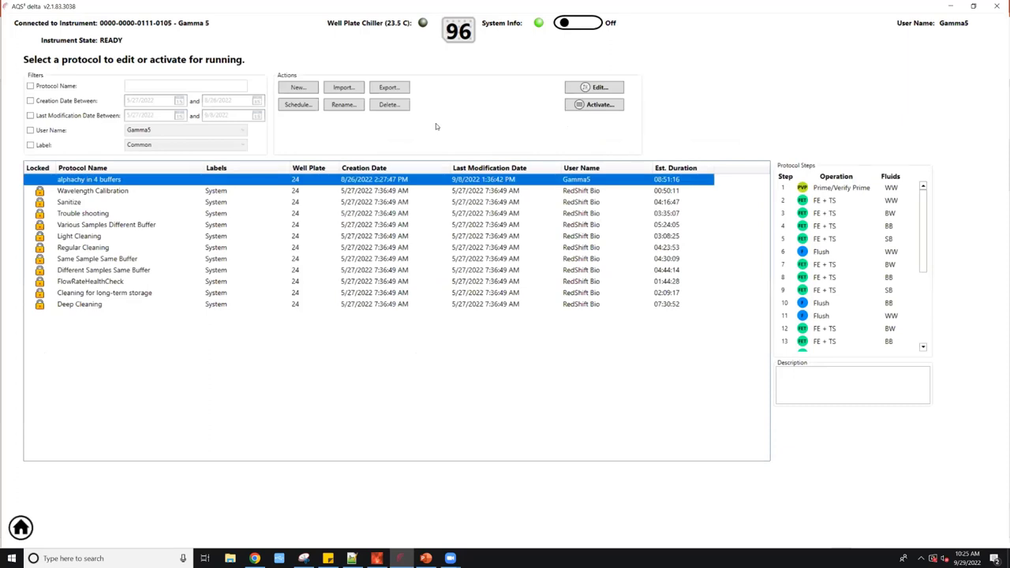
pyautogui.moveTo(435, 126)
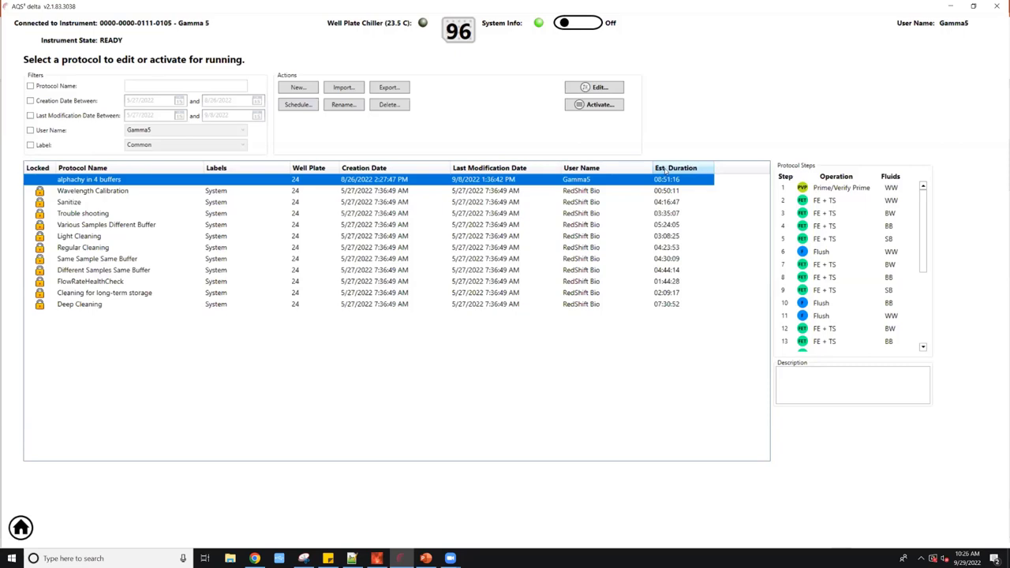
pyautogui.moveTo(420, 155)
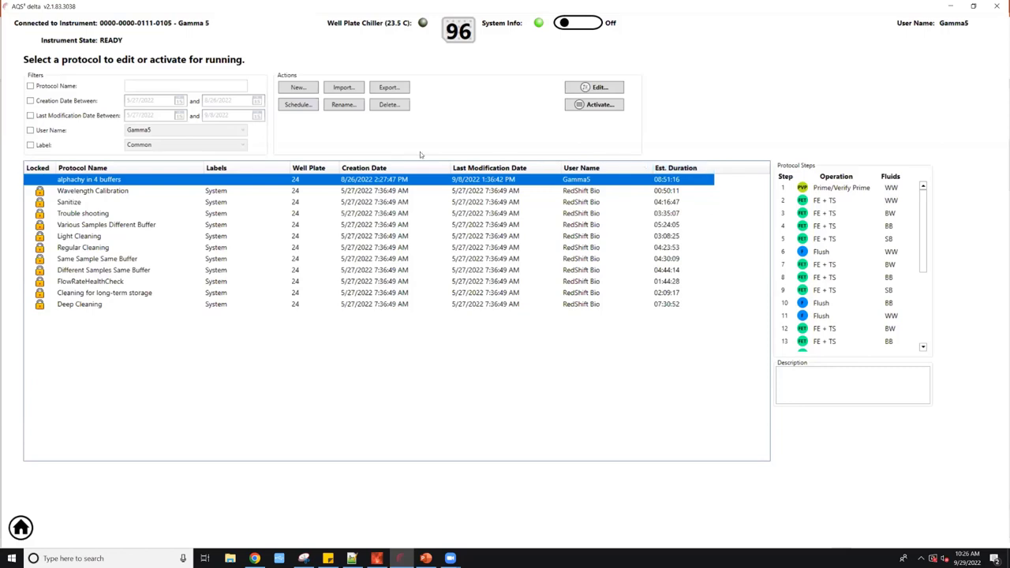
pyautogui.moveTo(73, 183)
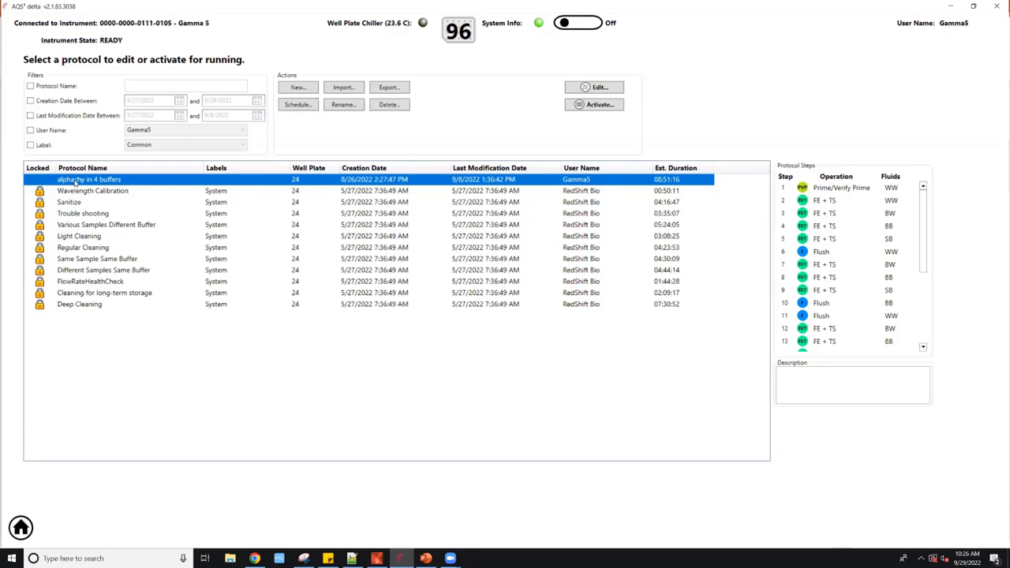
# Step: Activate alphachy in 4 buffers, review its Tris/Water/PBS/PB plate layout, and return home
pyautogui.click(594, 104)
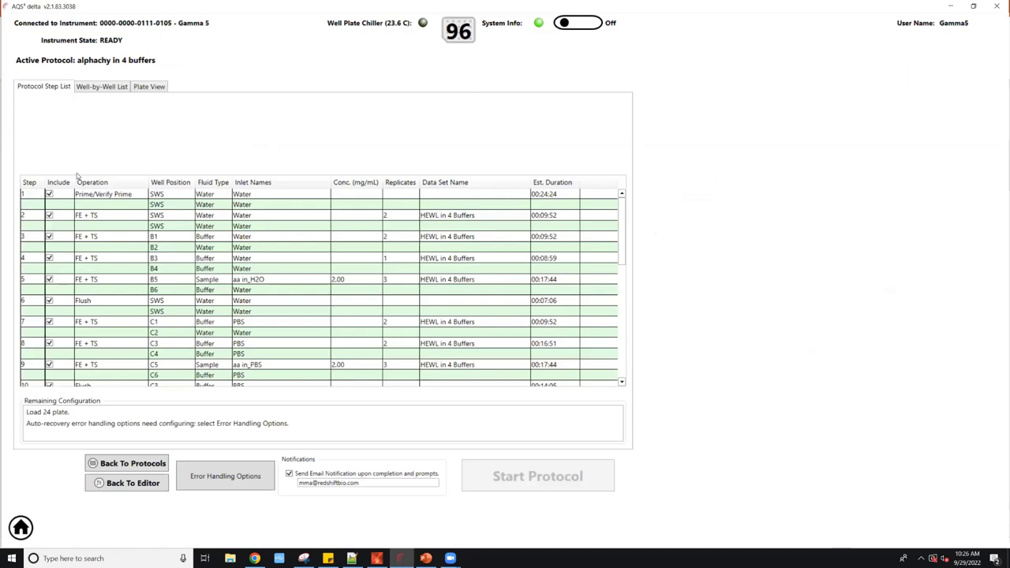
pyautogui.moveTo(578, 180)
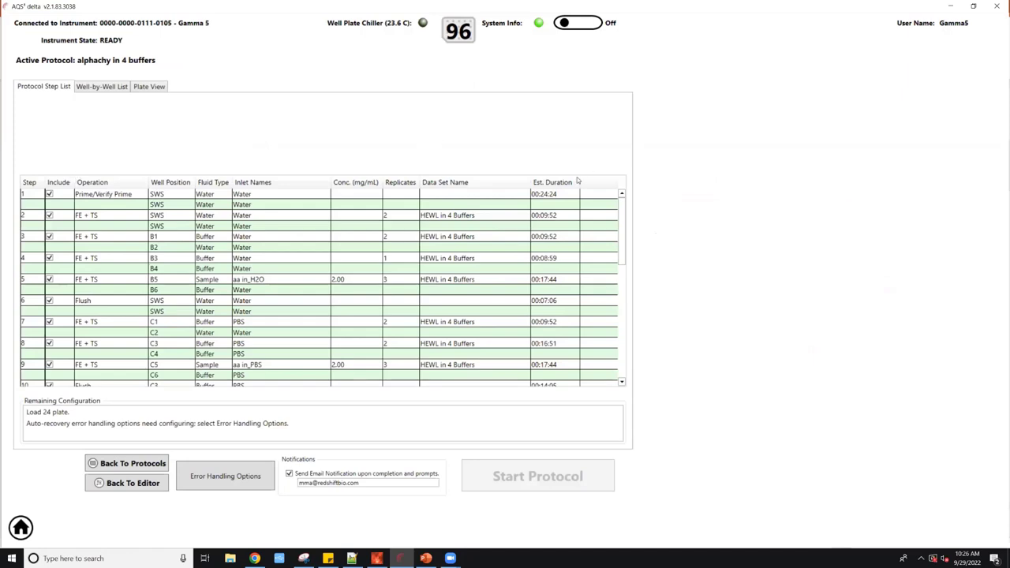
pyautogui.moveTo(141, 112)
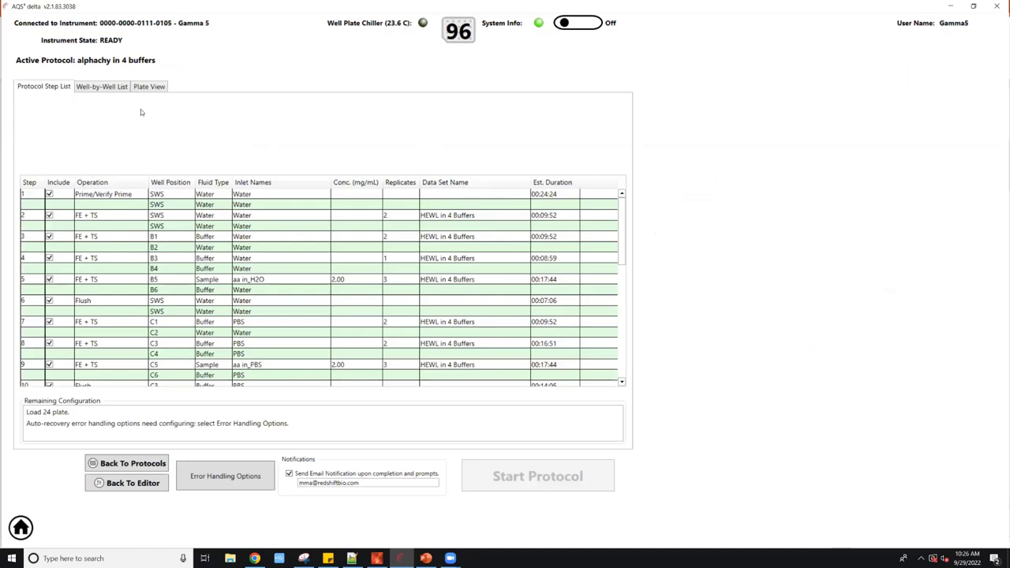
pyautogui.click(149, 86)
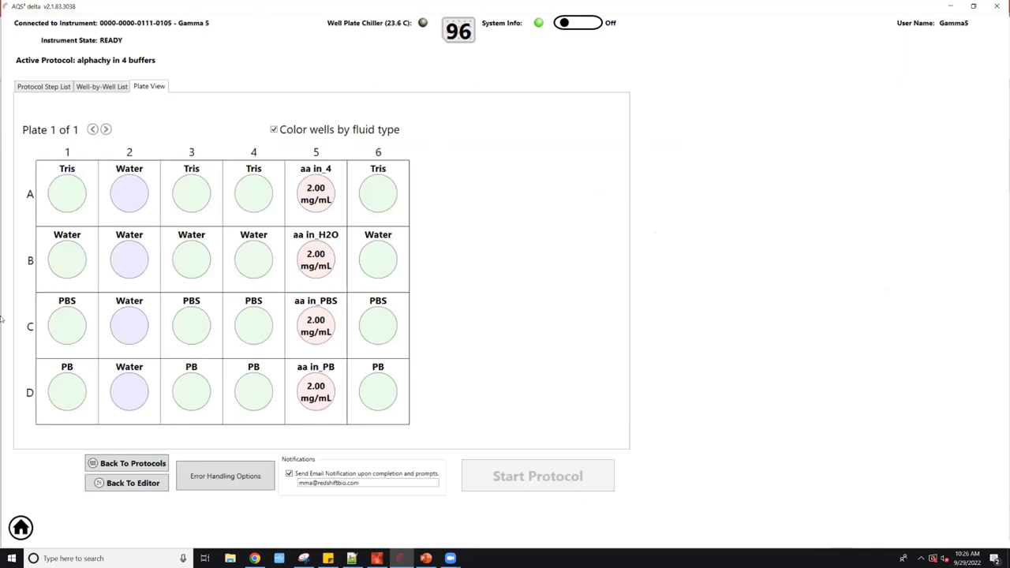
pyautogui.click(21, 527)
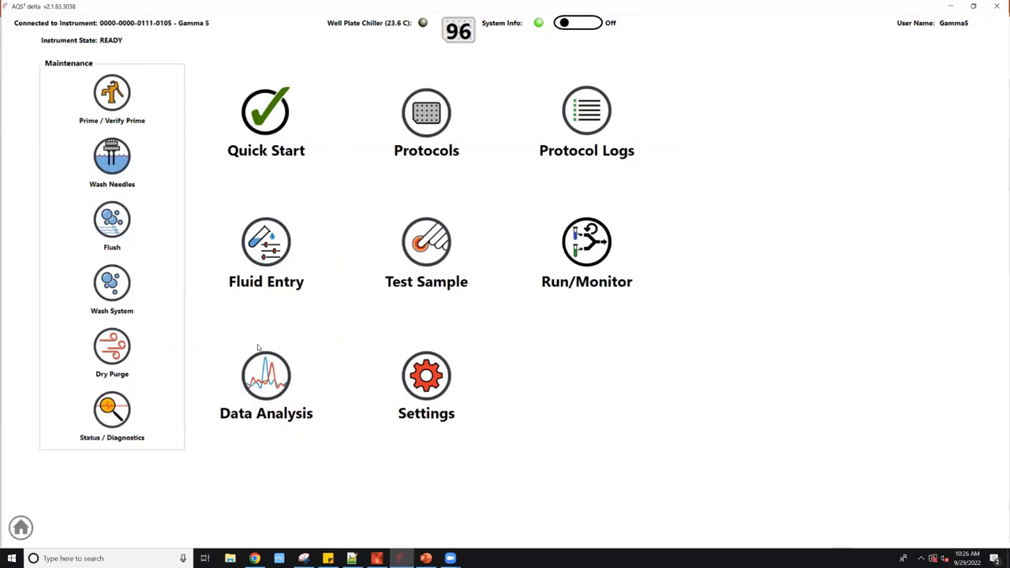
# Step: Open Data Analysis to view the overlaid absolute spectra of the HEWL buffer samples
pyautogui.click(266, 383)
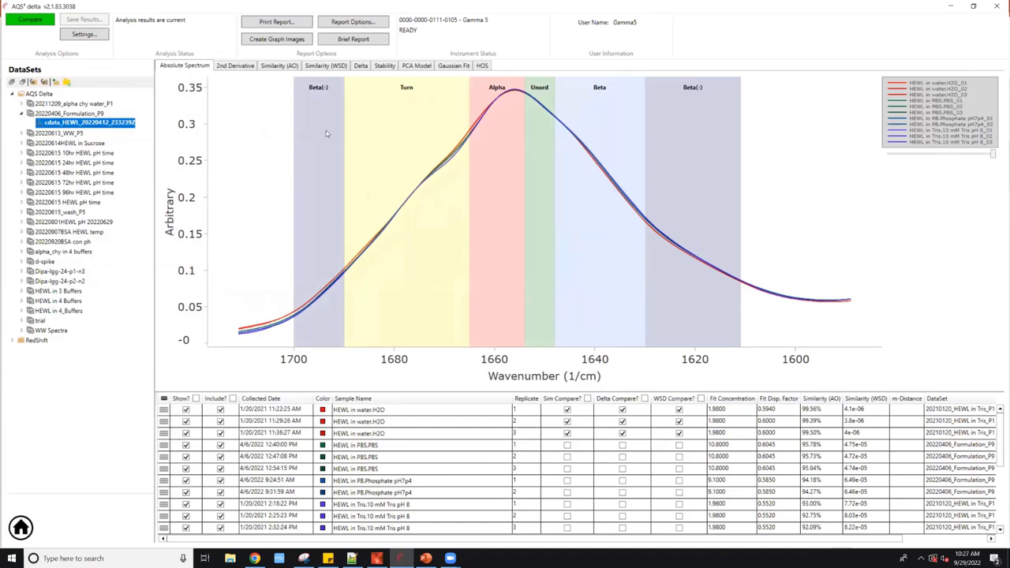
pyautogui.moveTo(169, 115)
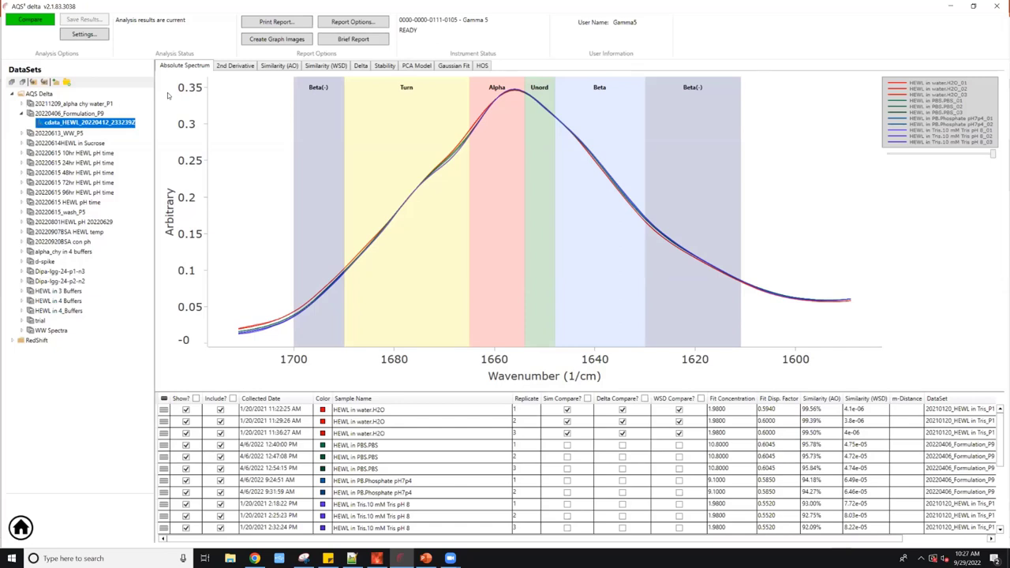
pyautogui.moveTo(645, 272)
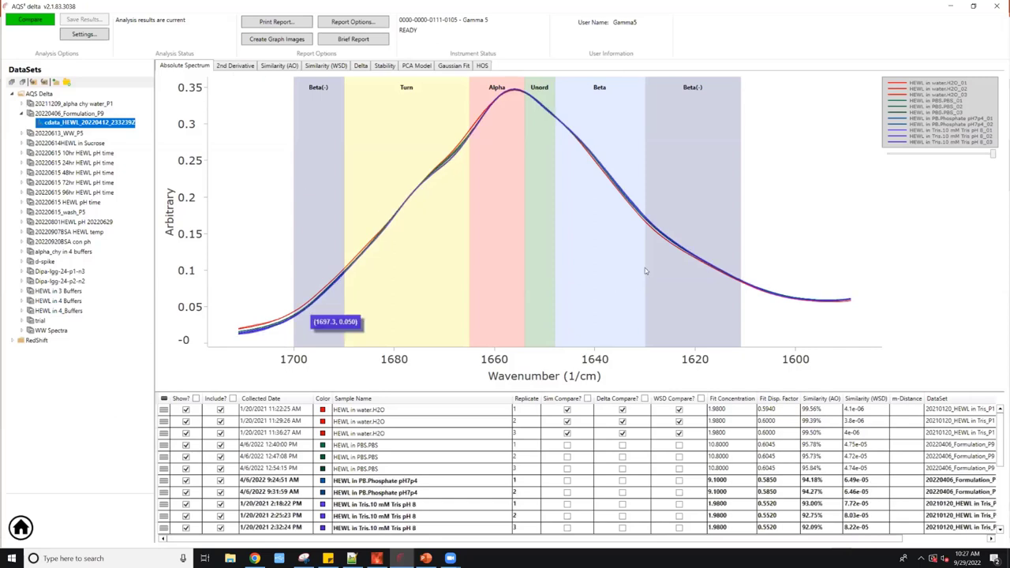
pyautogui.moveTo(735, 385)
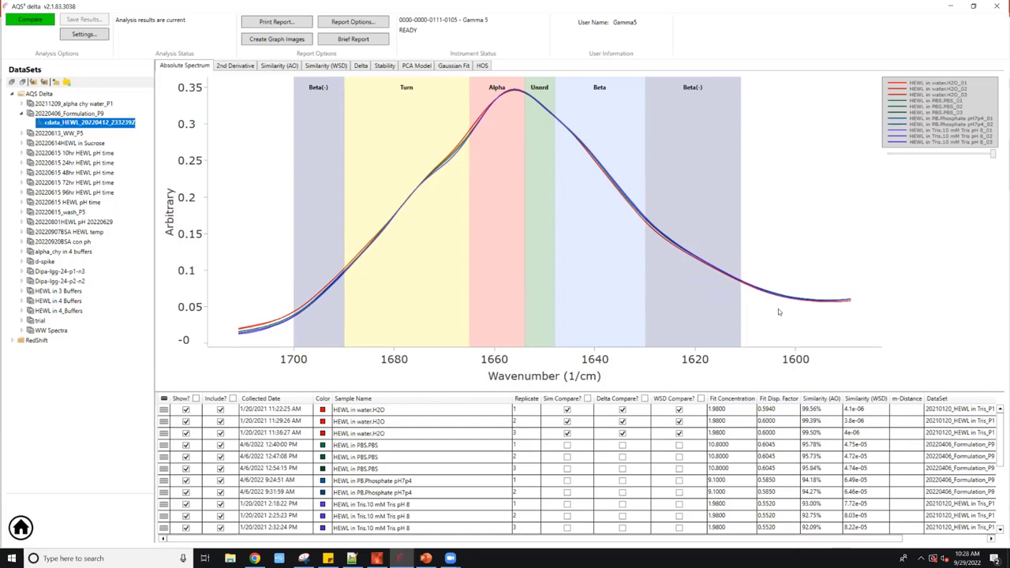
pyautogui.moveTo(228, 158)
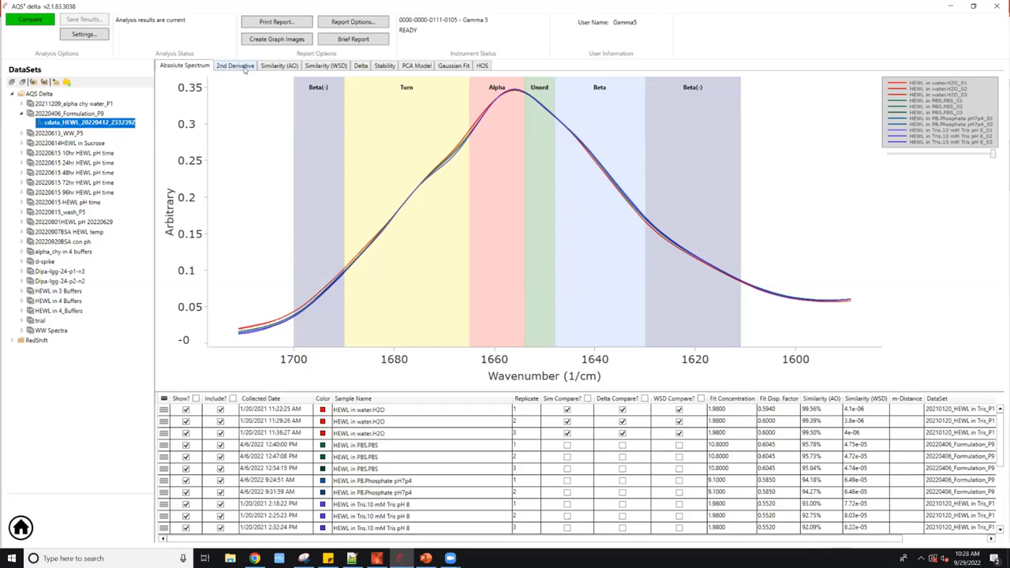
# Step: Switch to the 2nd Derivative view of the HEWL buffer spectra
pyautogui.click(236, 66)
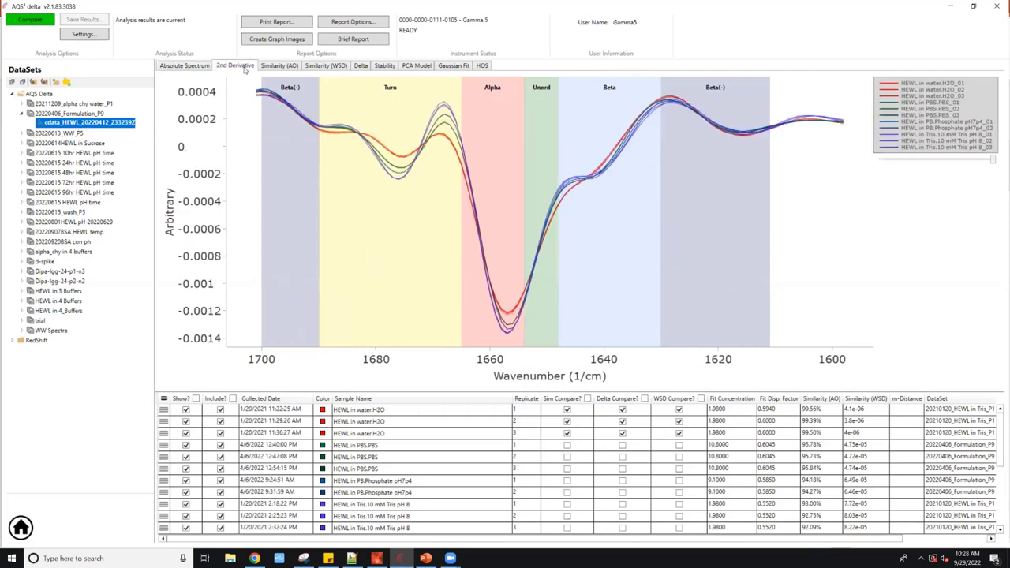
pyautogui.moveTo(274, 380)
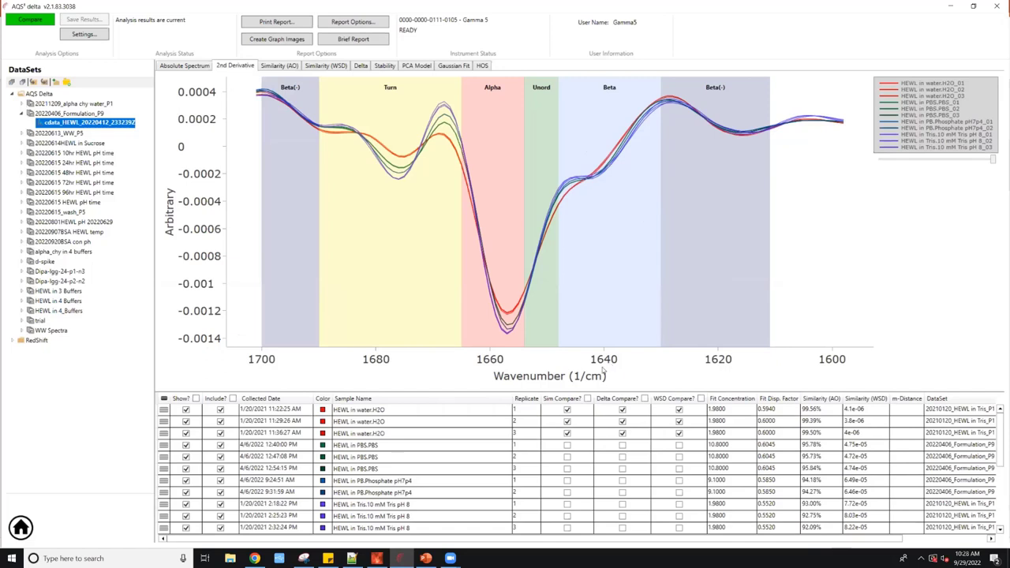
pyautogui.moveTo(246, 197)
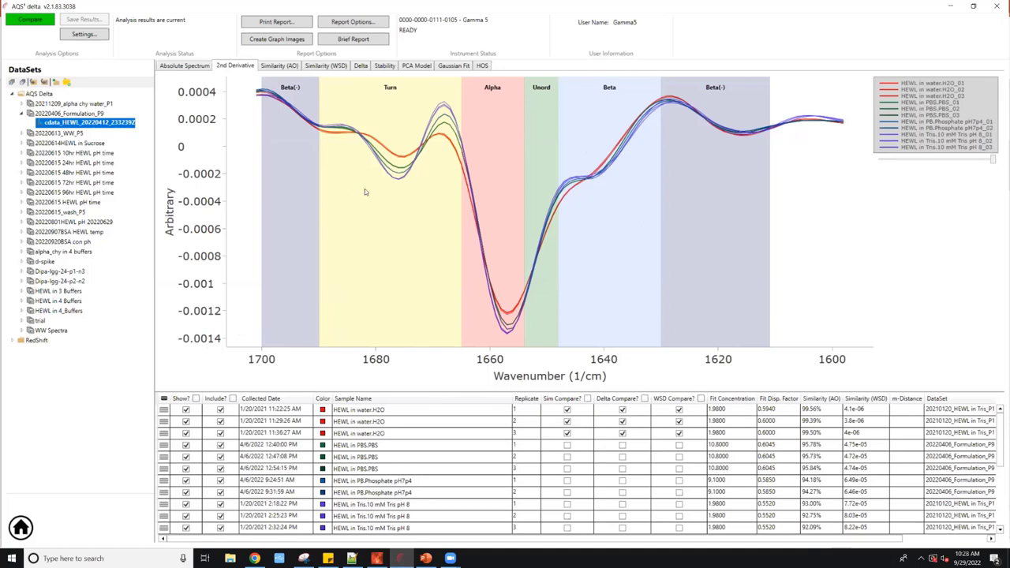
pyautogui.moveTo(300, 213)
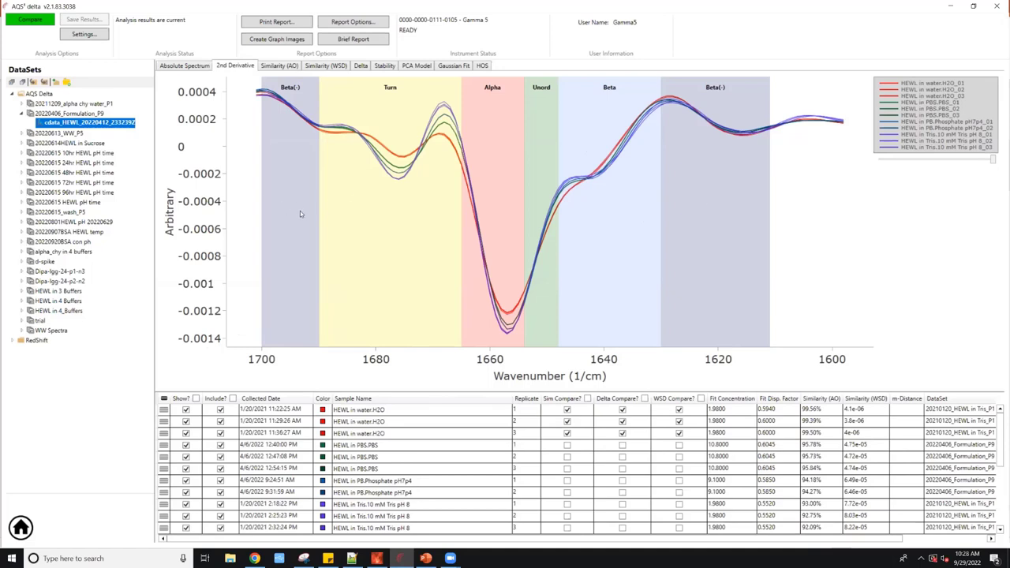
pyautogui.moveTo(685, 200)
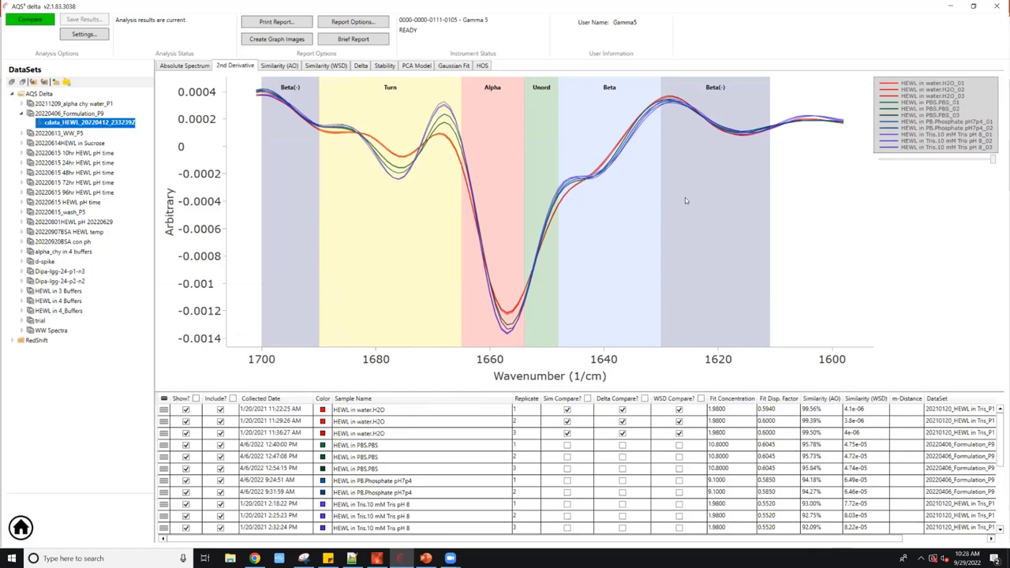
pyautogui.moveTo(323, 239)
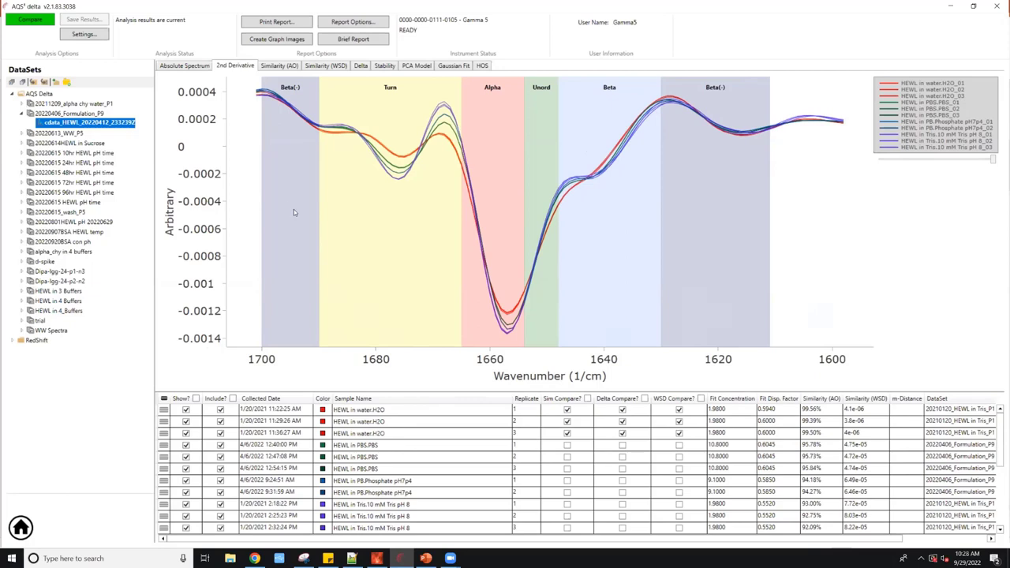
pyautogui.moveTo(287, 179)
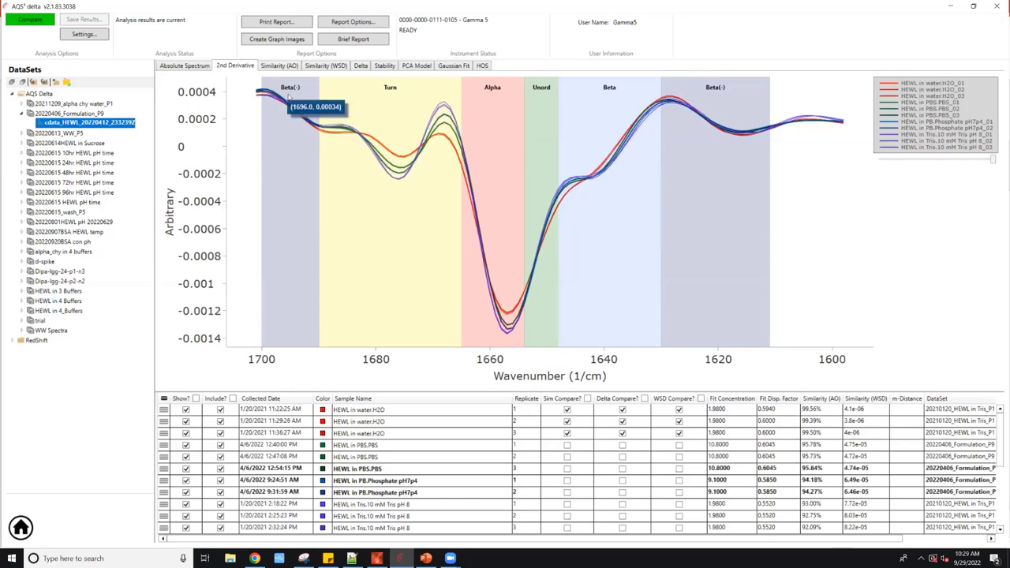
pyautogui.moveTo(488, 97)
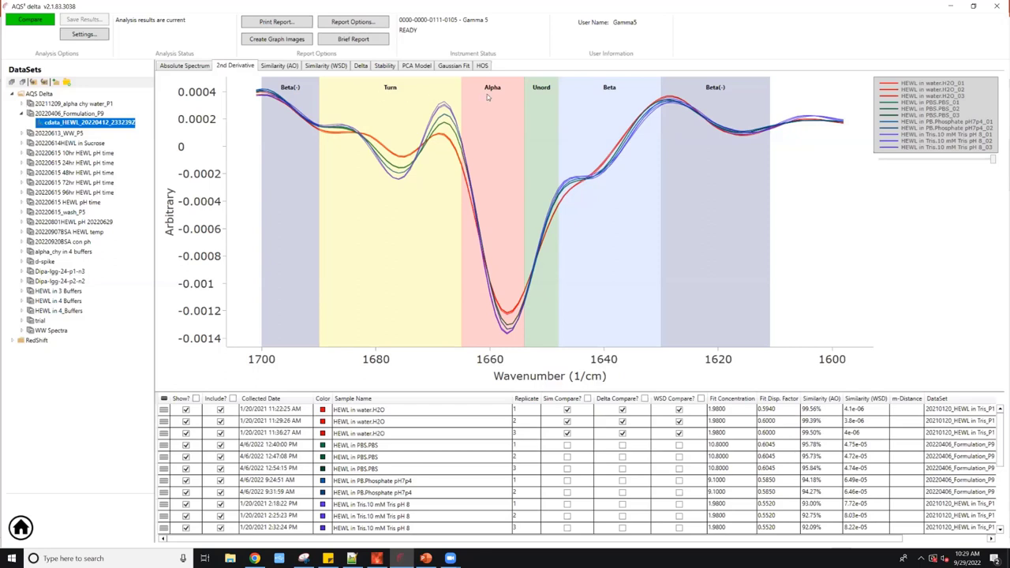
pyautogui.moveTo(543, 106)
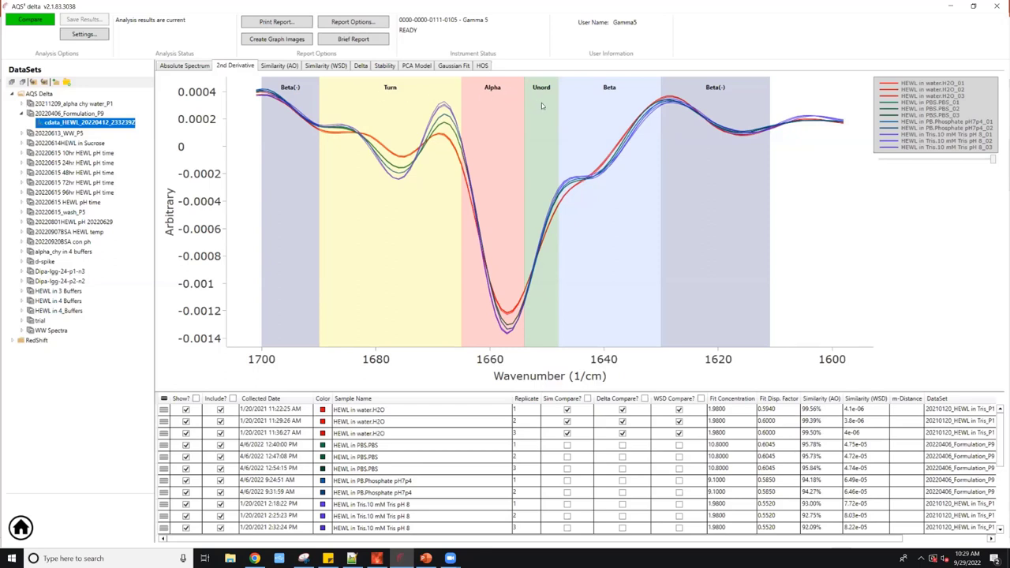
pyautogui.moveTo(606, 106)
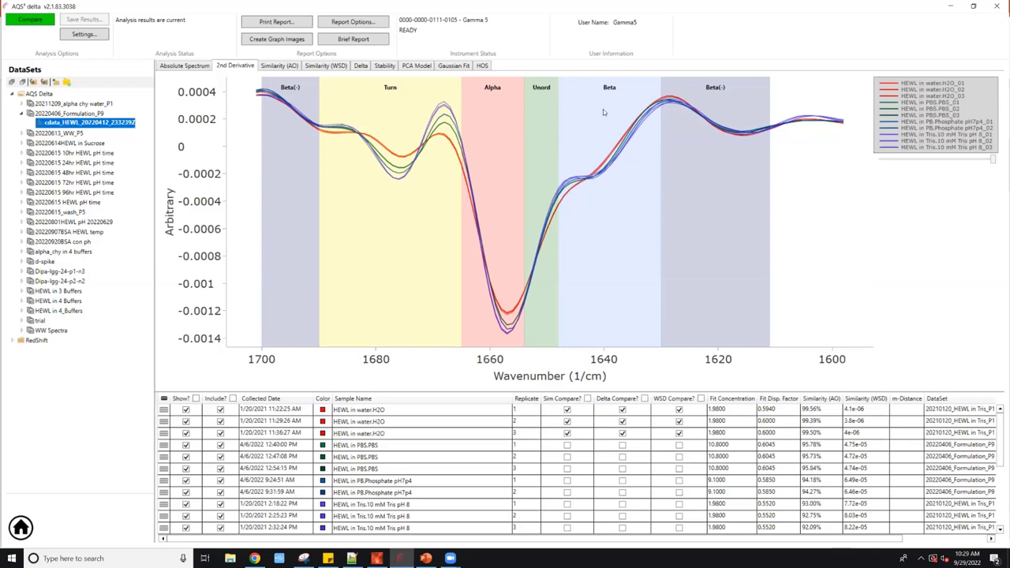
pyautogui.moveTo(742, 108)
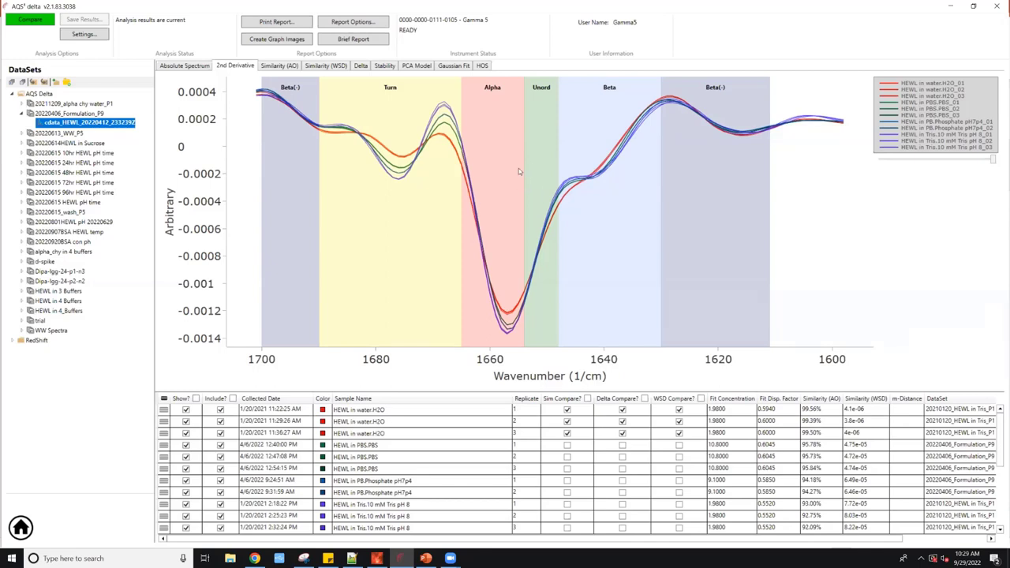
pyautogui.moveTo(495, 292)
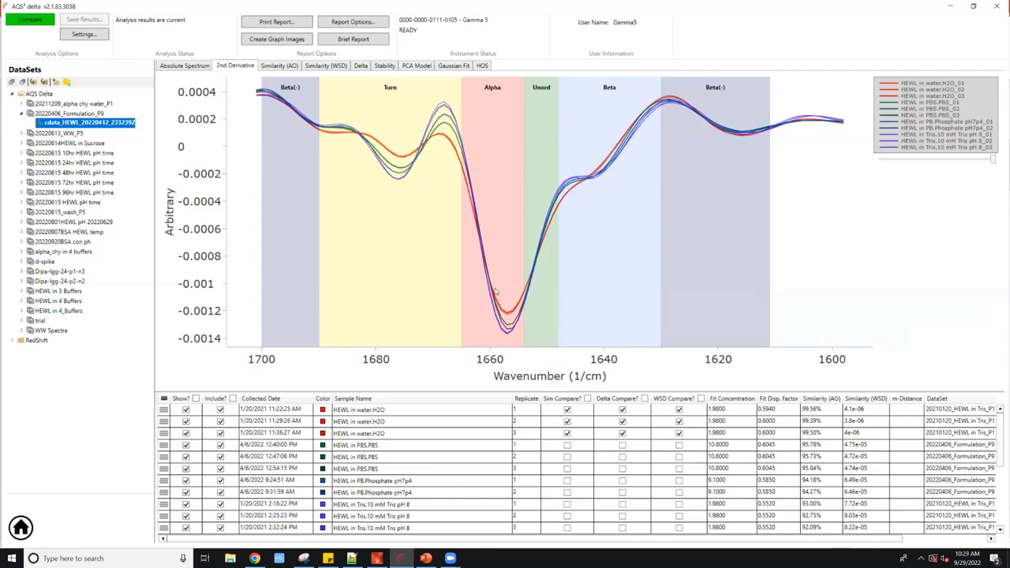
pyautogui.moveTo(503, 200)
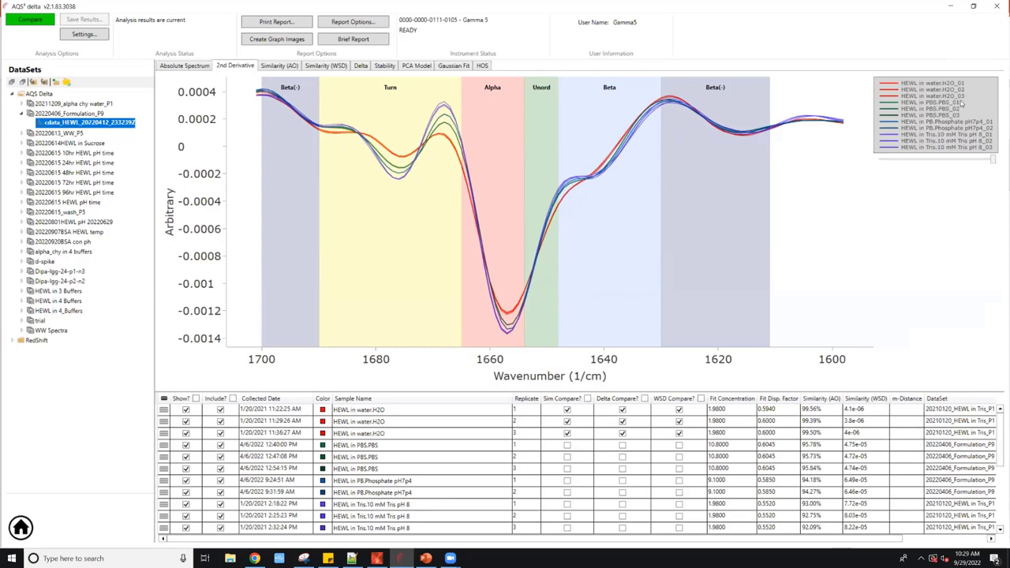
pyautogui.moveTo(963, 126)
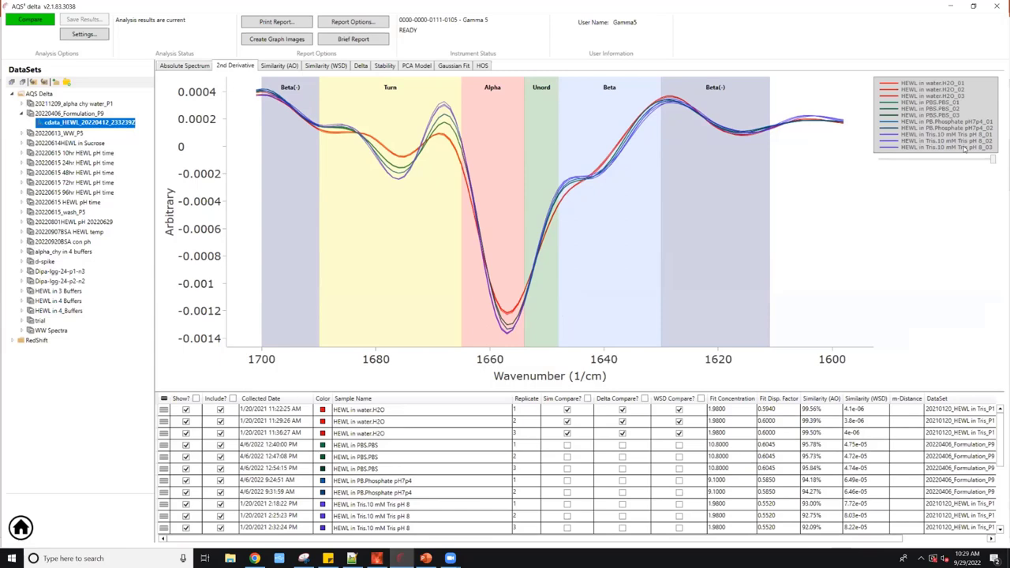
pyautogui.moveTo(475, 278)
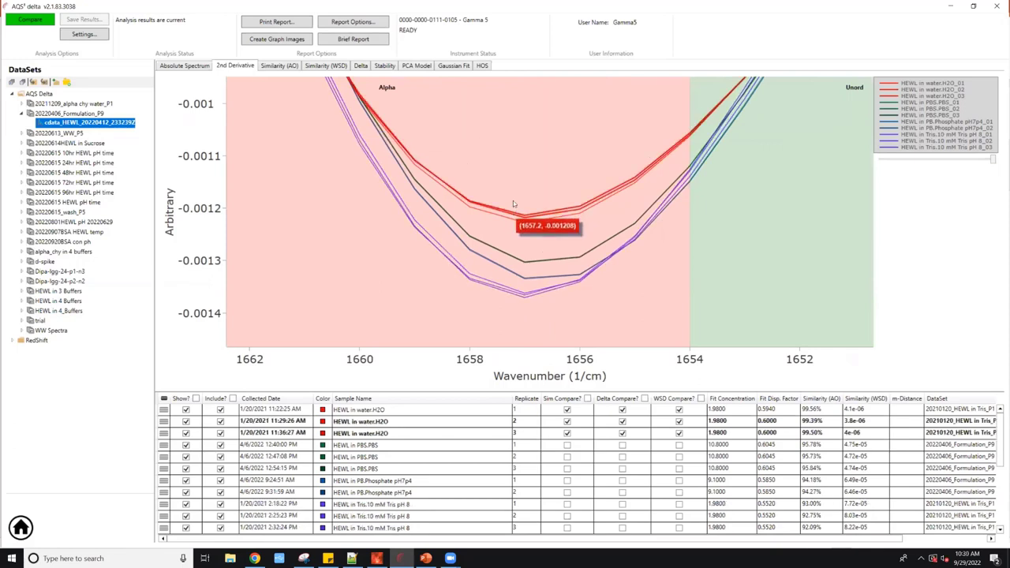
pyautogui.moveTo(535, 266)
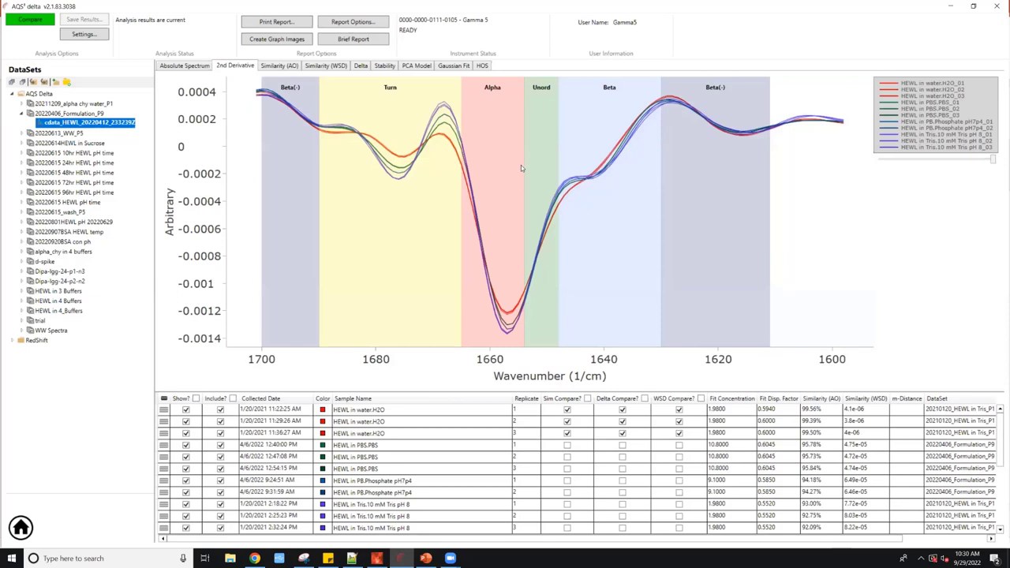
pyautogui.moveTo(533, 170)
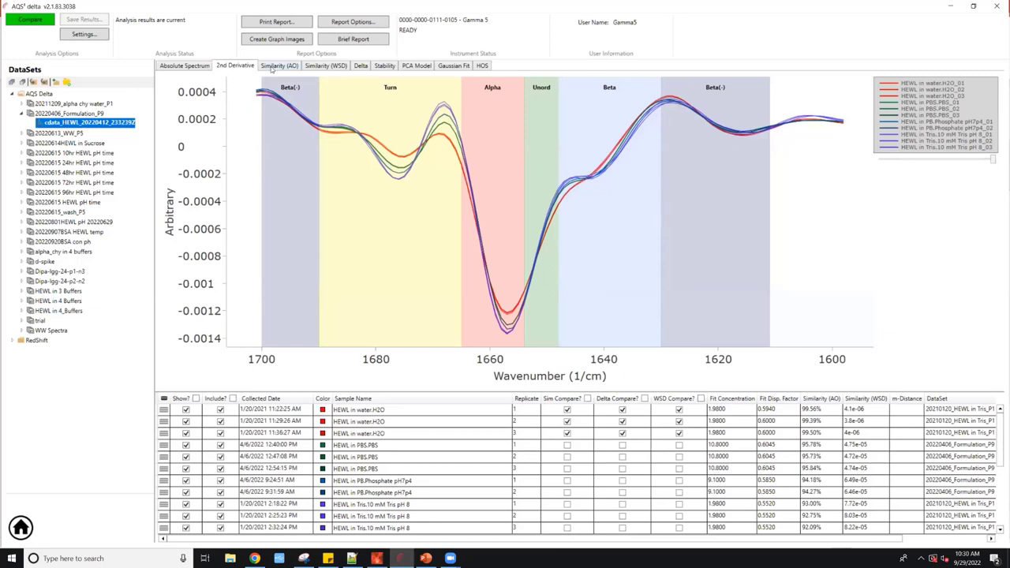
# Step: Show the Similarity (AO) overlay and review per-sample scores of about 92–99.6%
pyautogui.click(280, 66)
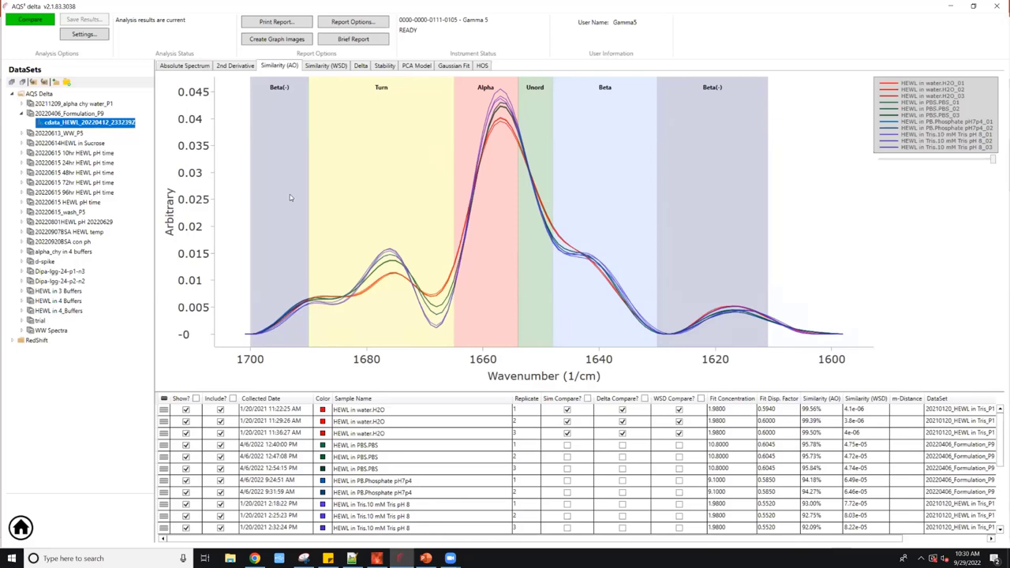
pyautogui.moveTo(292, 195)
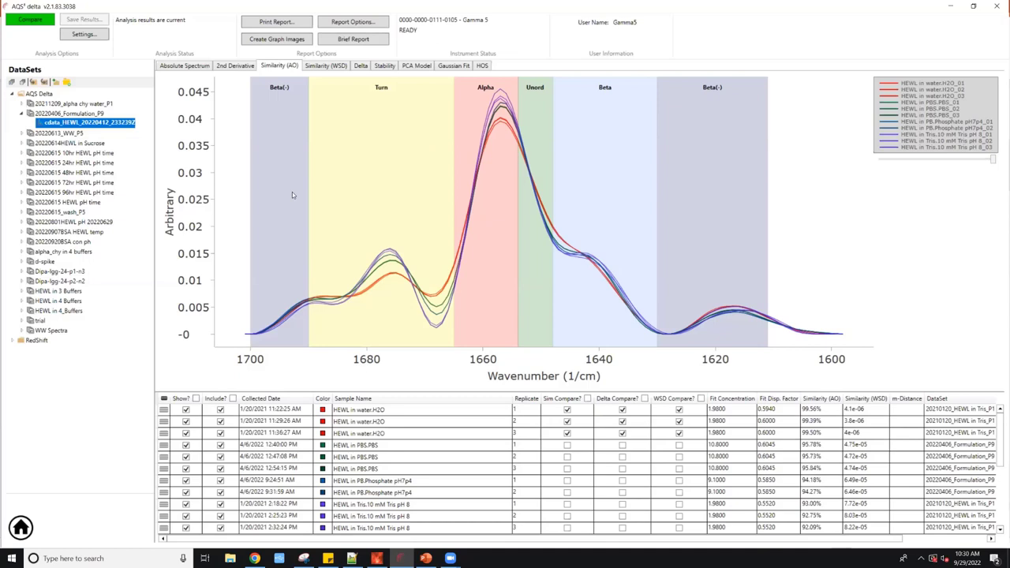
pyautogui.moveTo(279, 120)
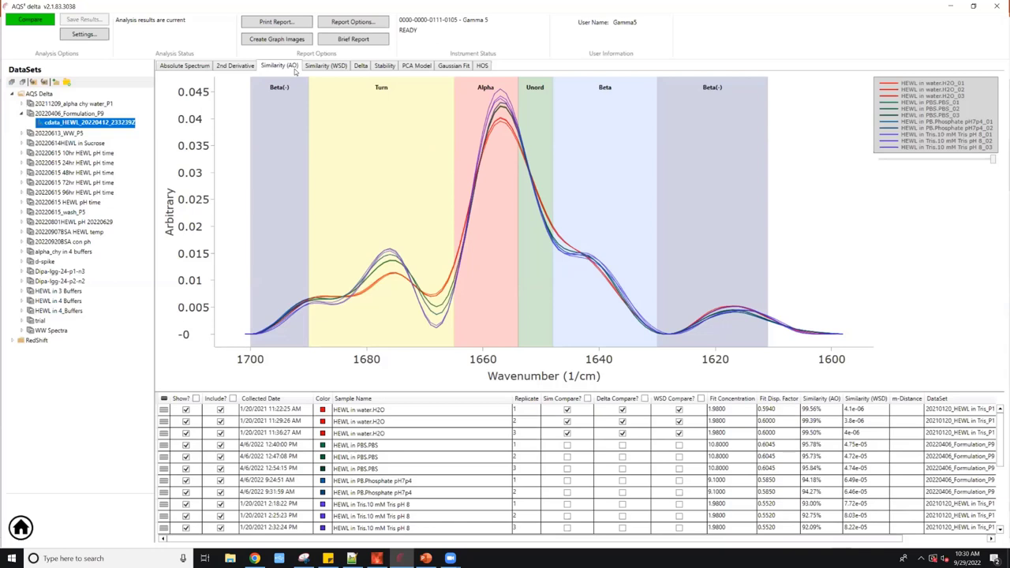
pyautogui.moveTo(476, 167)
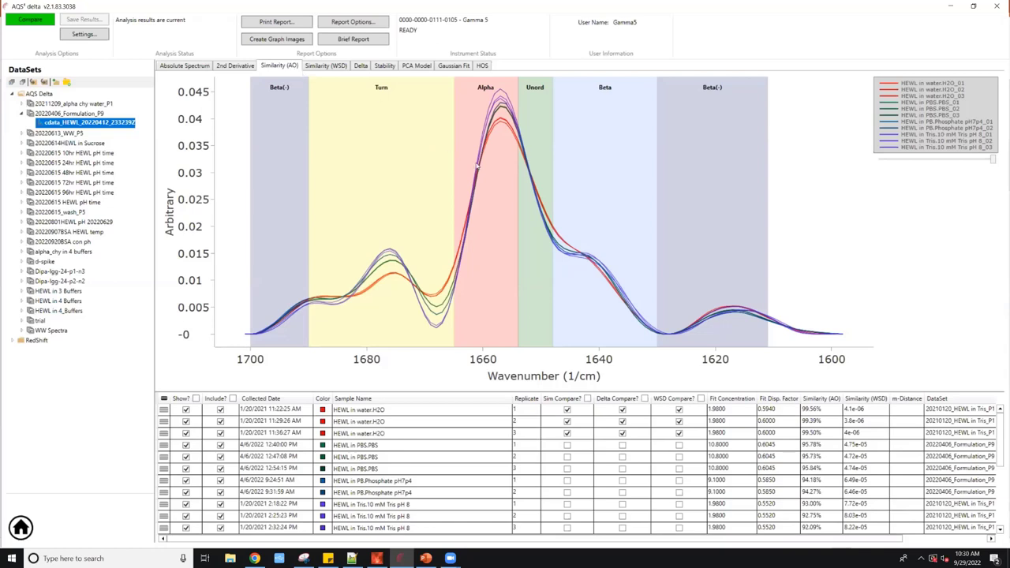
pyautogui.moveTo(494, 300)
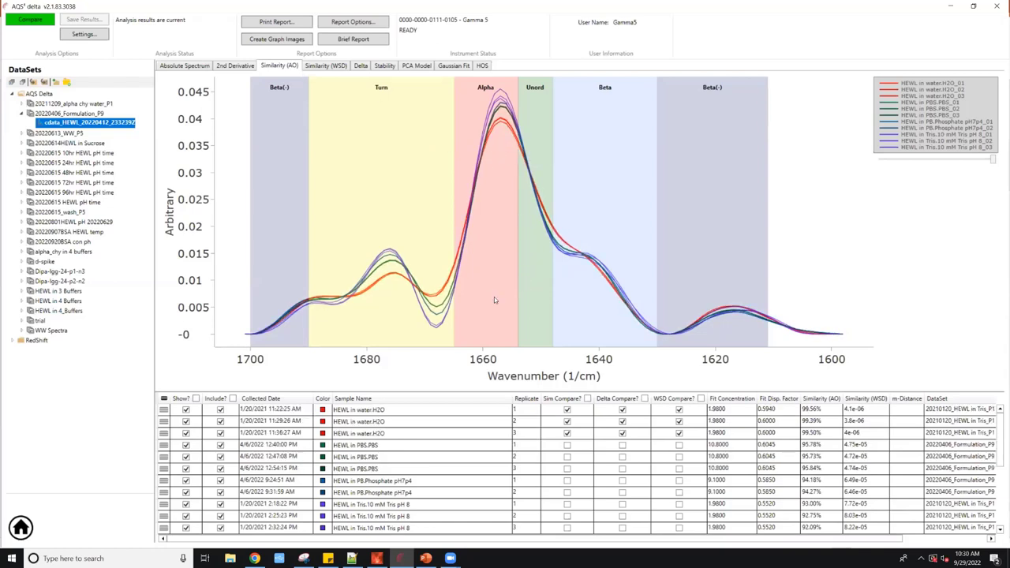
pyautogui.moveTo(505, 302)
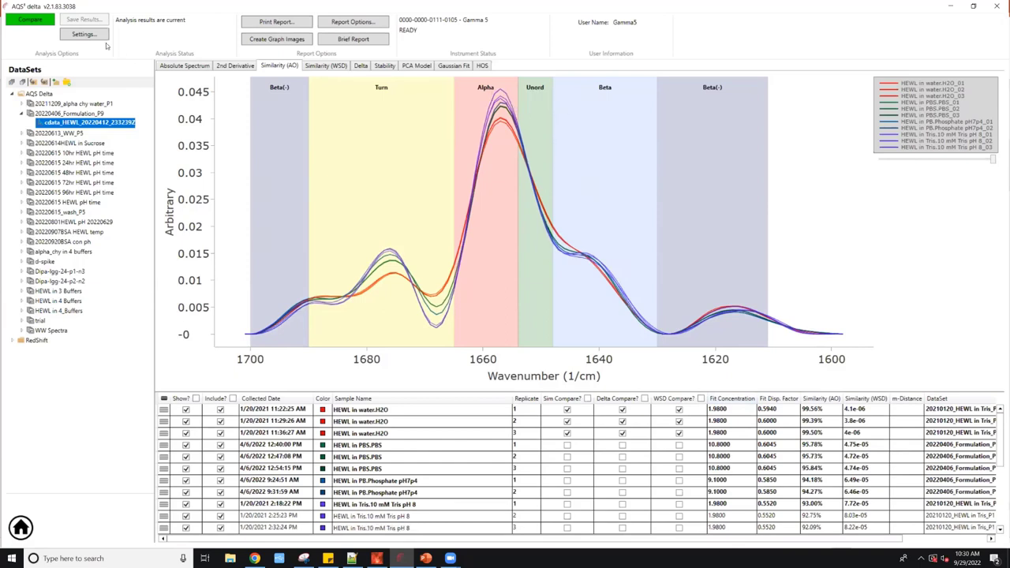
pyautogui.click(83, 34)
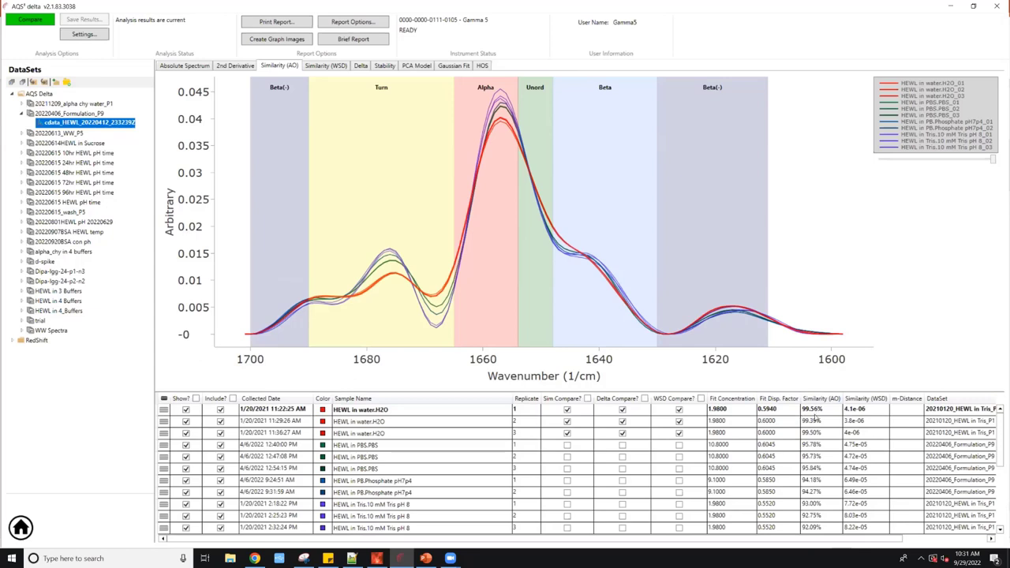
pyautogui.click(361, 432)
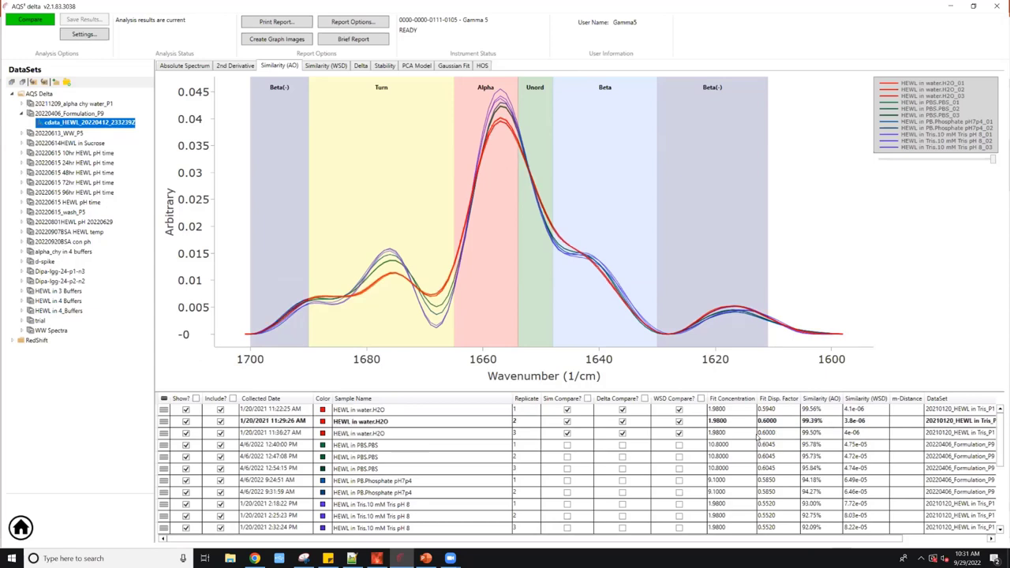
pyautogui.click(359, 432)
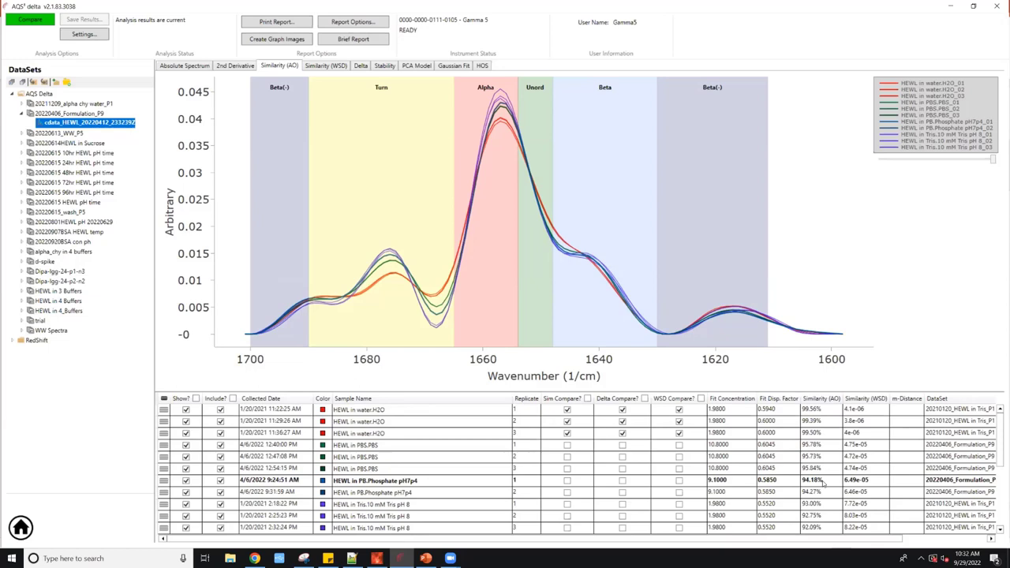
pyautogui.click(394, 503)
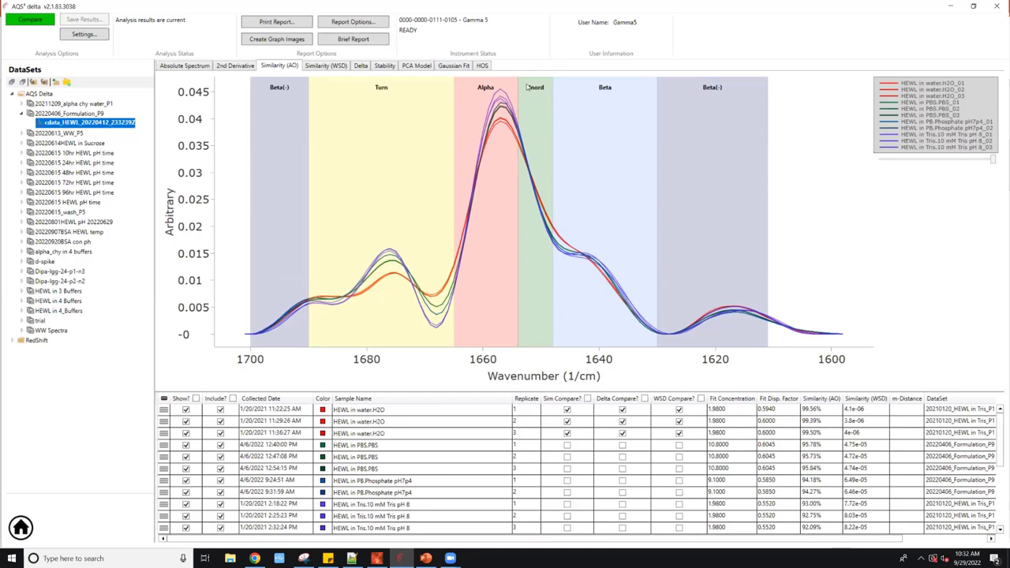
pyautogui.moveTo(501, 100)
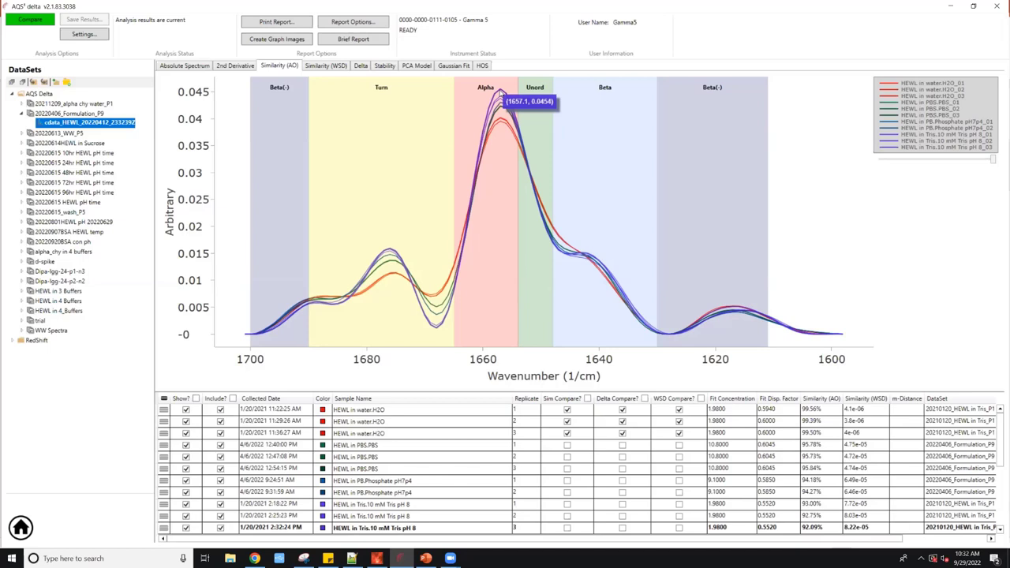
pyautogui.moveTo(259, 106)
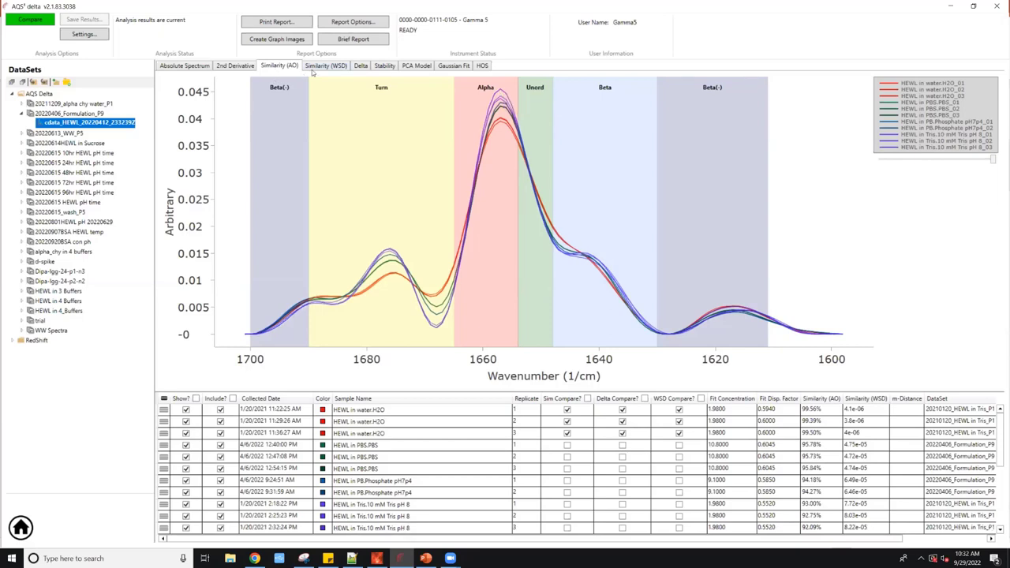
pyautogui.moveTo(311, 71)
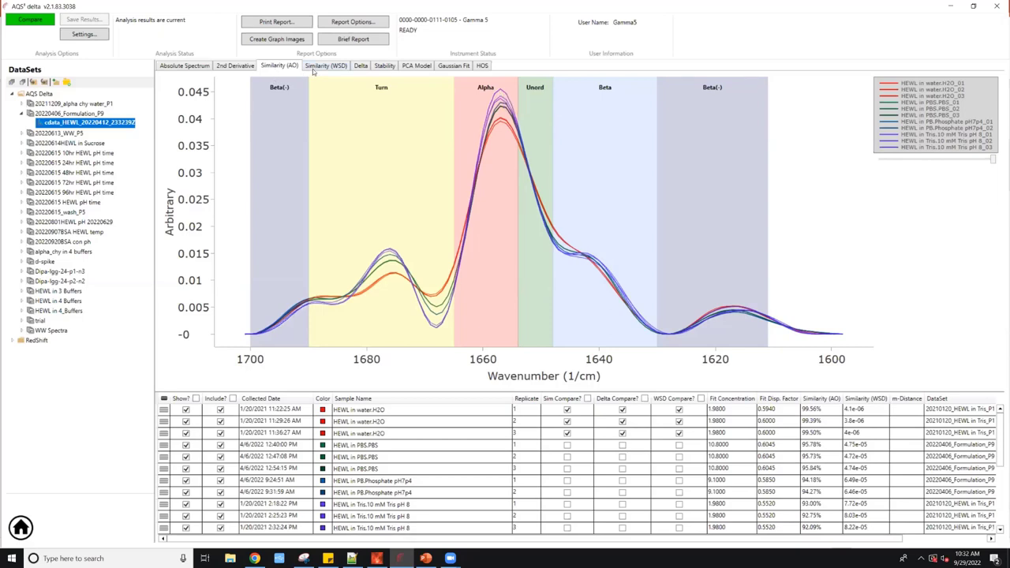
# Step: Review the WSD plot, briefly rechecking 2nd Derivative: PBS P=0.98688, Tris P=0.074518
pyautogui.click(325, 64)
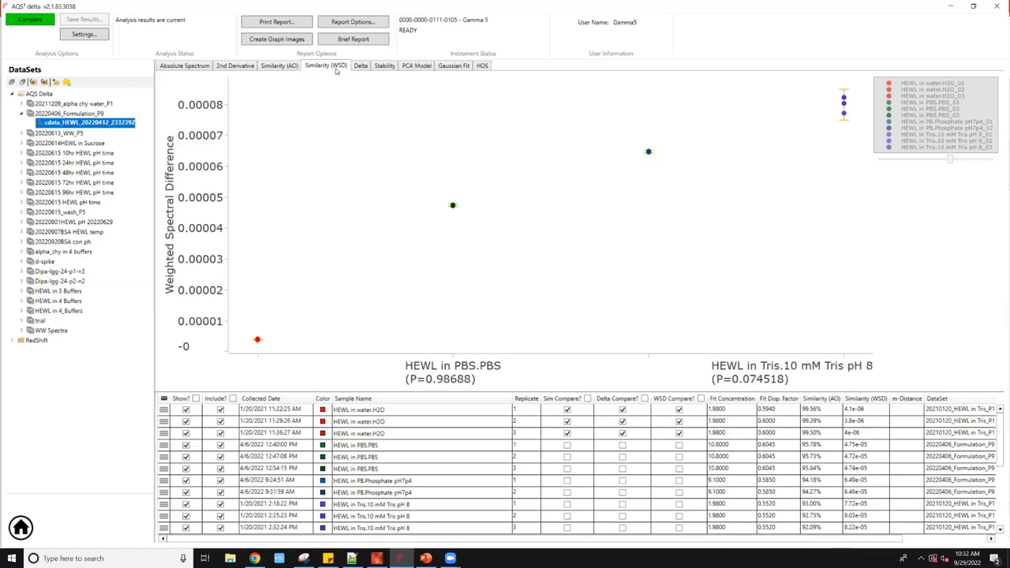
pyautogui.moveTo(344, 71)
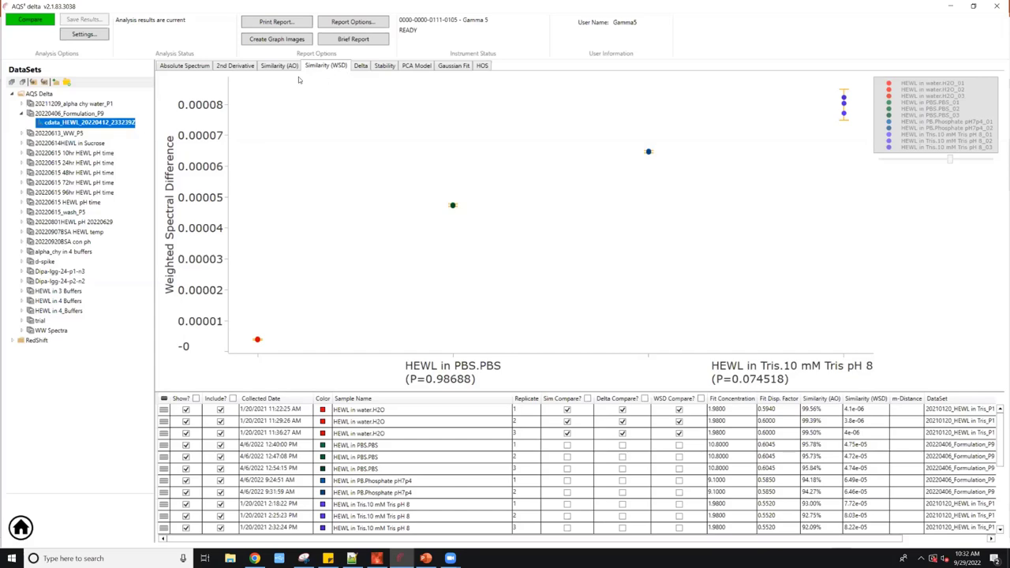
pyautogui.click(234, 65)
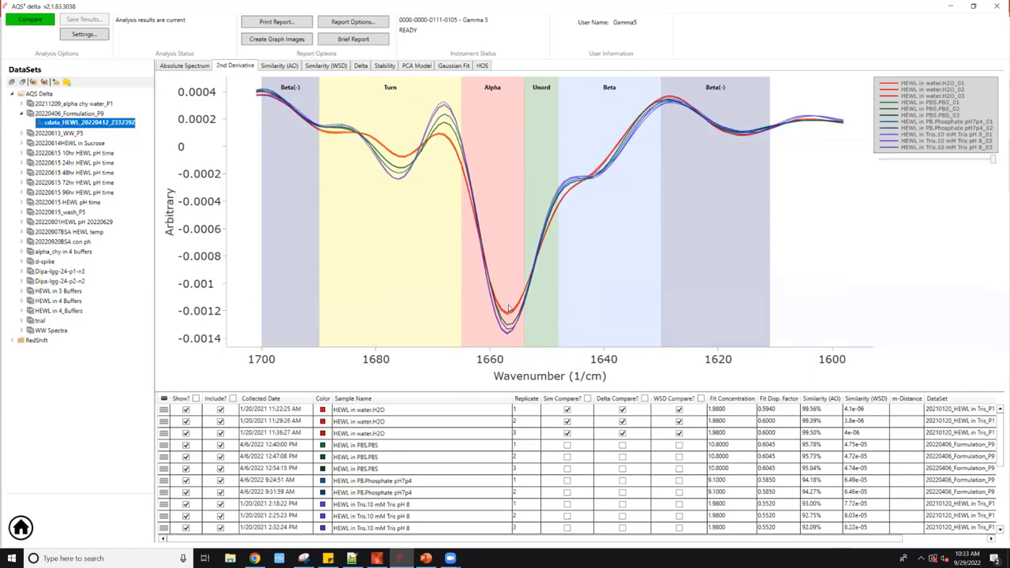
pyautogui.moveTo(505, 242)
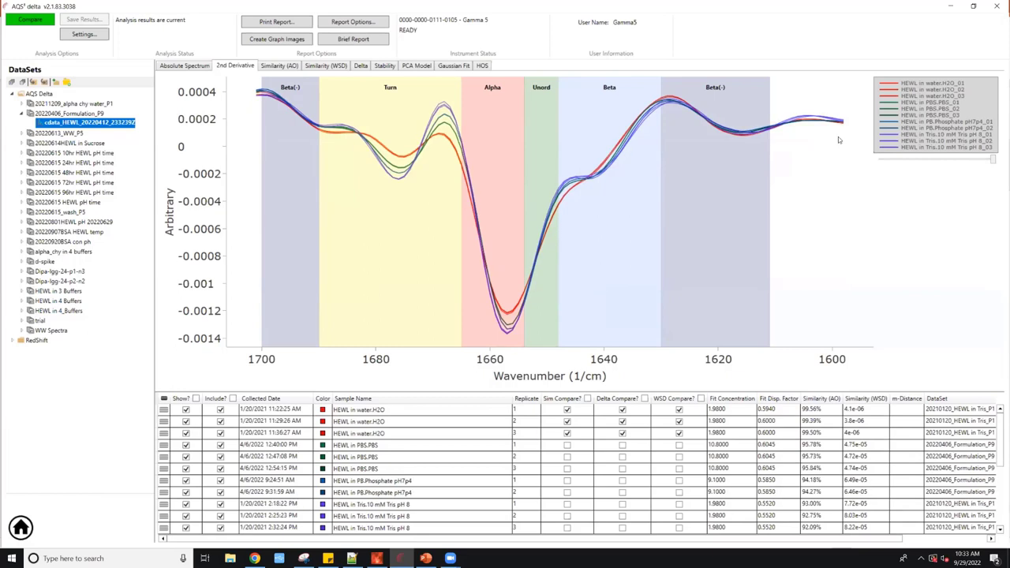
pyautogui.moveTo(371, 140)
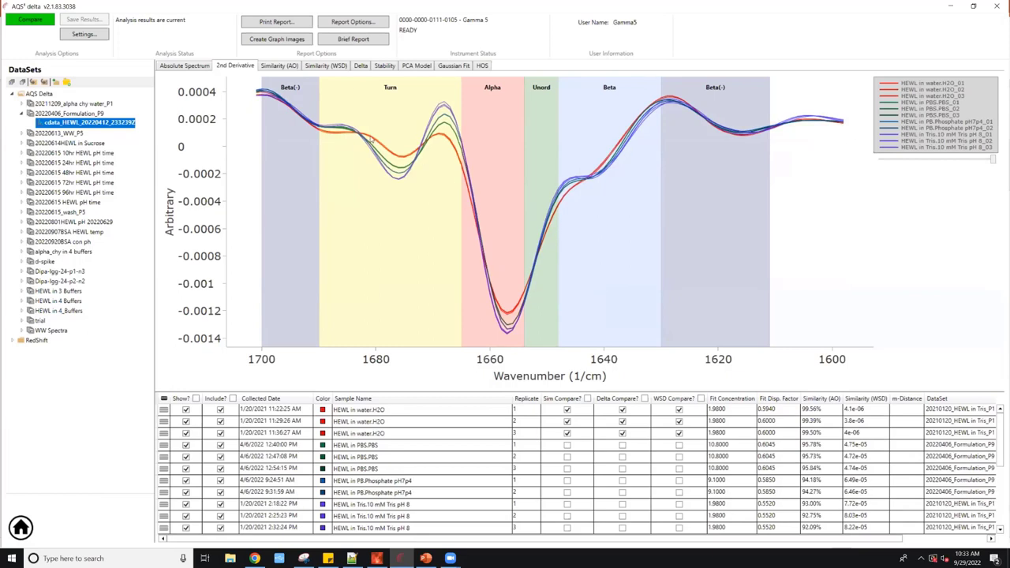
pyautogui.click(325, 66)
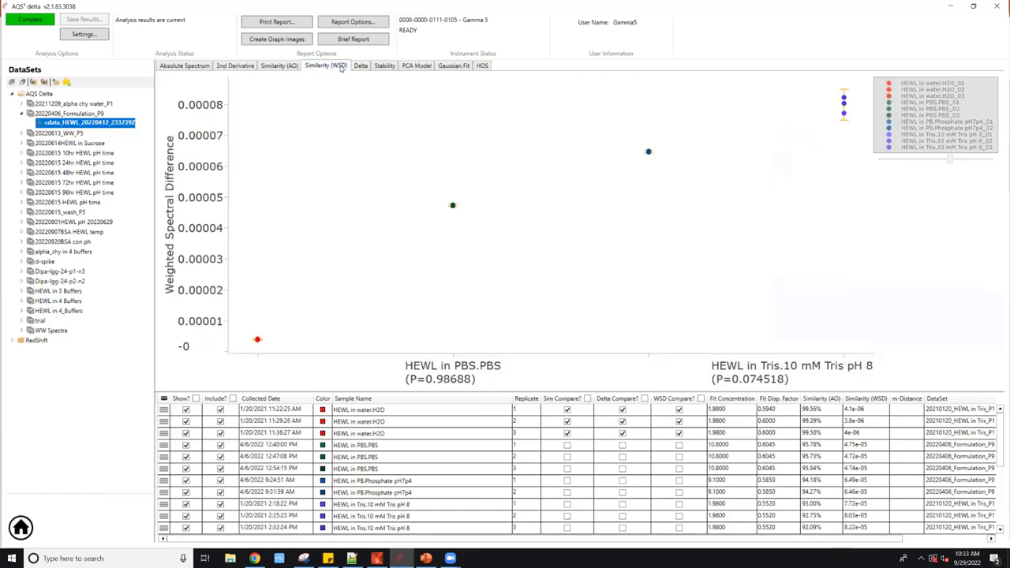
pyautogui.moveTo(844, 100)
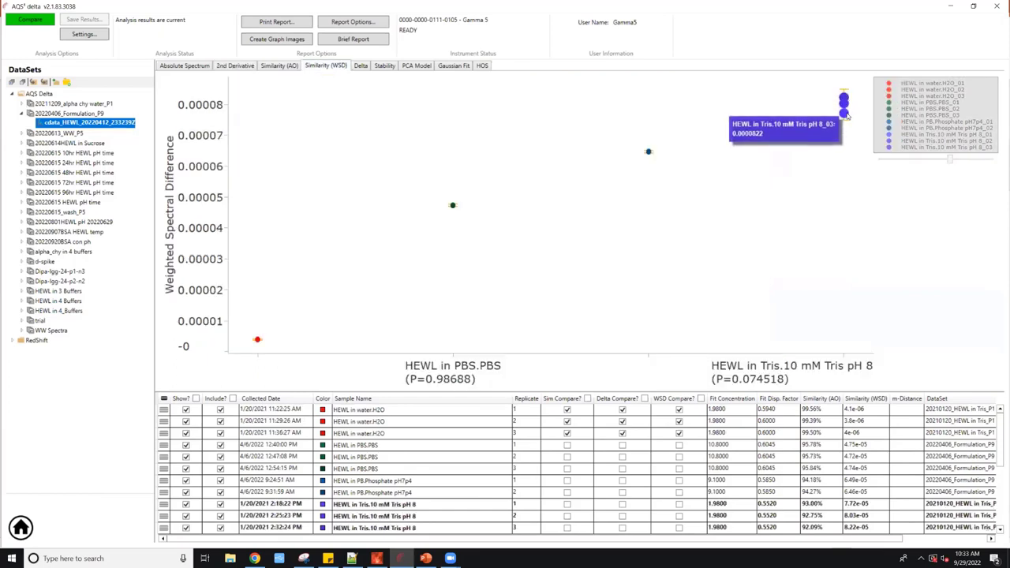
pyautogui.moveTo(345, 316)
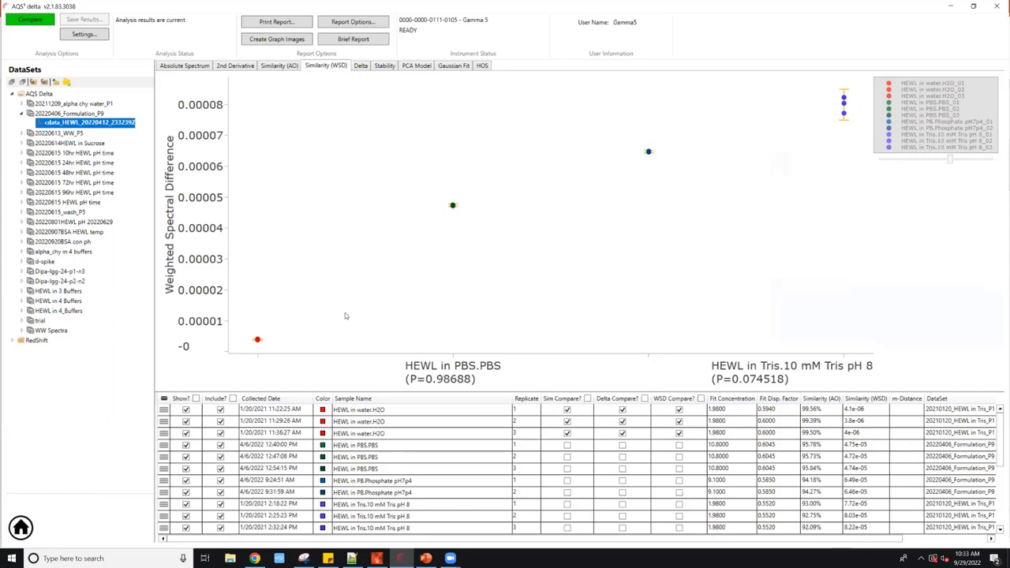
pyautogui.moveTo(819, 194)
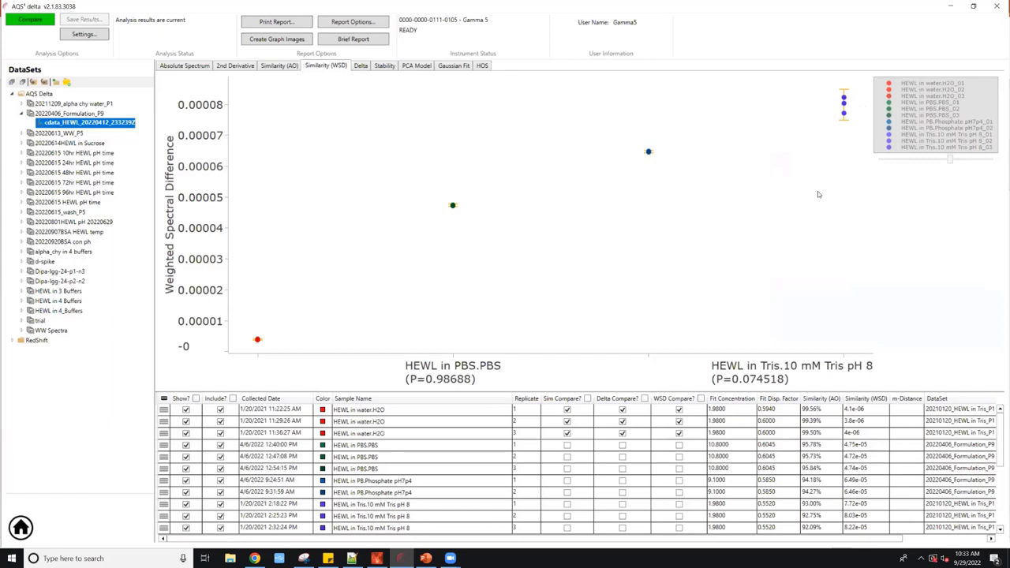
pyautogui.click(359, 410)
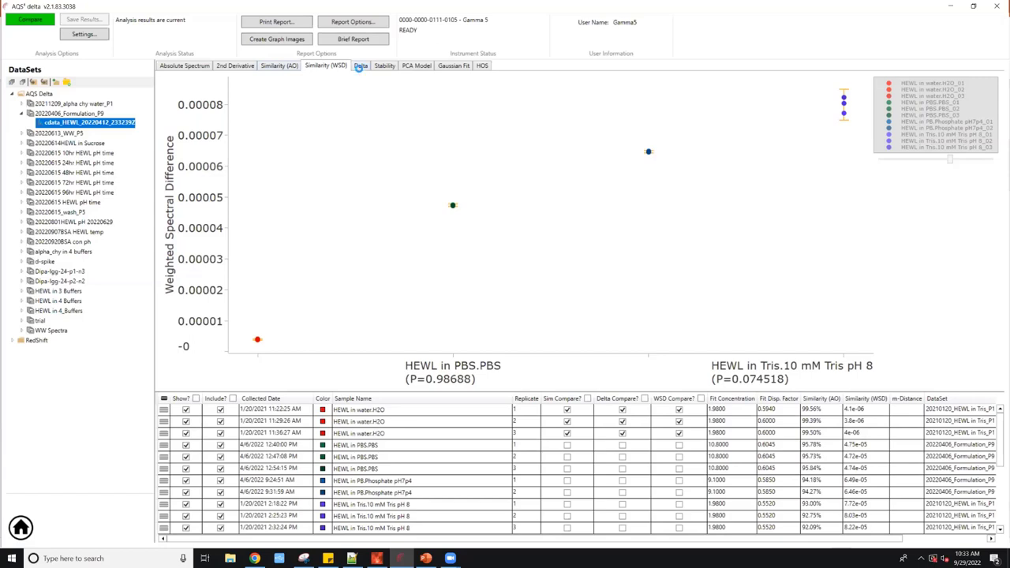
pyautogui.click(361, 65)
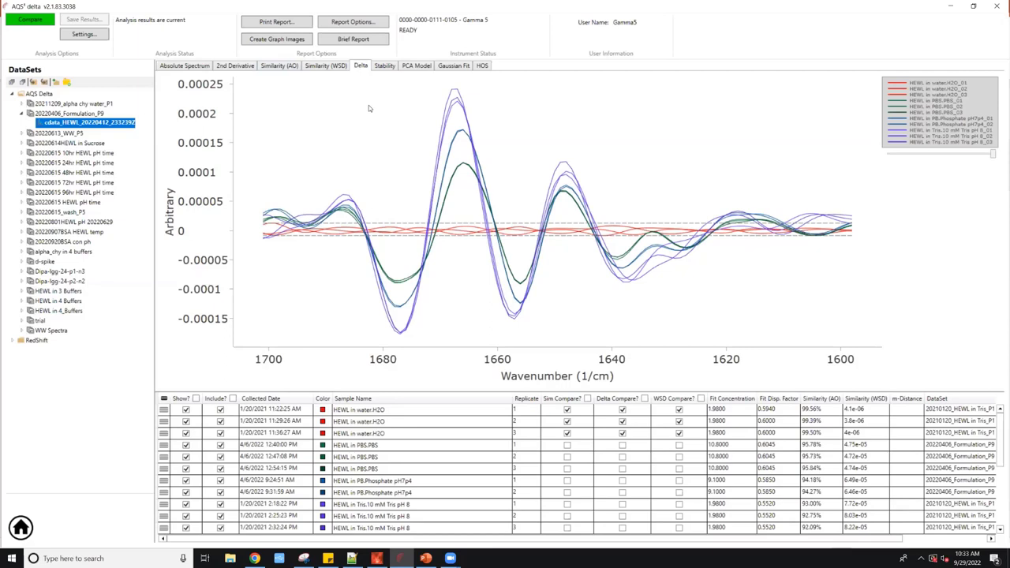
pyautogui.moveTo(378, 109)
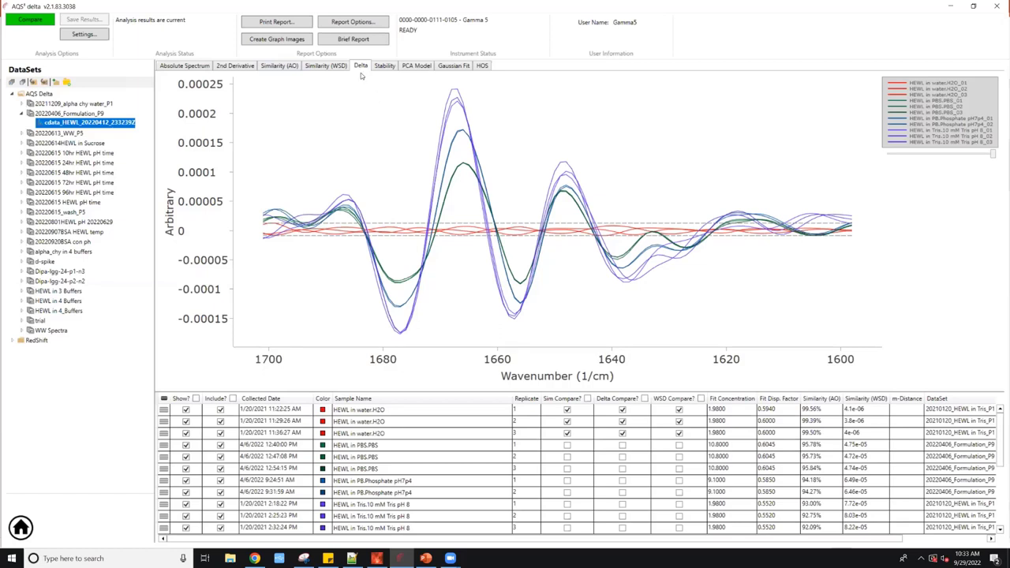
pyautogui.moveTo(360, 71)
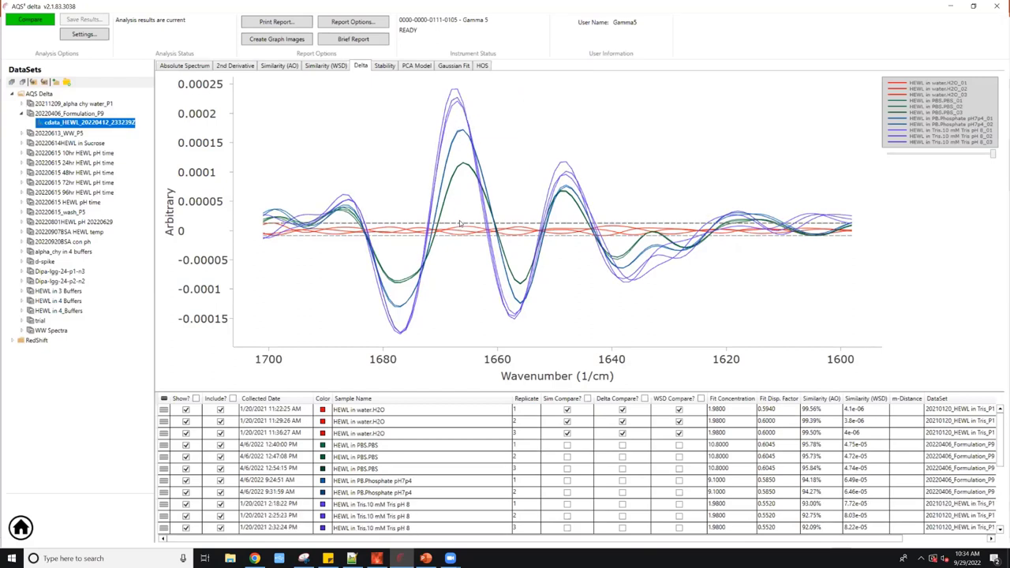
pyautogui.moveTo(409, 131)
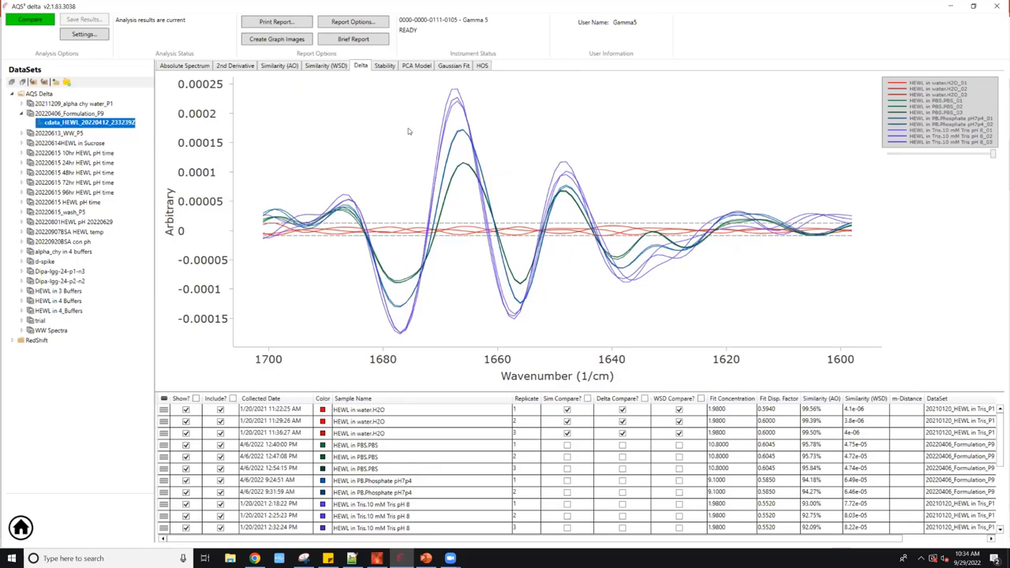
pyautogui.moveTo(386, 75)
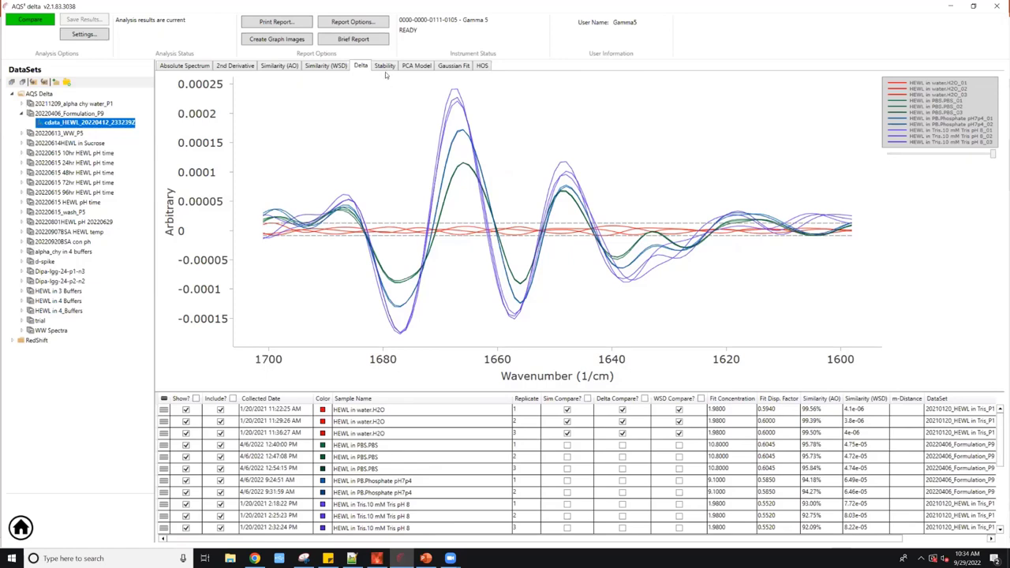
# Step: Review the delta spectra, with water samples flat near zero, before moving to Stability
pyautogui.click(384, 65)
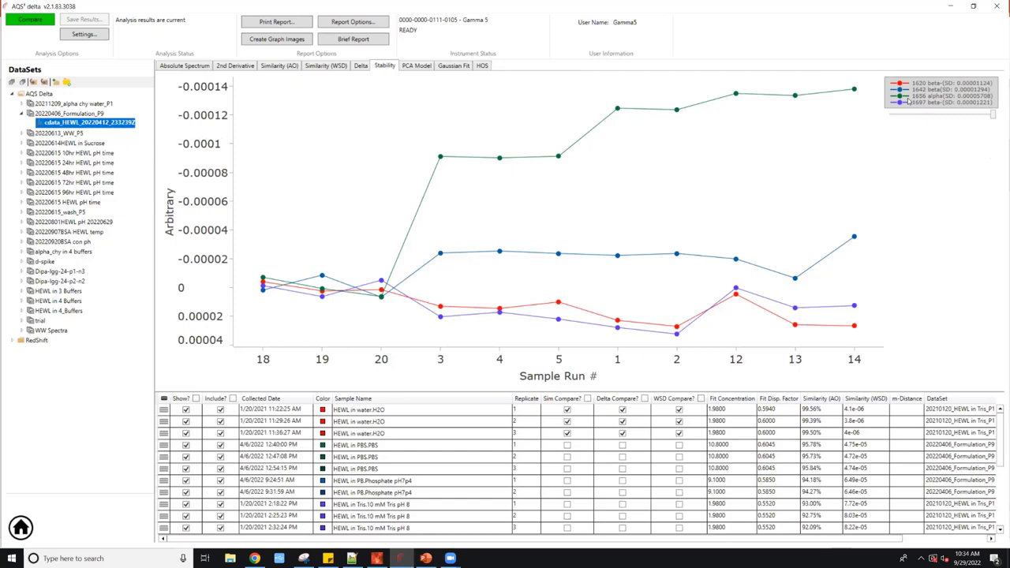
pyautogui.moveTo(906, 101)
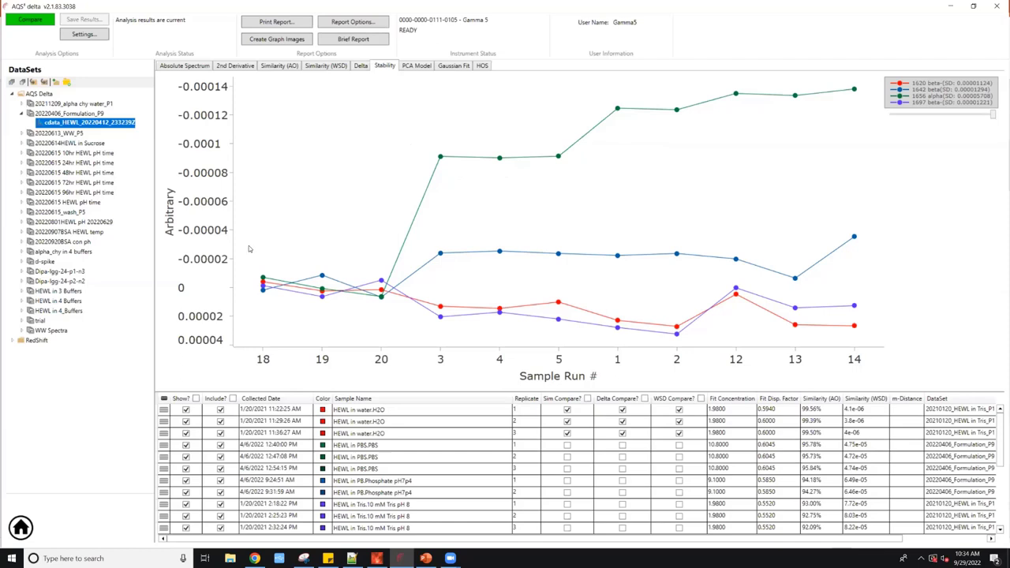
pyautogui.moveTo(290, 266)
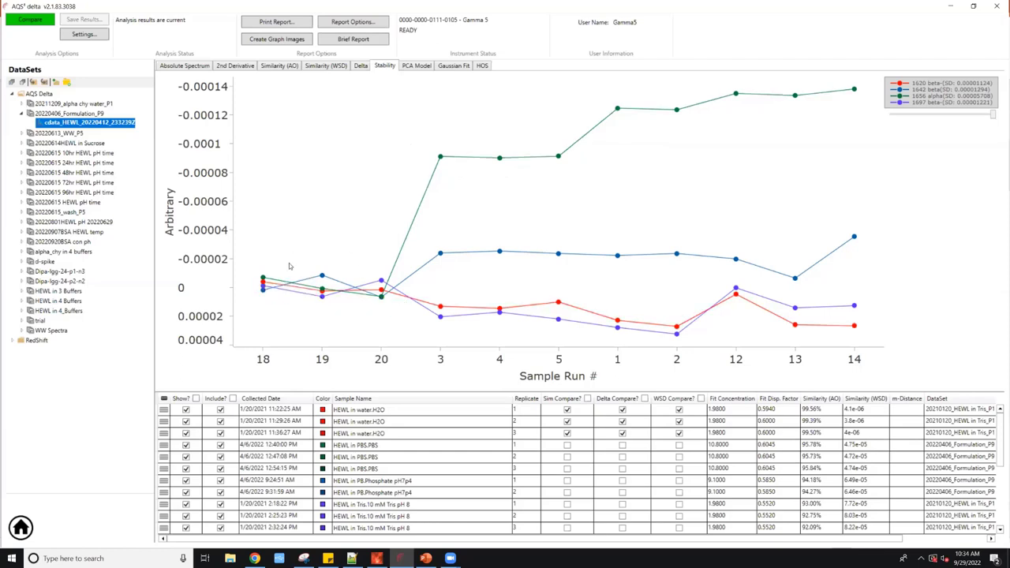
pyautogui.moveTo(629, 71)
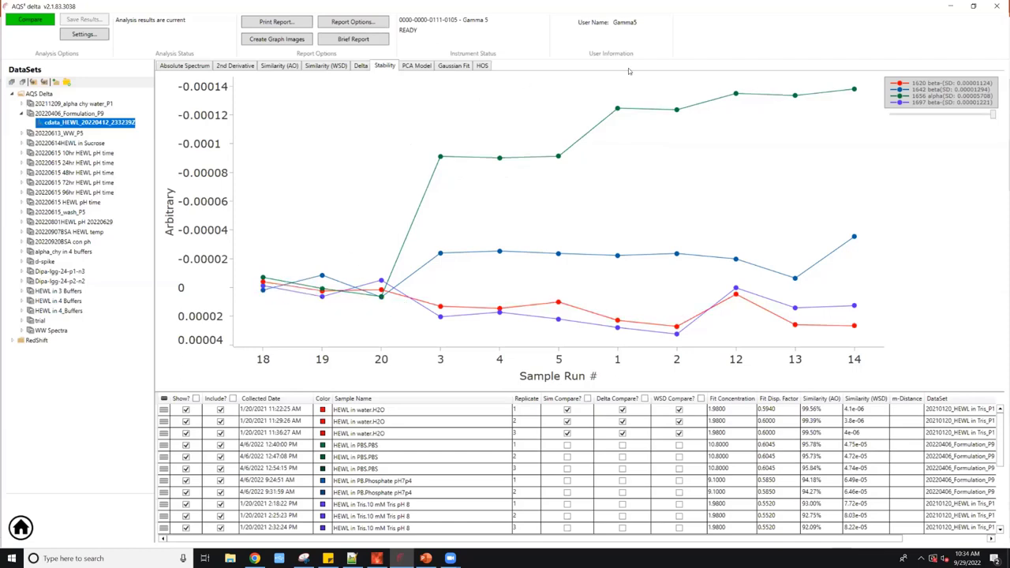
pyautogui.moveTo(411, 85)
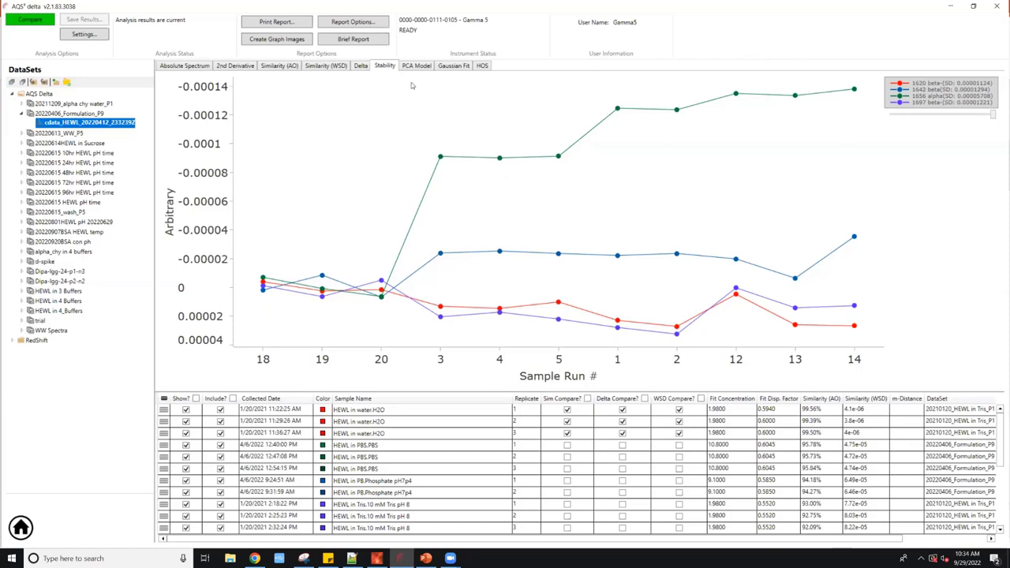
# Step: Switch from the Stability trend chart to the PCA Model view, whose plots are still empty
pyautogui.click(416, 66)
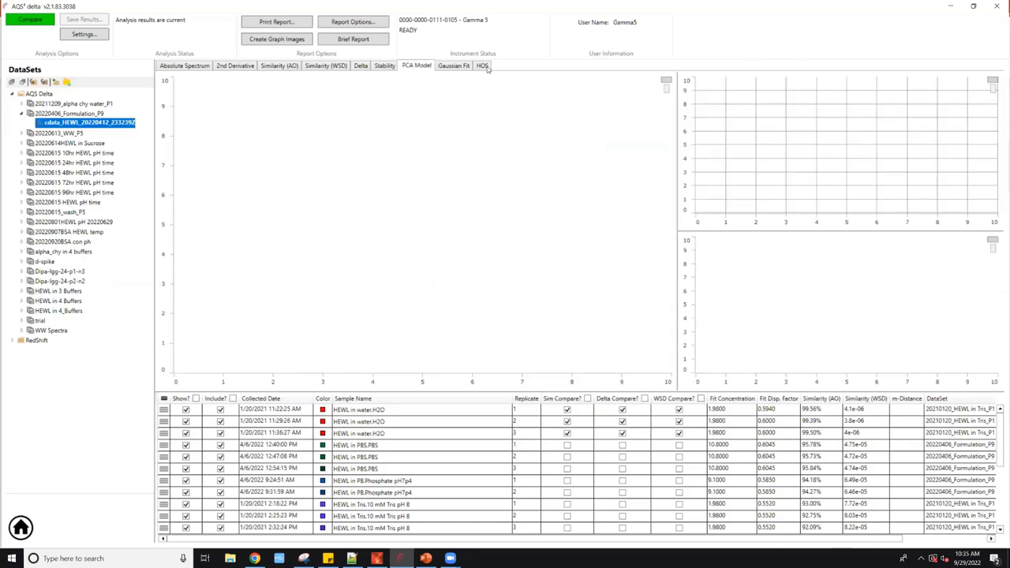
# Step: Show the HOS bar chart of beta, unordered, alpha and turn contributions per HEWL sample
pyautogui.click(482, 65)
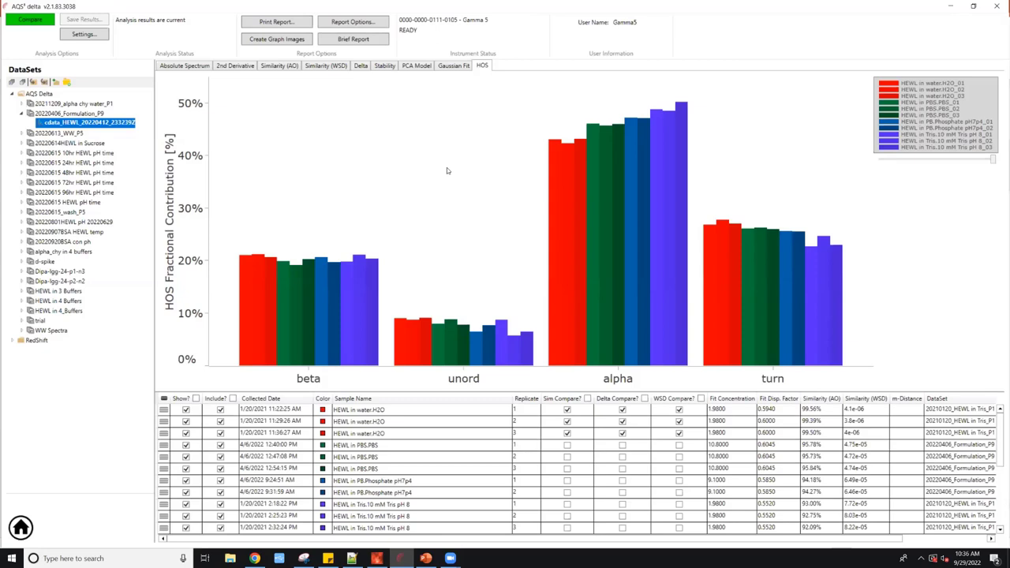
pyautogui.moveTo(377, 225)
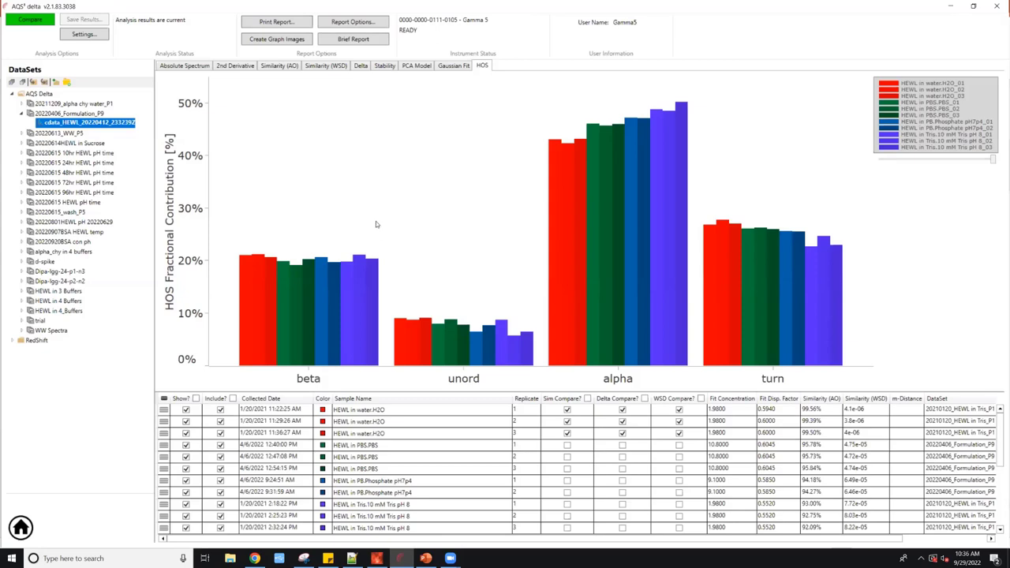
pyautogui.moveTo(333, 381)
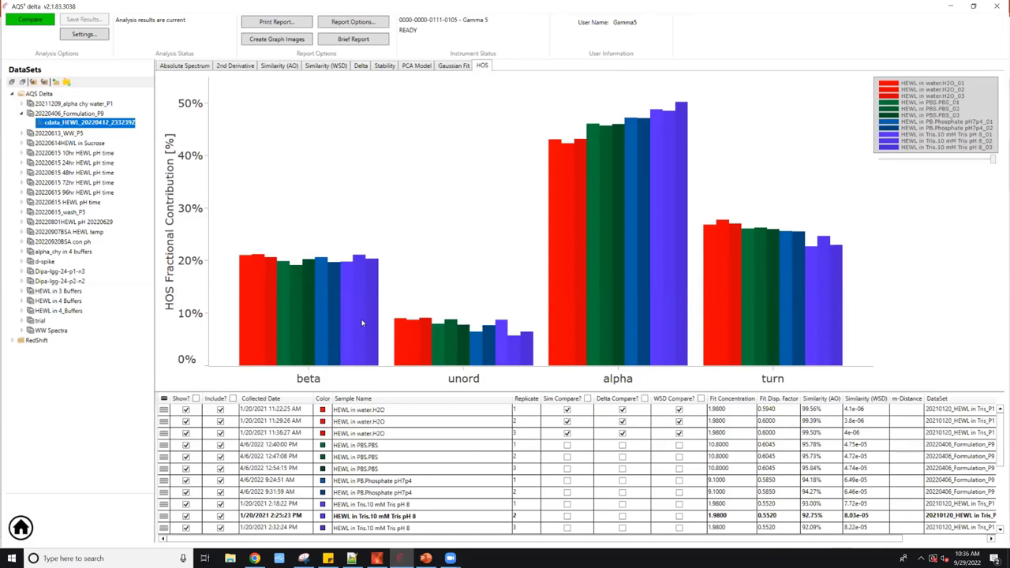
pyautogui.click(371, 504)
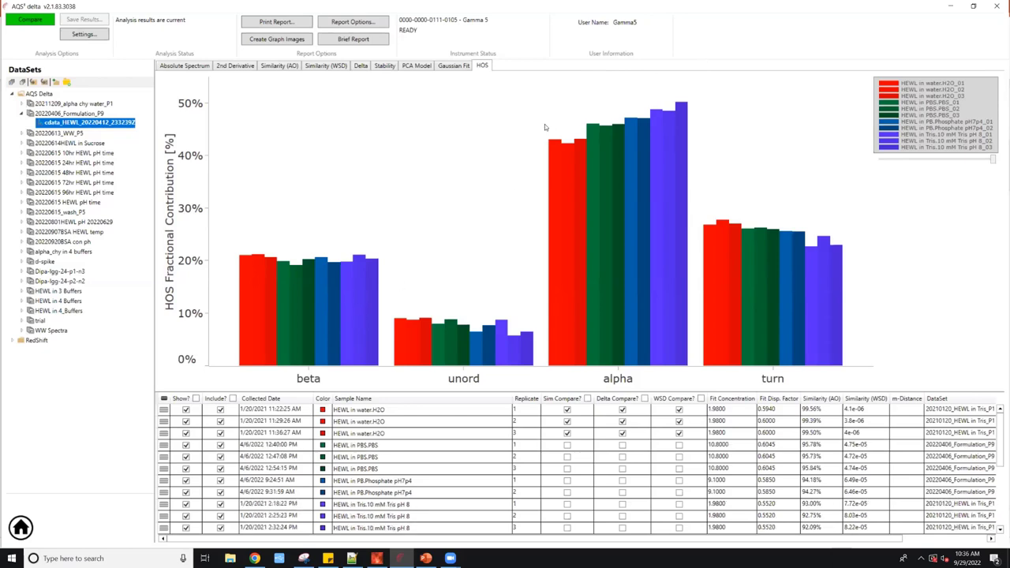
pyautogui.moveTo(603, 106)
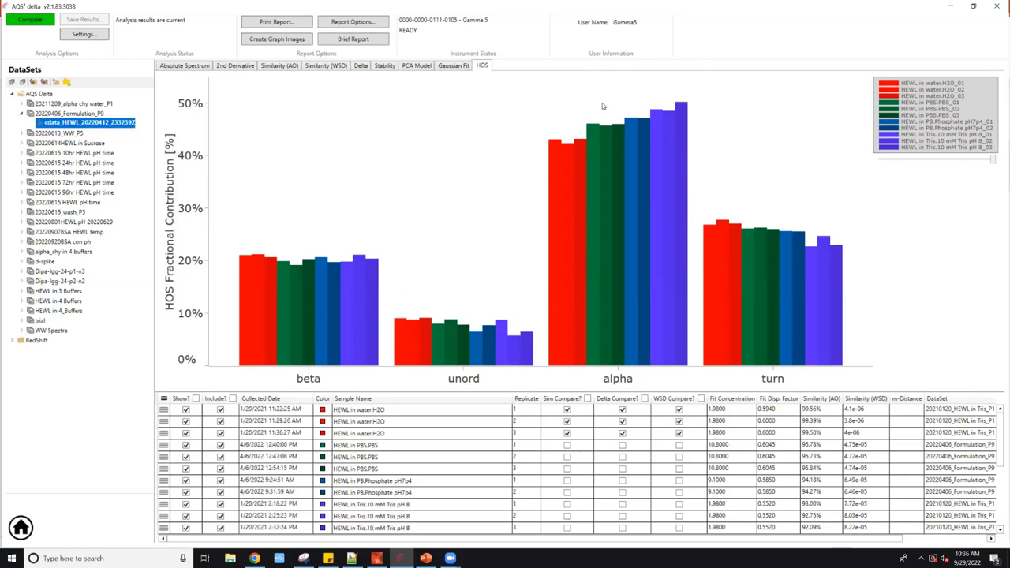
pyautogui.moveTo(465, 291)
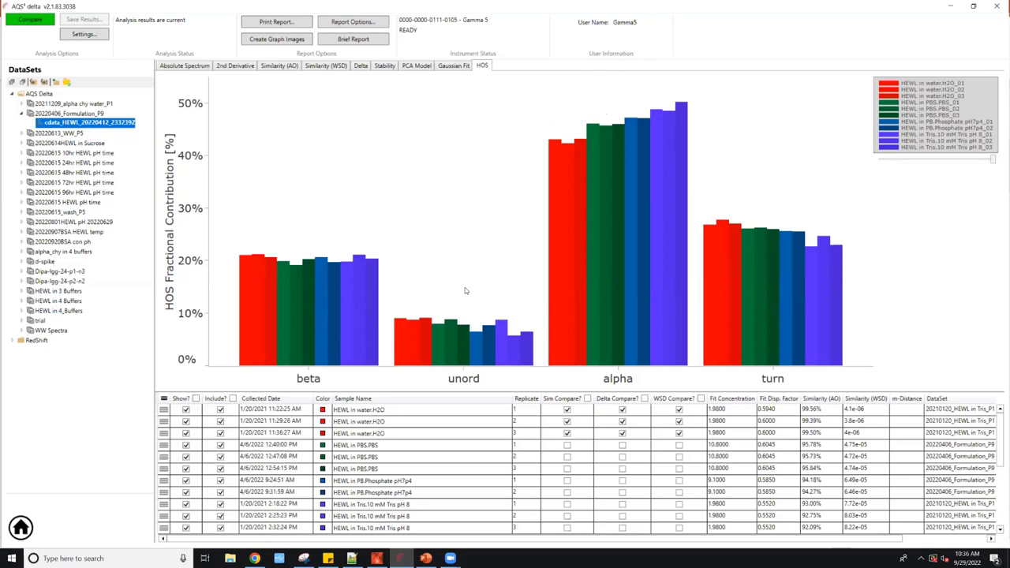
pyautogui.moveTo(540, 106)
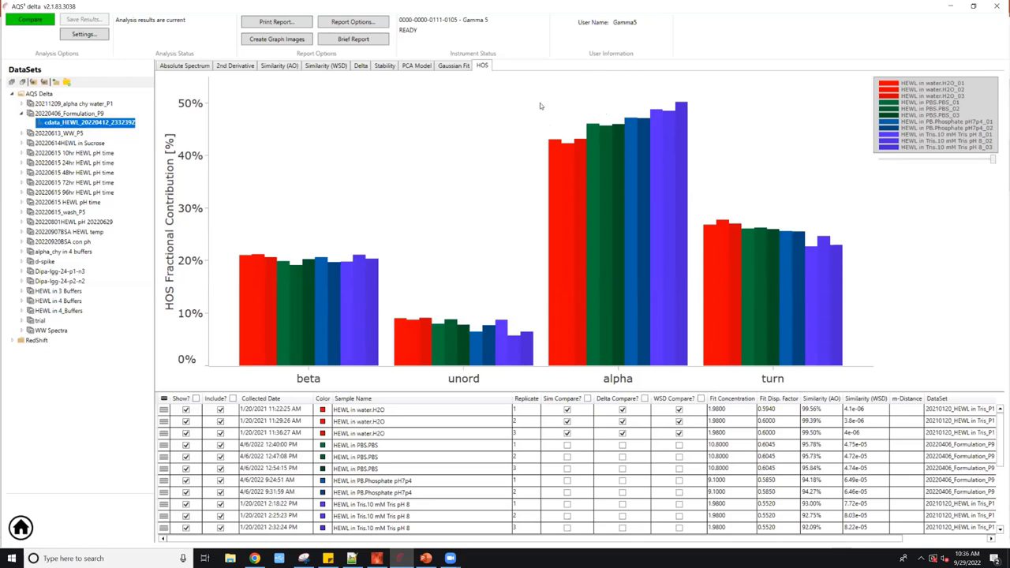
pyautogui.moveTo(647, 83)
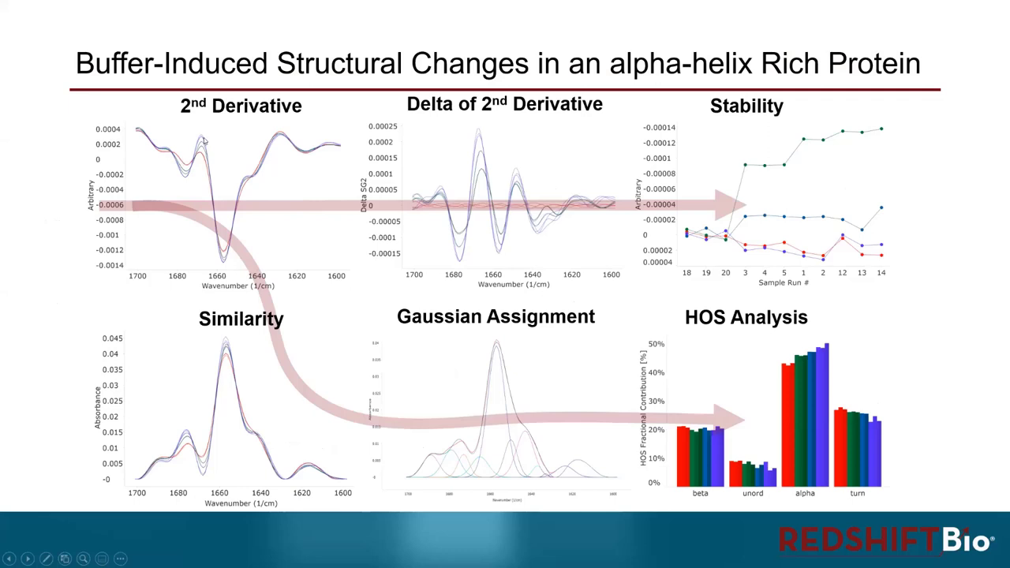
pyautogui.moveTo(353, 214)
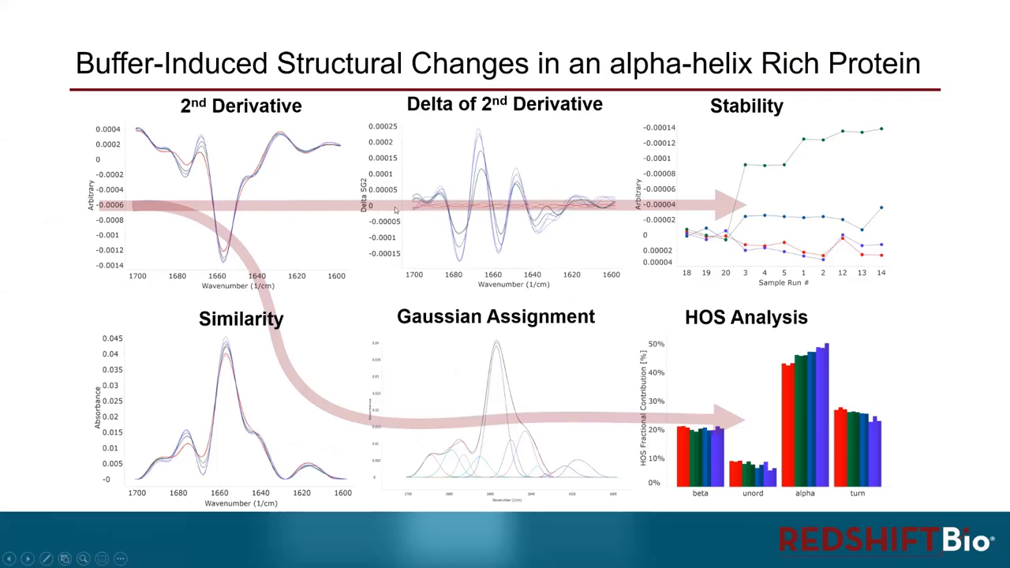
pyautogui.moveTo(446, 173)
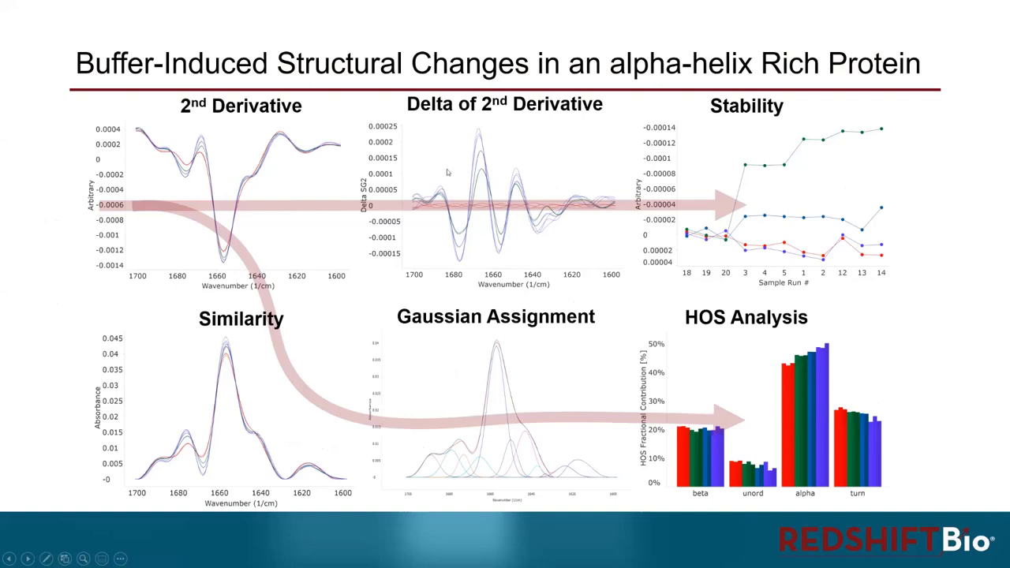
pyautogui.moveTo(647, 116)
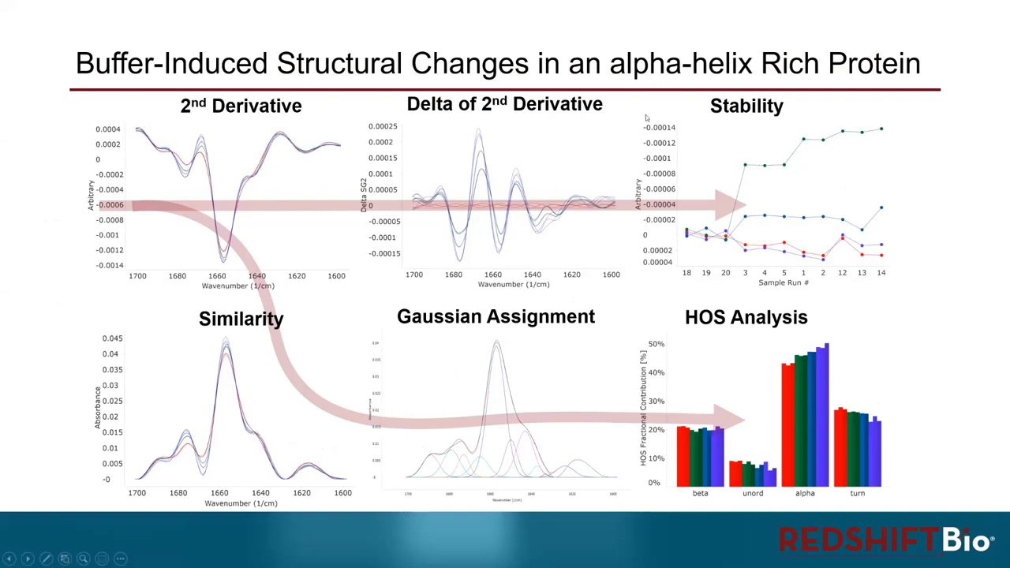
pyautogui.moveTo(742, 127)
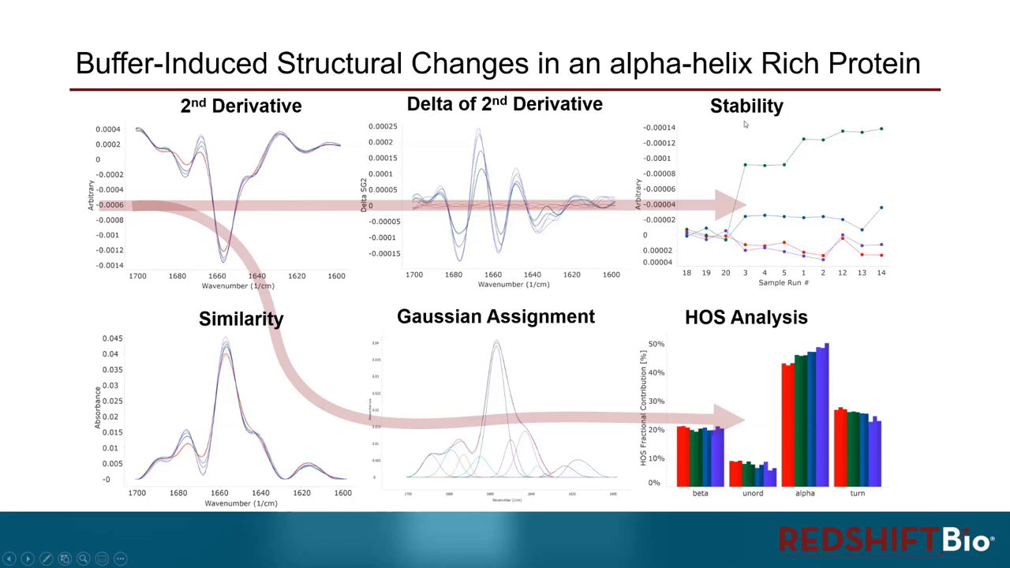
pyautogui.moveTo(715, 213)
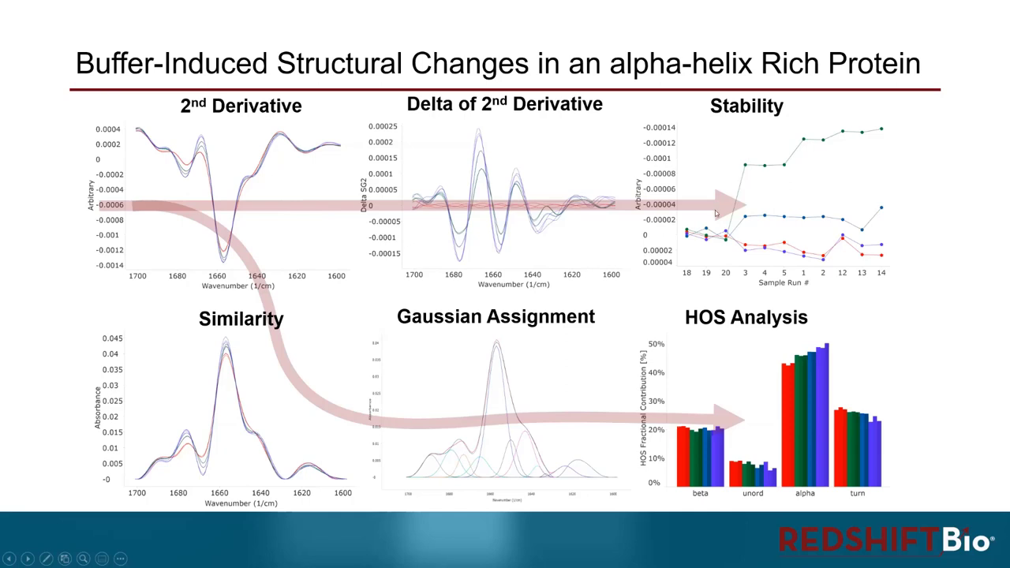
pyautogui.moveTo(750, 156)
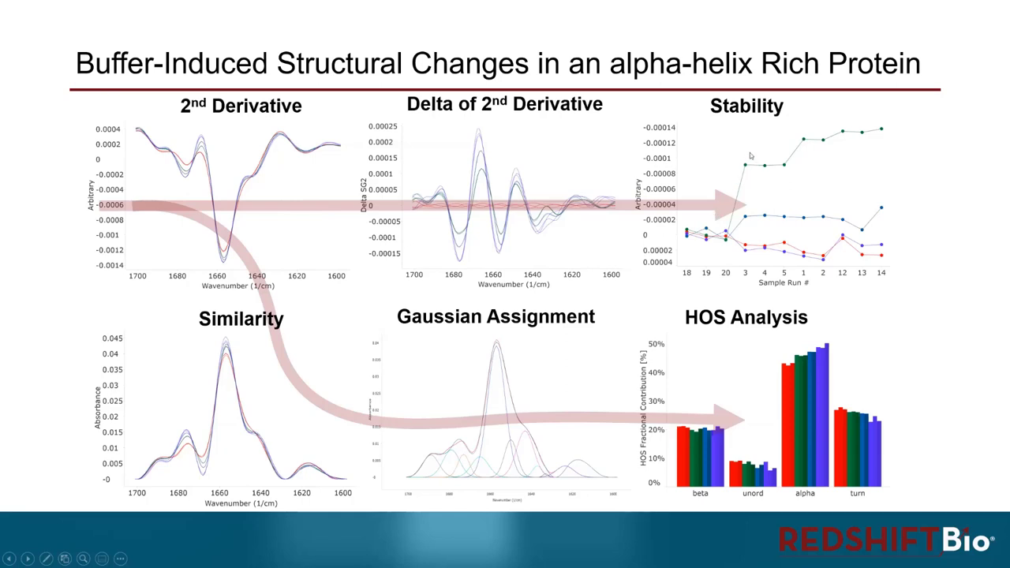
pyautogui.moveTo(750, 156)
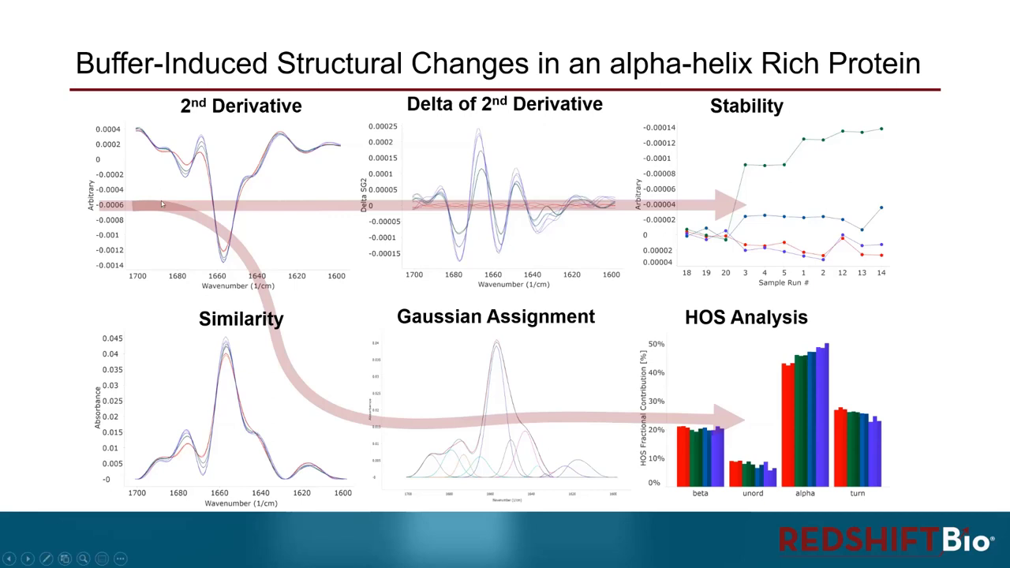
pyautogui.moveTo(150, 154)
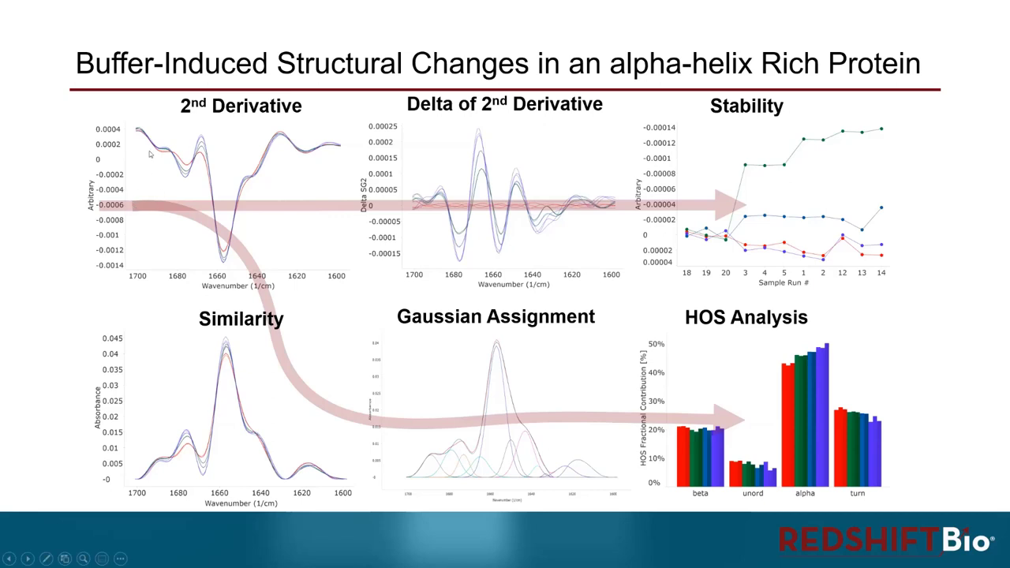
pyautogui.moveTo(202, 169)
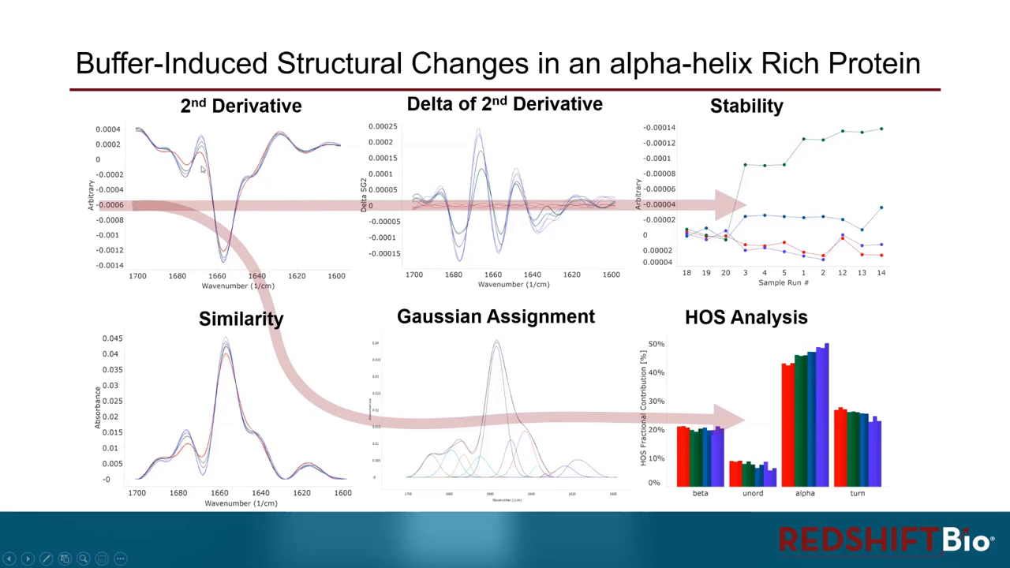
pyautogui.moveTo(291, 364)
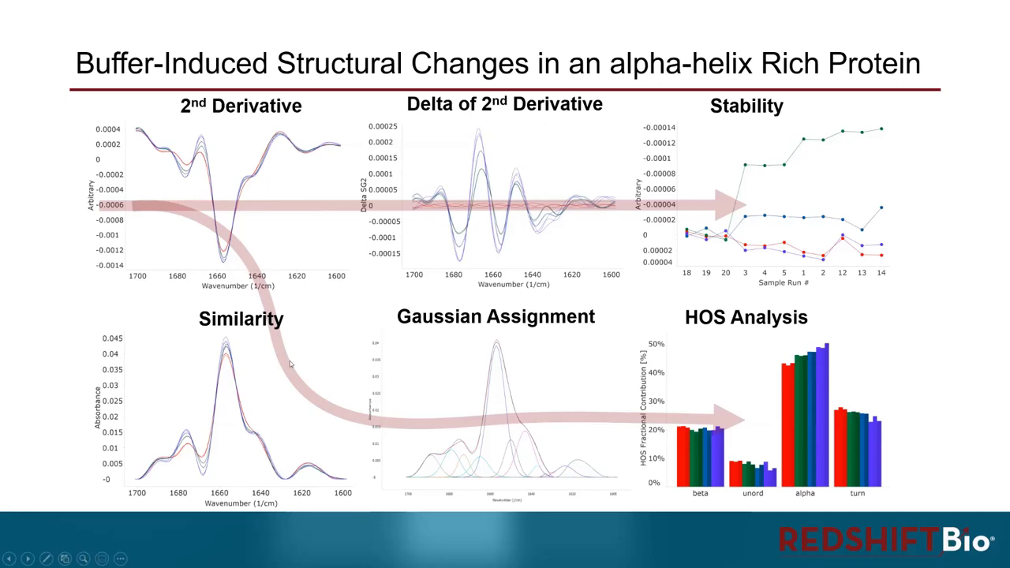
pyautogui.moveTo(221, 401)
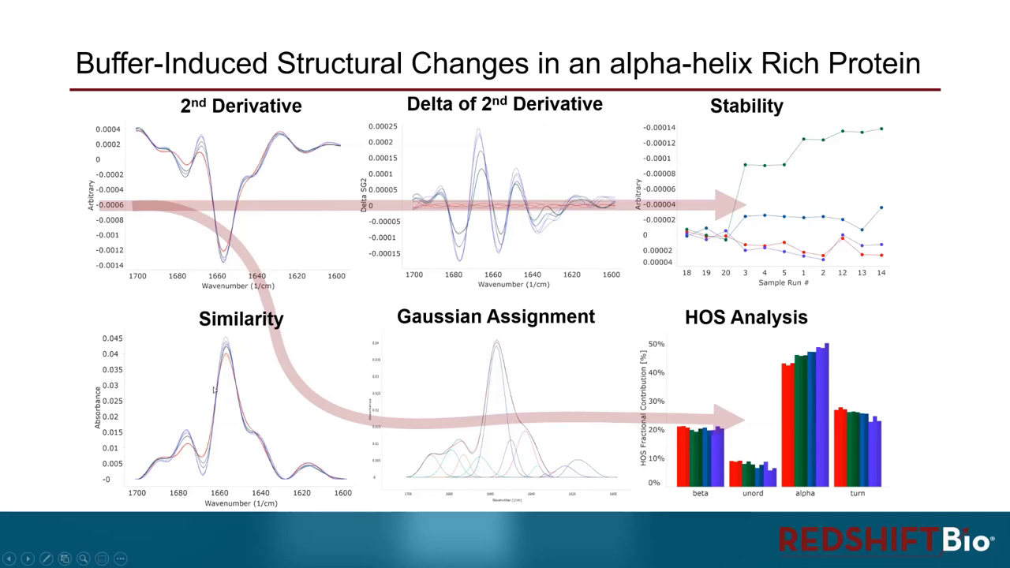
pyautogui.moveTo(244, 331)
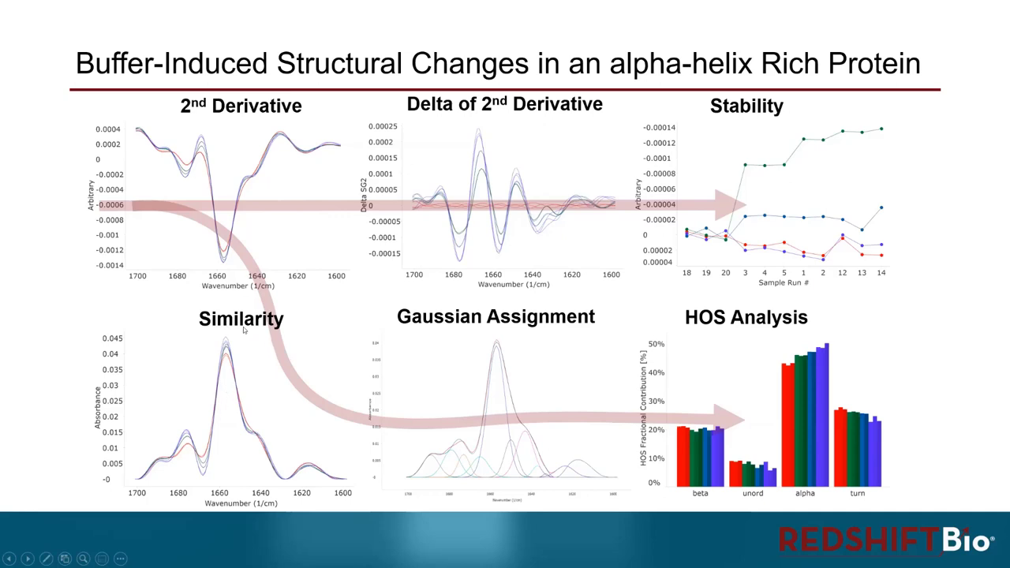
pyautogui.moveTo(254, 342)
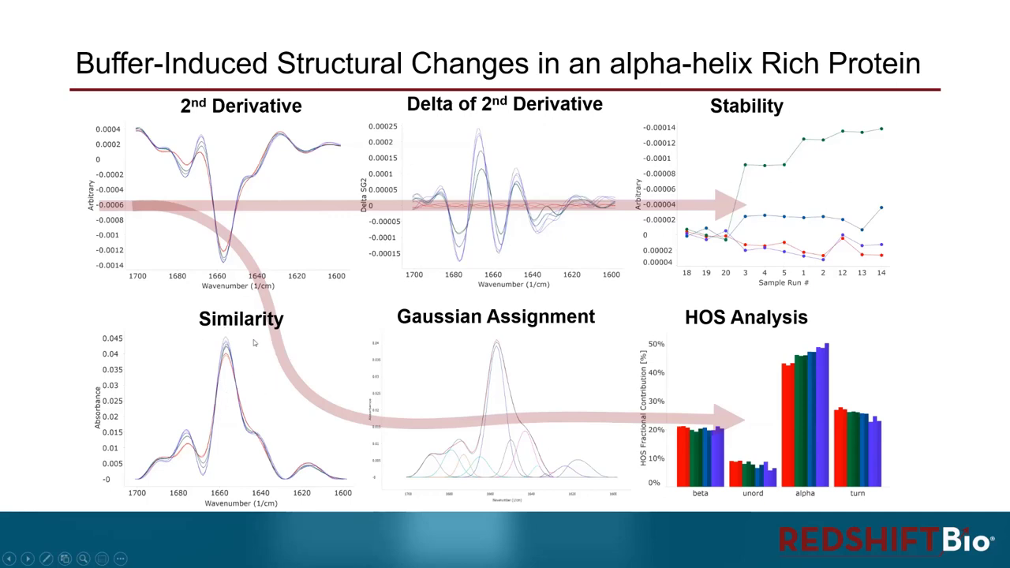
pyautogui.moveTo(249, 338)
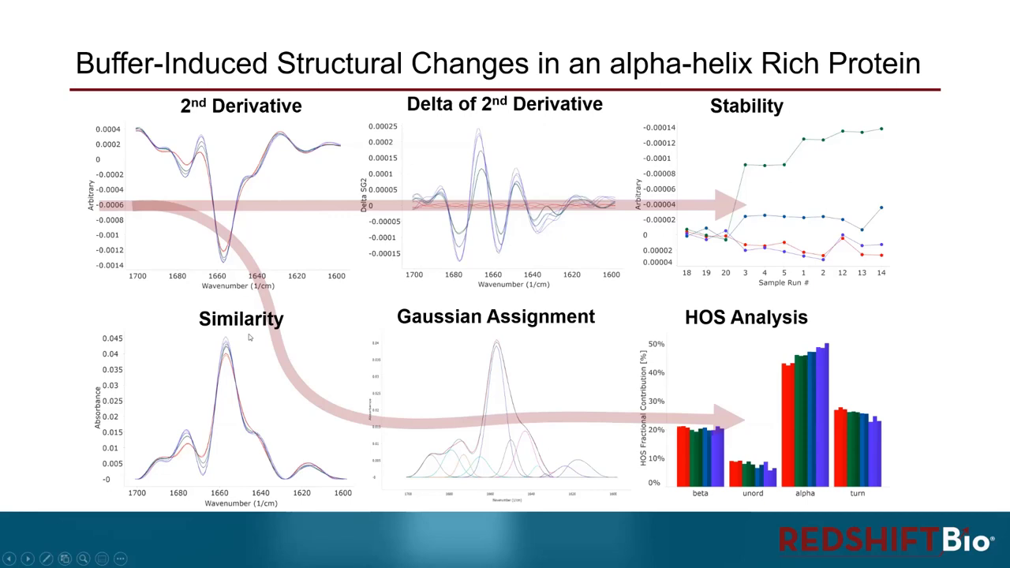
pyautogui.moveTo(272, 363)
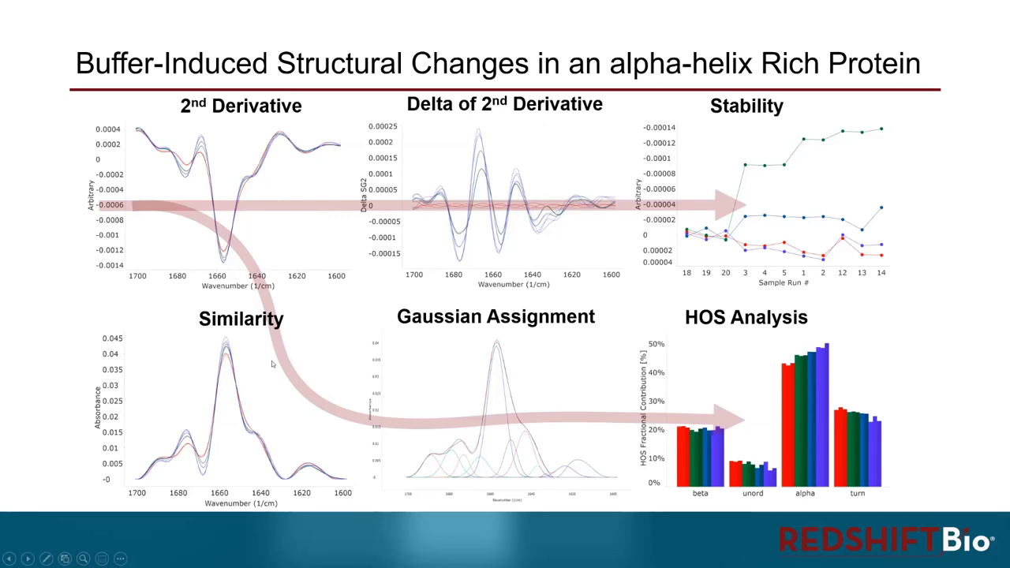
pyautogui.moveTo(451, 326)
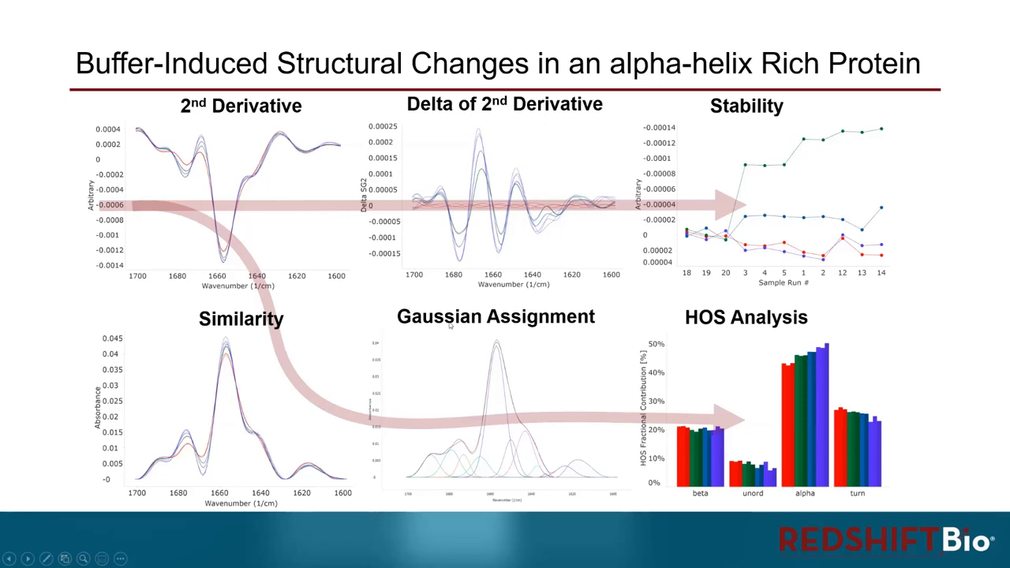
pyautogui.moveTo(551, 333)
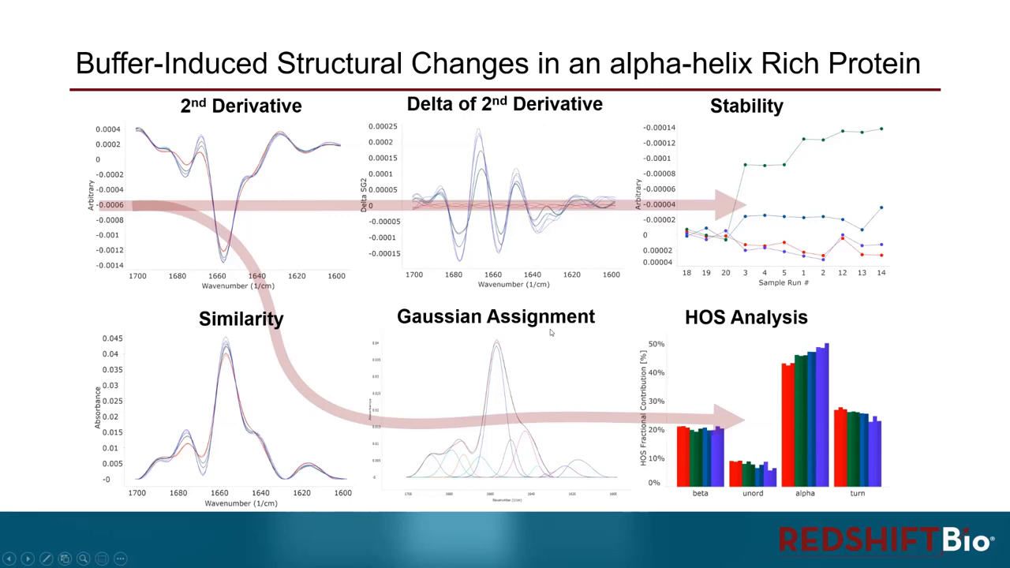
pyautogui.moveTo(639, 342)
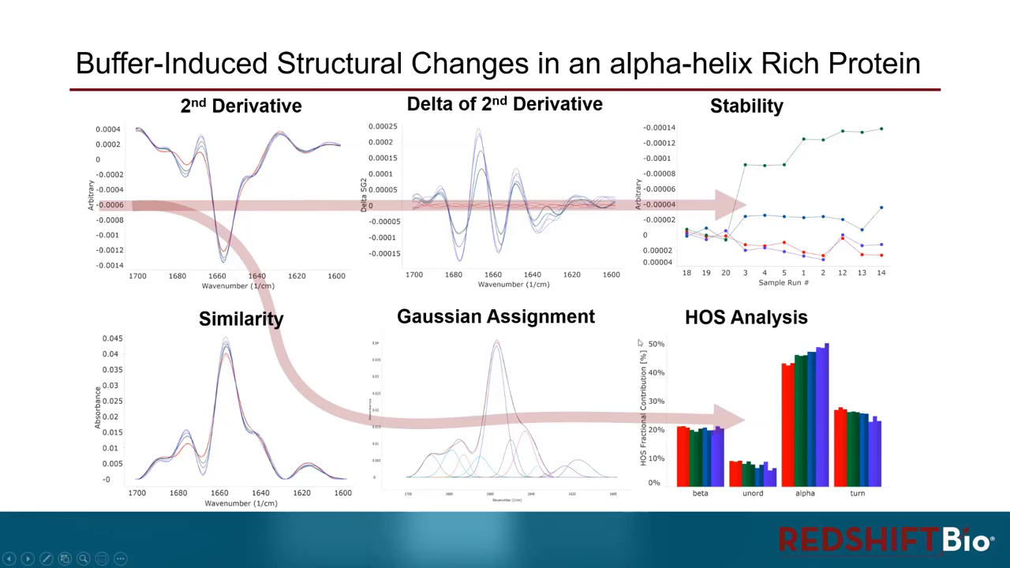
pyautogui.moveTo(702, 353)
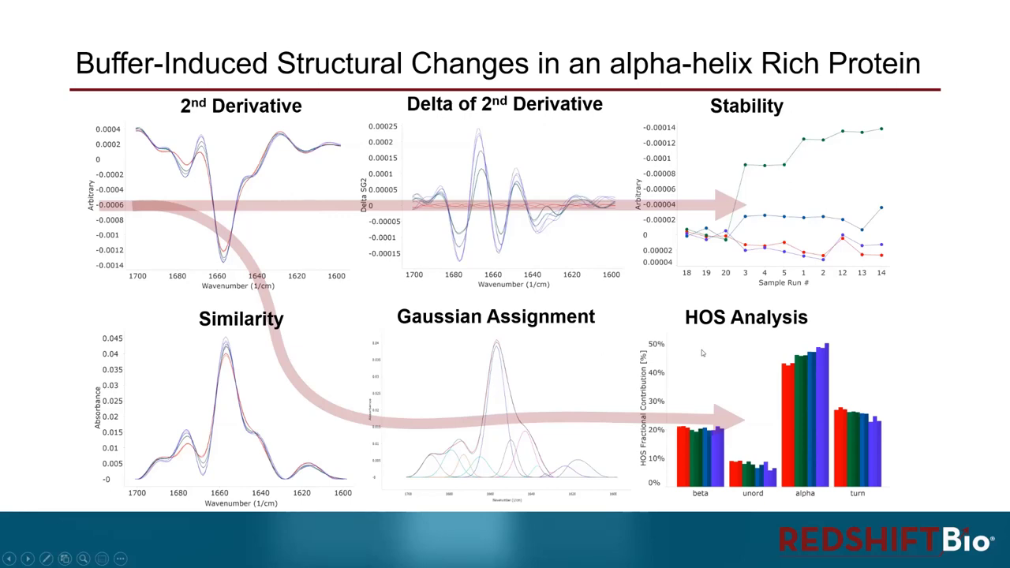